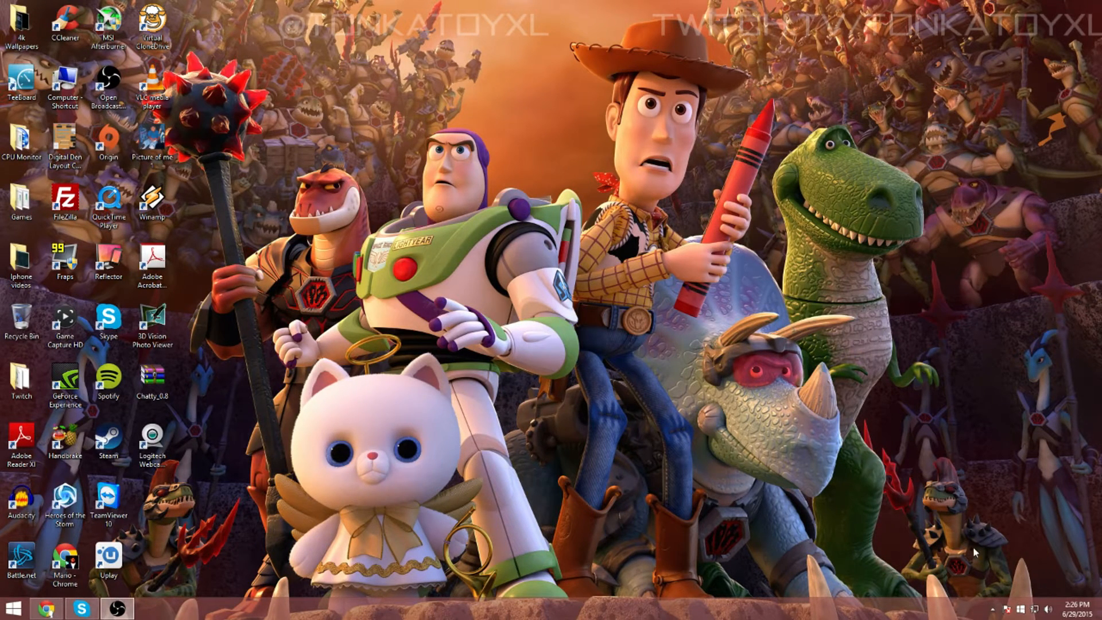
{"action": "mouse_move", "coordinate": [651, 389]}
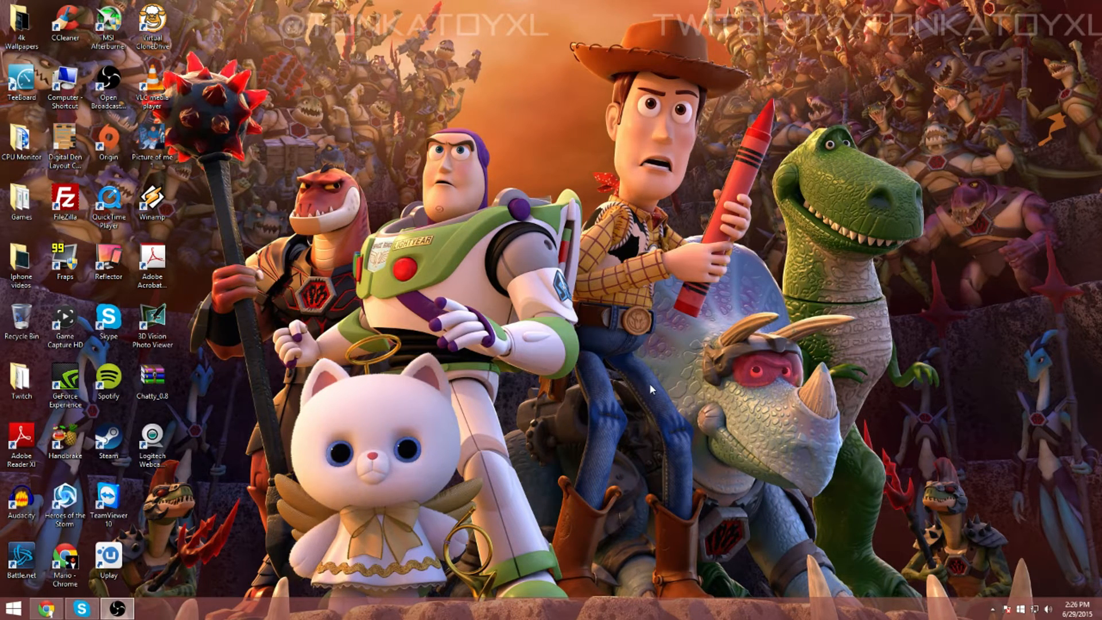
{"action": "mouse_move", "coordinate": [489, 406]}
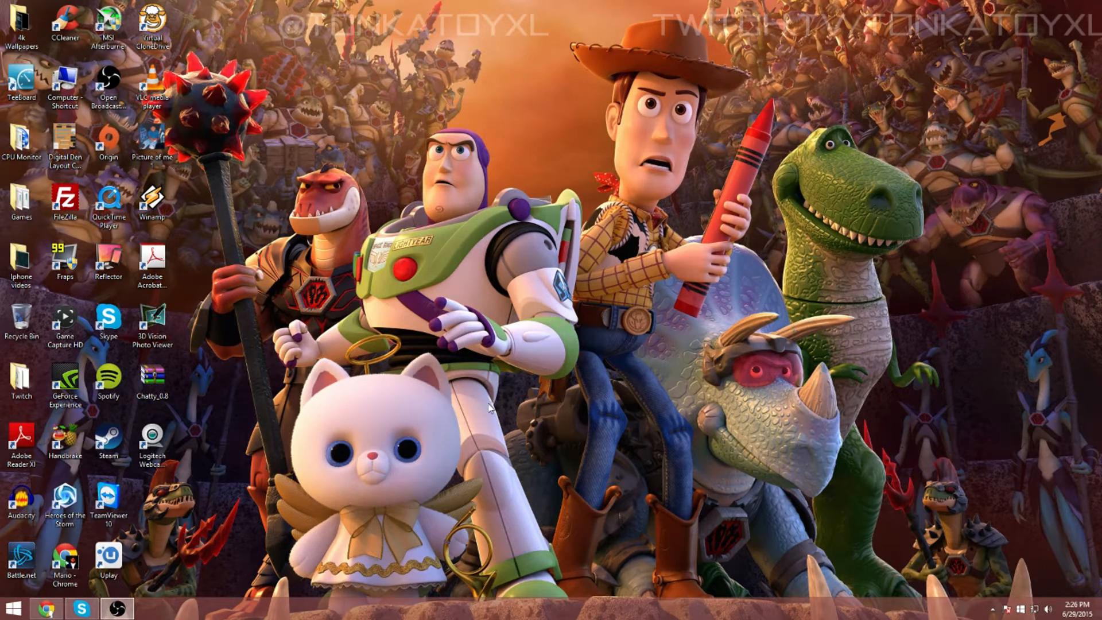
{"action": "mouse_move", "coordinate": [439, 414]}
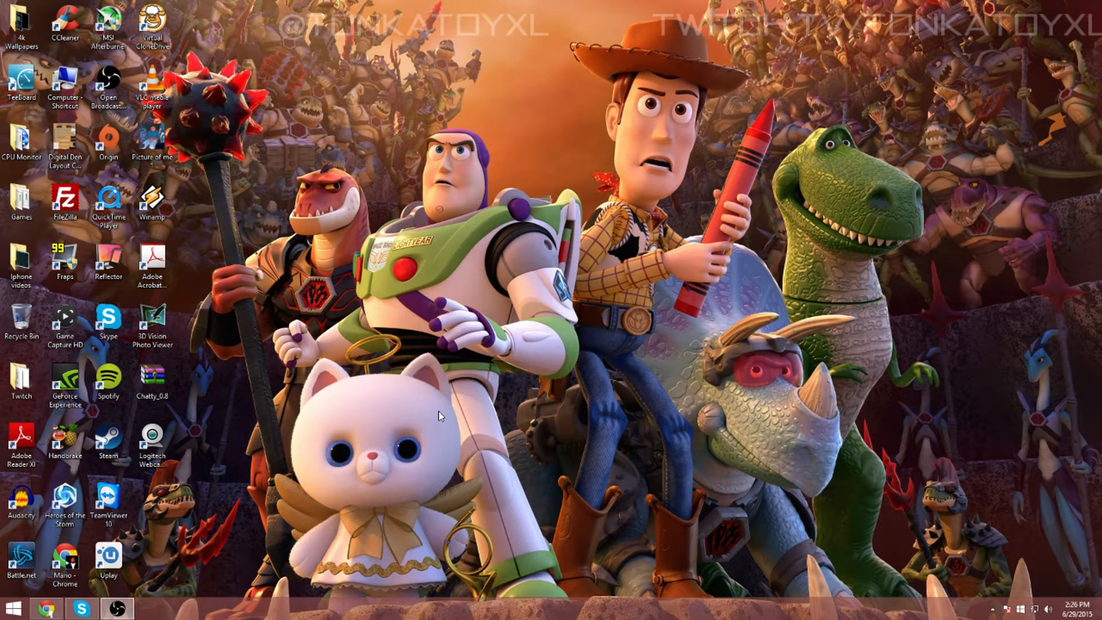
{"action": "mouse_move", "coordinate": [197, 410]}
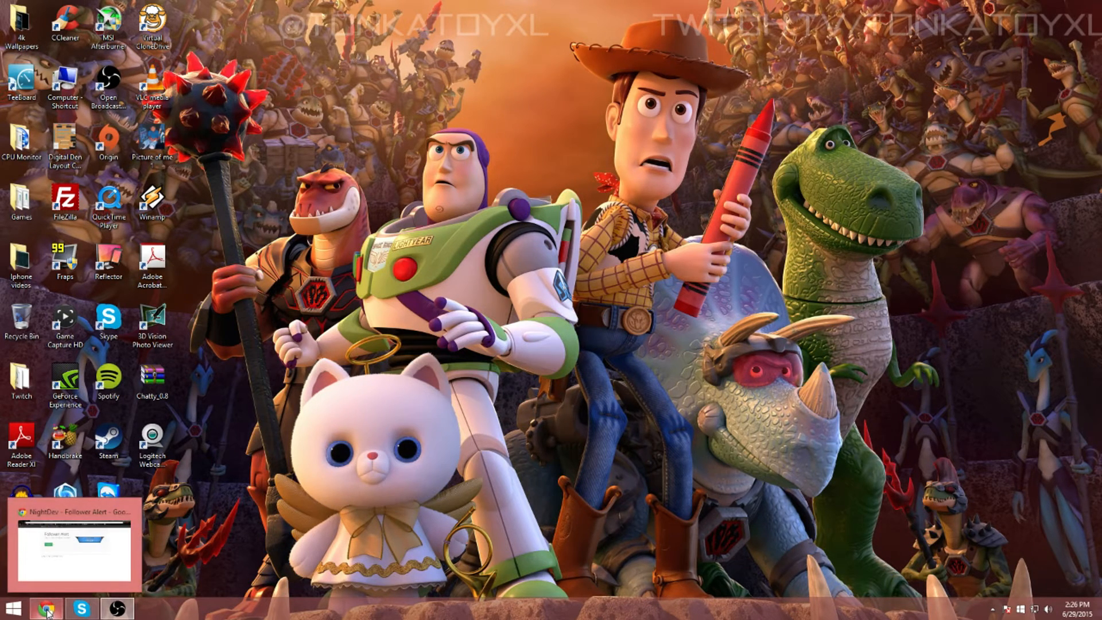
- Go to google.com in Chrome and search for 'night dev'
{"action": "left_click", "coordinate": [70, 548]}
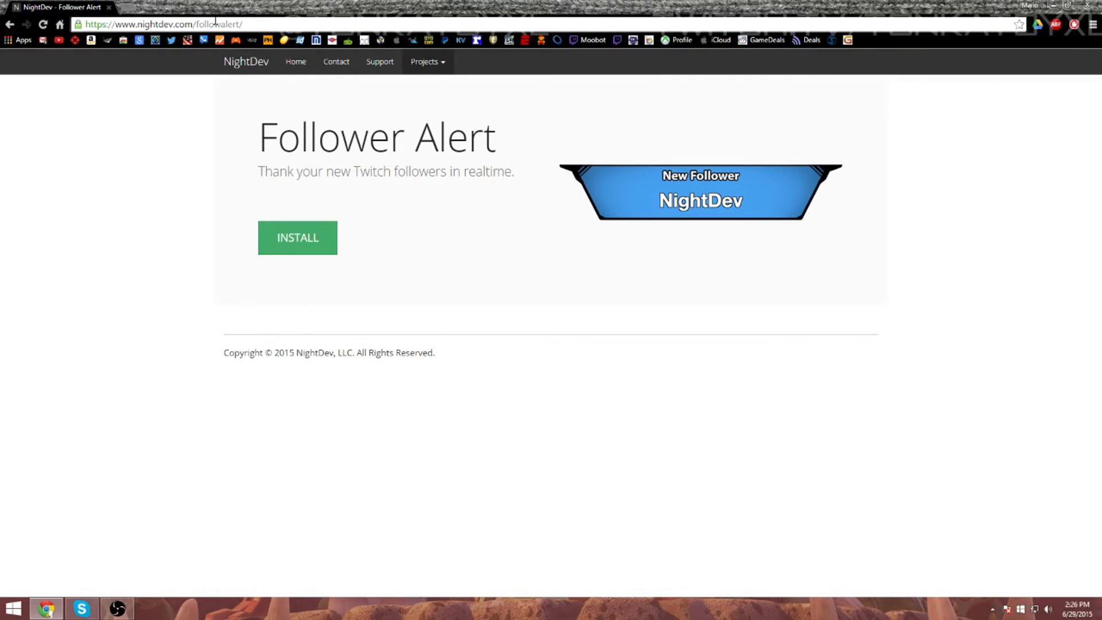
{"action": "left_click", "coordinate": [163, 24]}
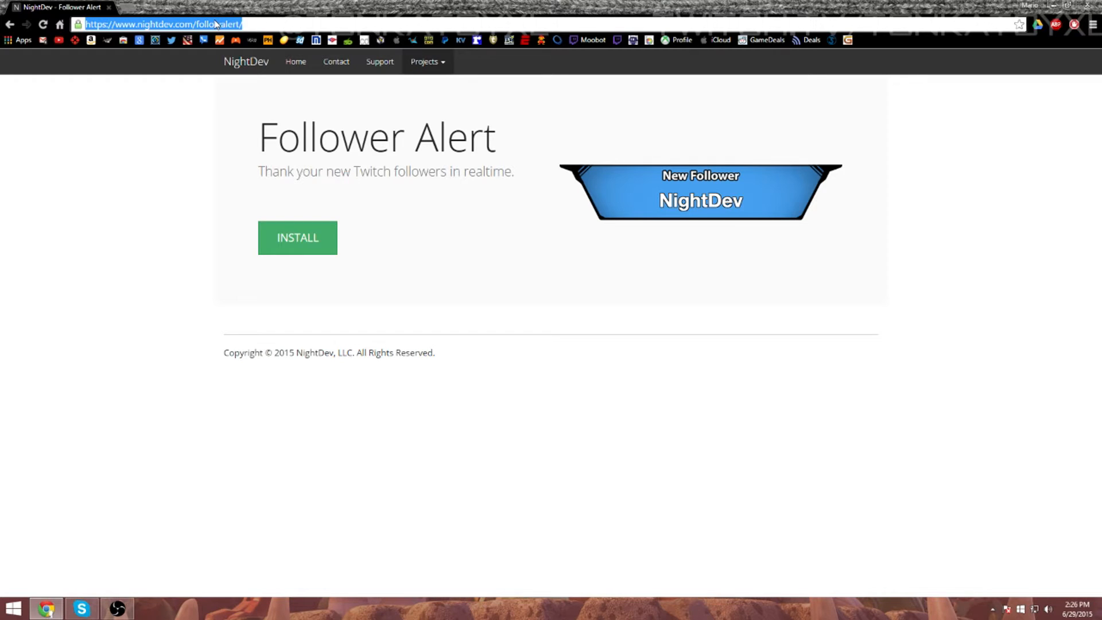
{"action": "type", "text": "google.com"}
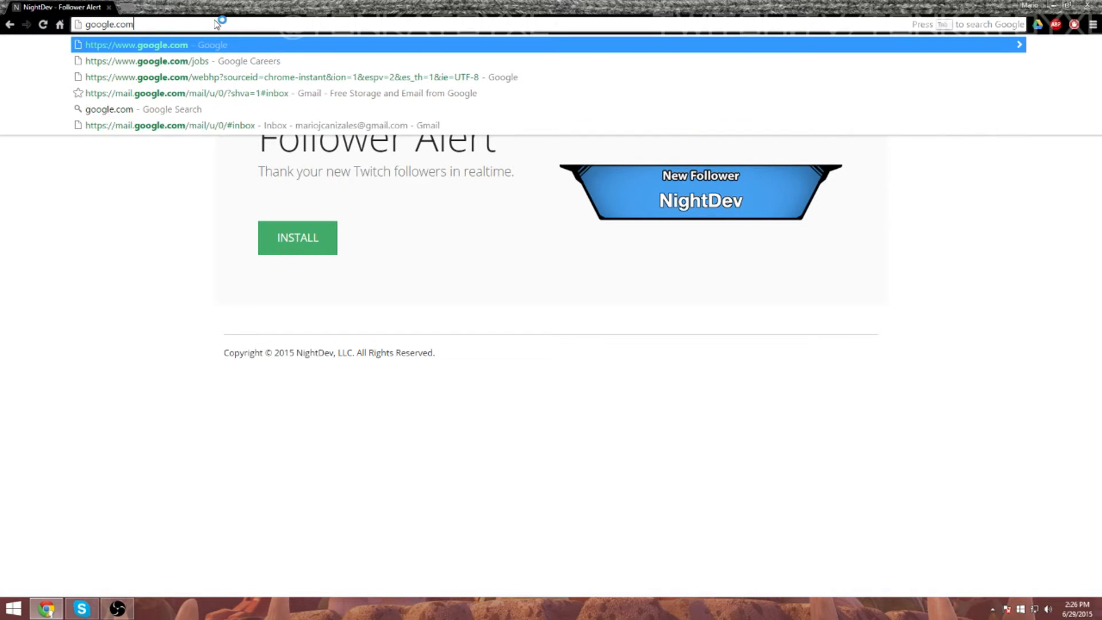
{"action": "key", "text": "Return"}
{"action": "type", "text": "night dev"}
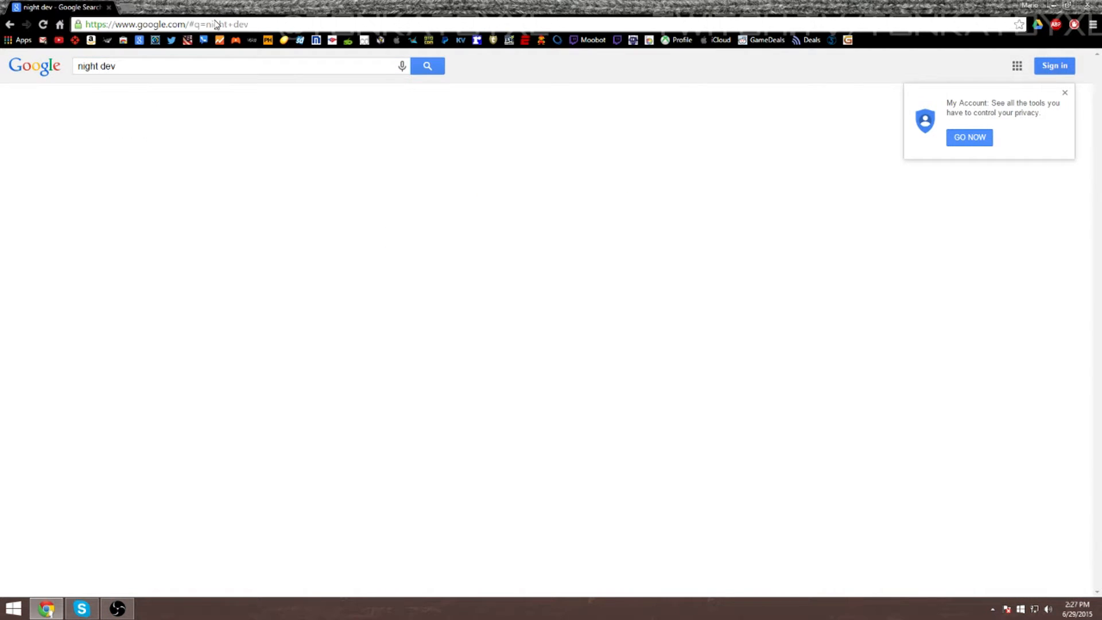
{"action": "left_click", "coordinate": [426, 65]}
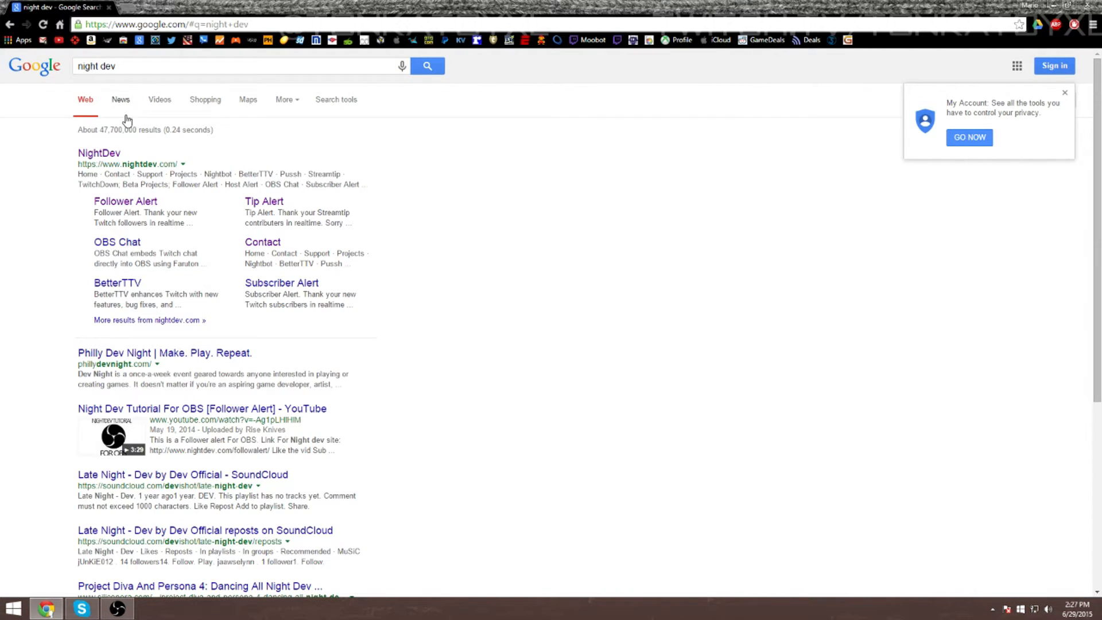
- Open nightdev.com, browse its Projects list, and open the Follower Alert page
{"action": "left_click", "coordinate": [99, 152]}
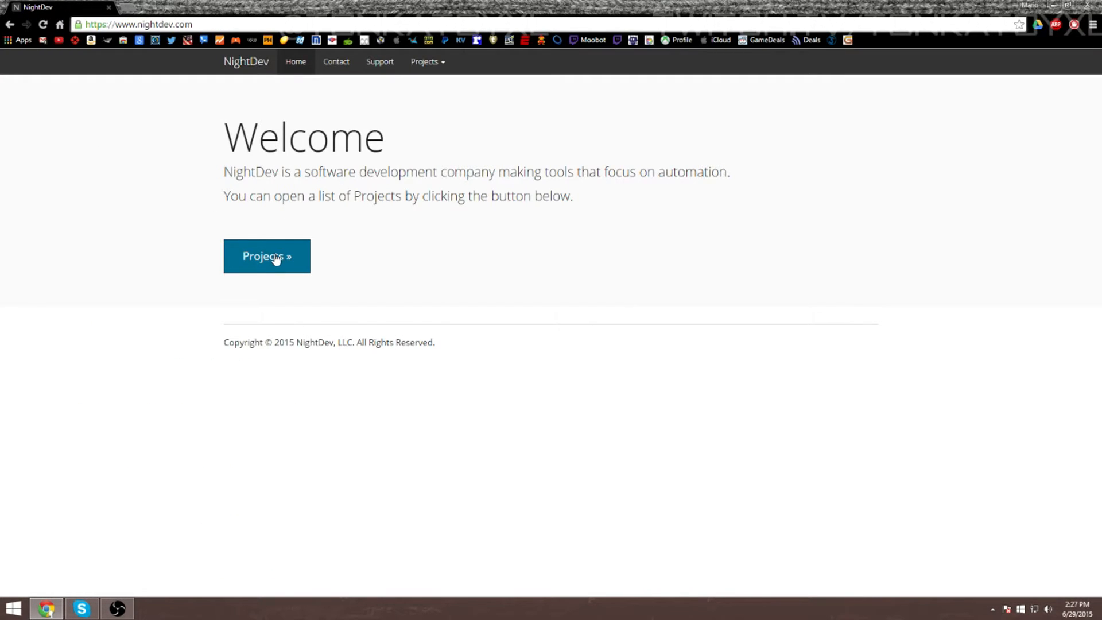
{"action": "left_click", "coordinate": [266, 255]}
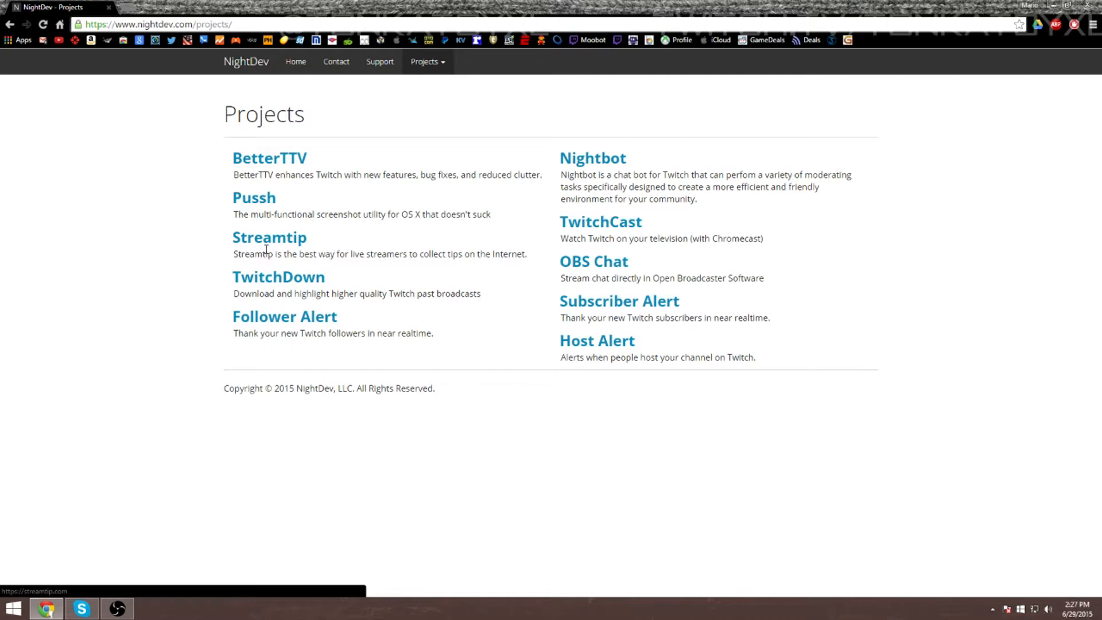
{"action": "mouse_move", "coordinate": [217, 172]}
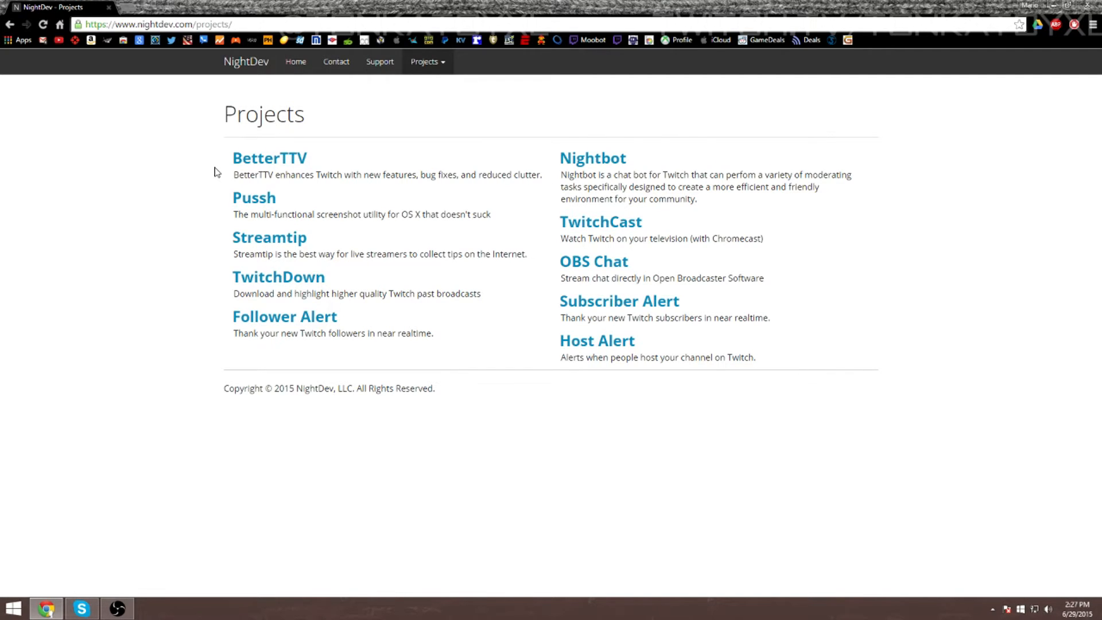
{"action": "mouse_move", "coordinate": [153, 204]}
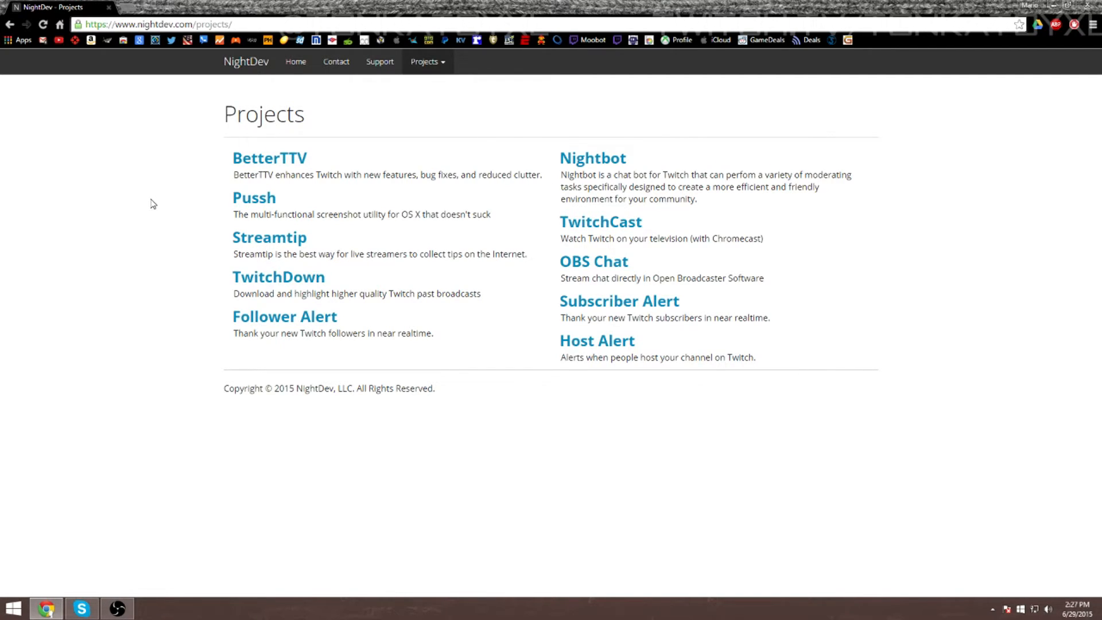
{"action": "mouse_move", "coordinate": [278, 276]}
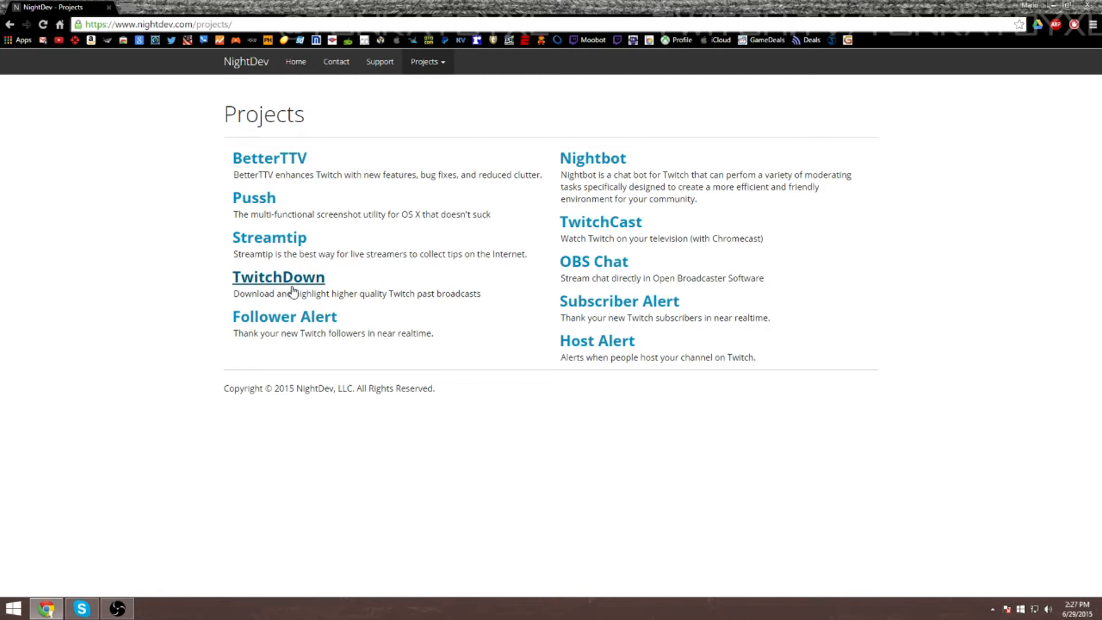
{"action": "mouse_move", "coordinate": [284, 316]}
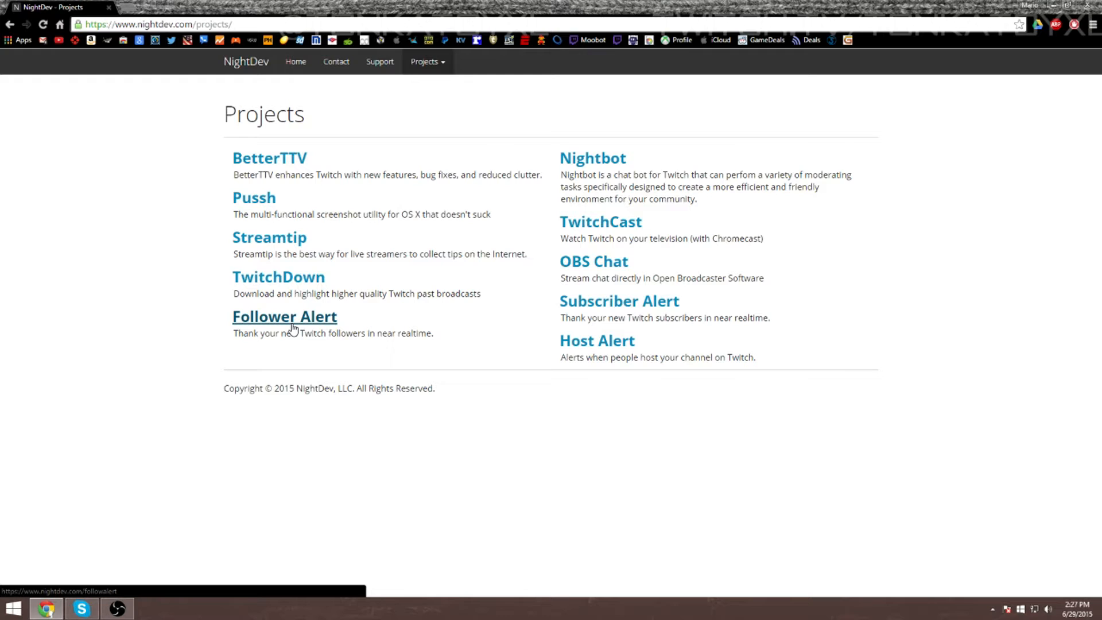
{"action": "left_click", "coordinate": [284, 316]}
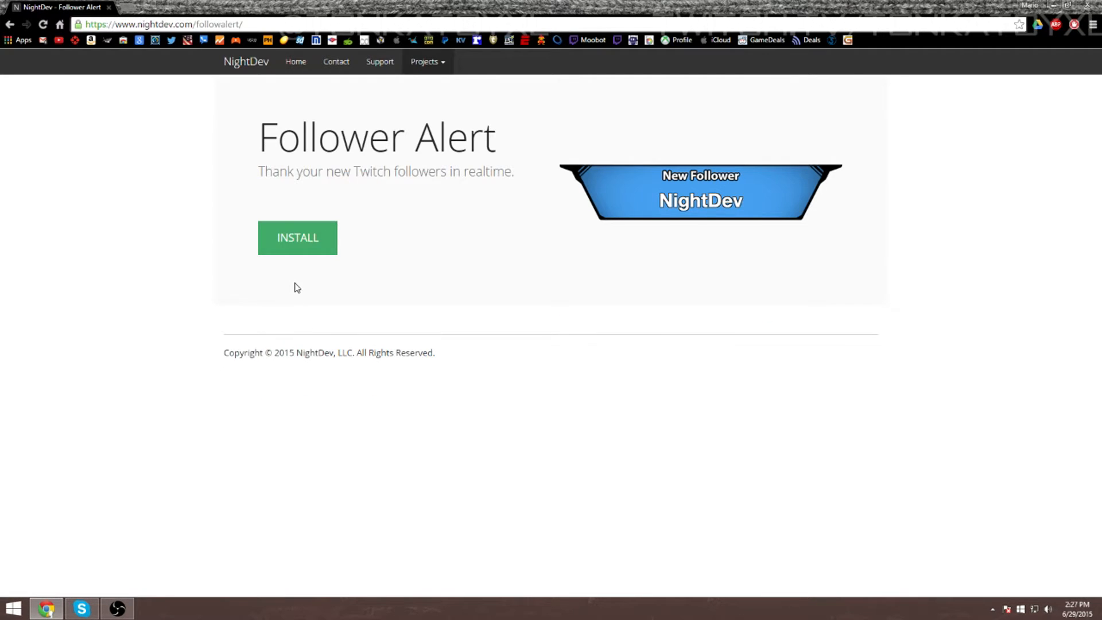
- Start the Follower Alert installation guide at step 1 of 6
{"action": "left_click", "coordinate": [296, 237]}
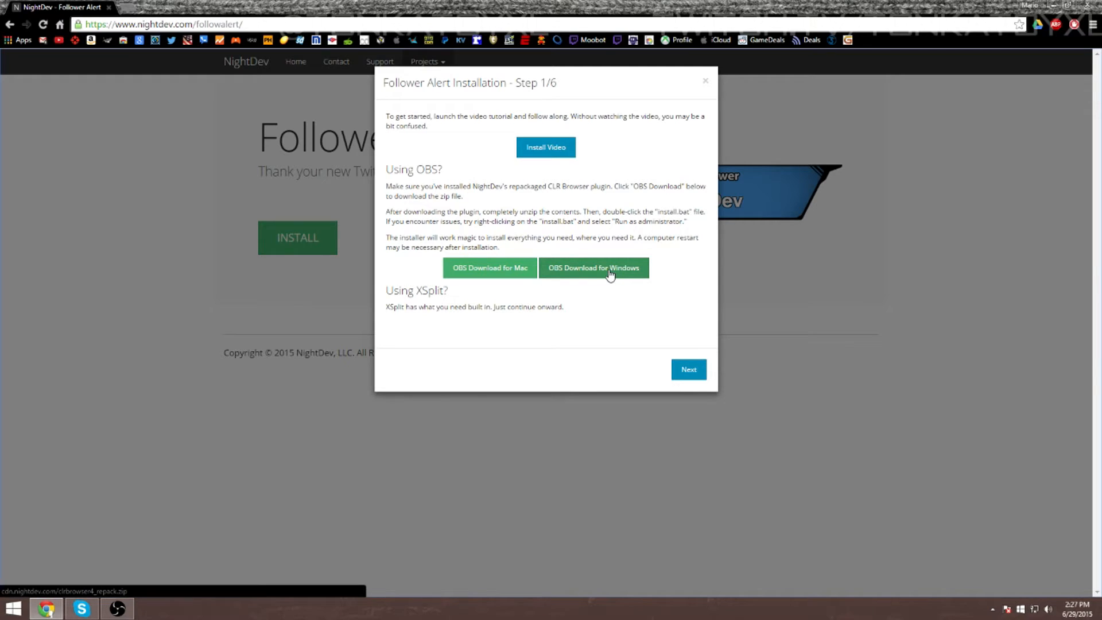
{"action": "mouse_move", "coordinate": [595, 281]}
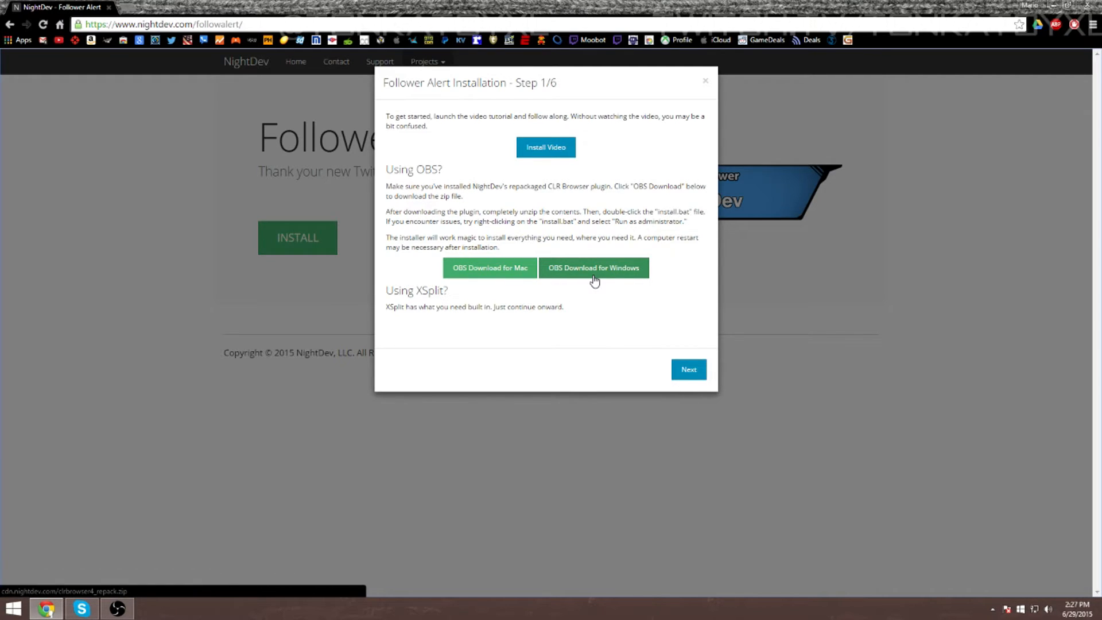
{"action": "mouse_move", "coordinate": [594, 274]}
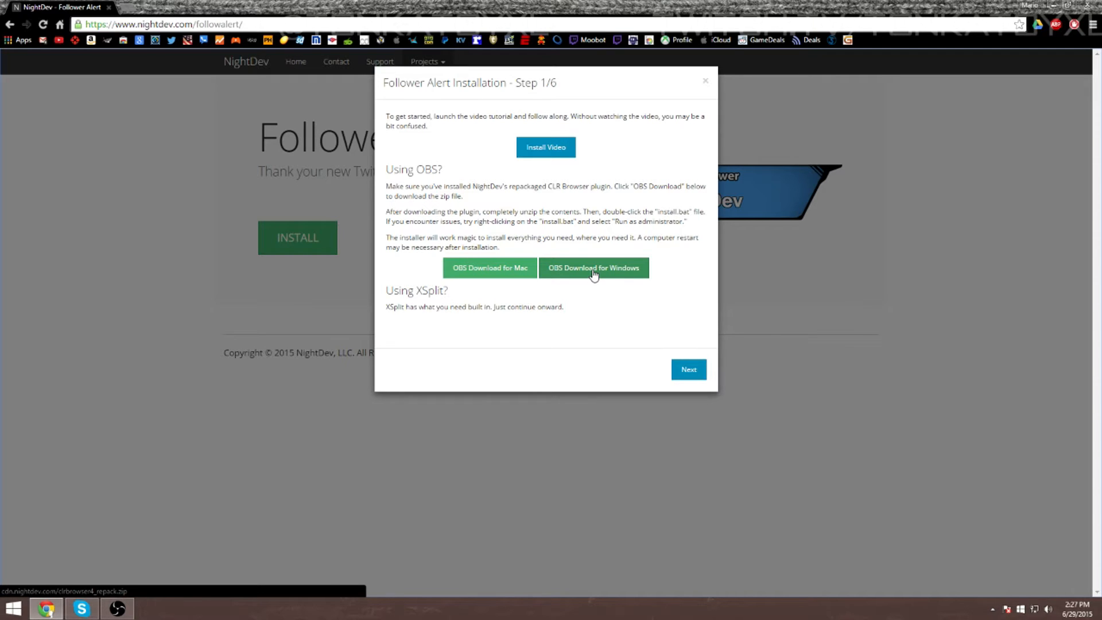
{"action": "mouse_move", "coordinate": [579, 278]}
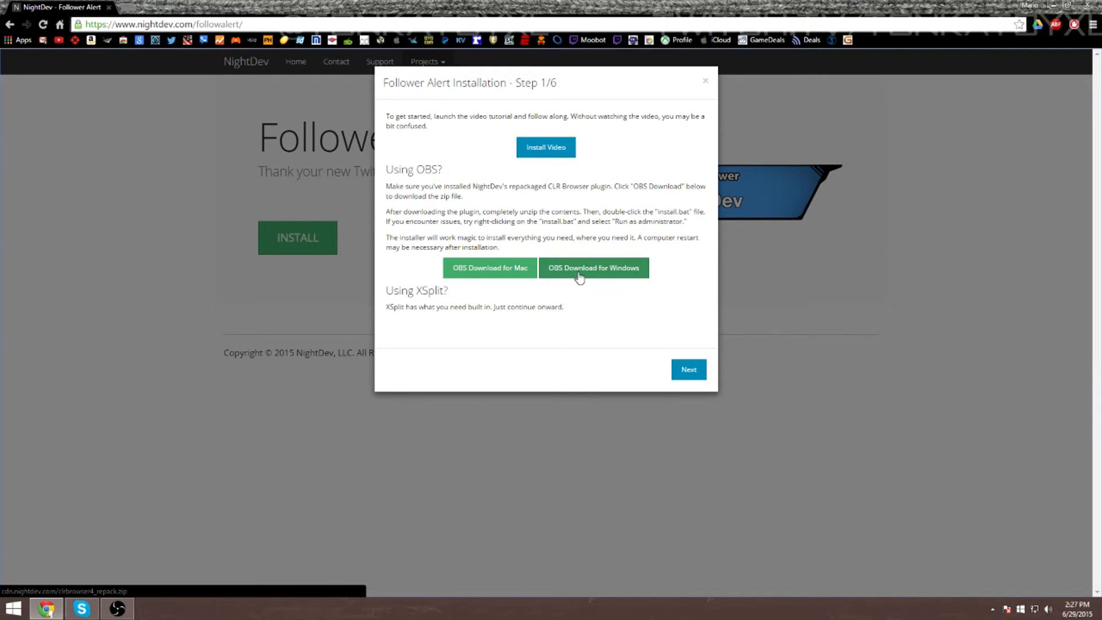
{"action": "mouse_move", "coordinate": [623, 283]}
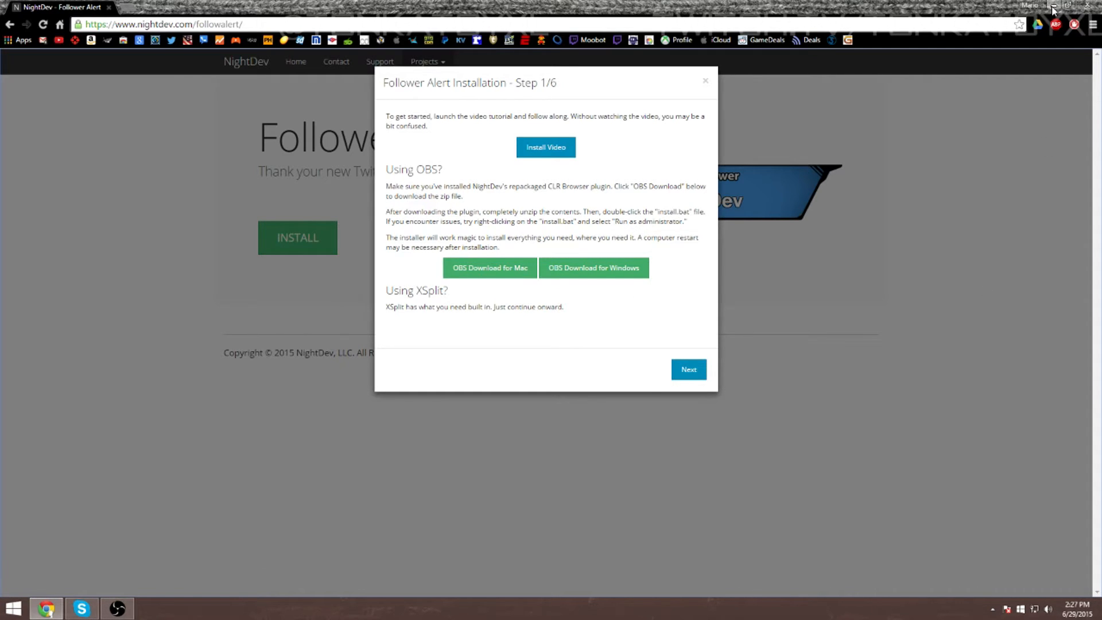
- Open the clrbrowser4_repack folder in Twitch and bring up the install batch file's actions
{"action": "left_click", "coordinate": [1053, 6]}
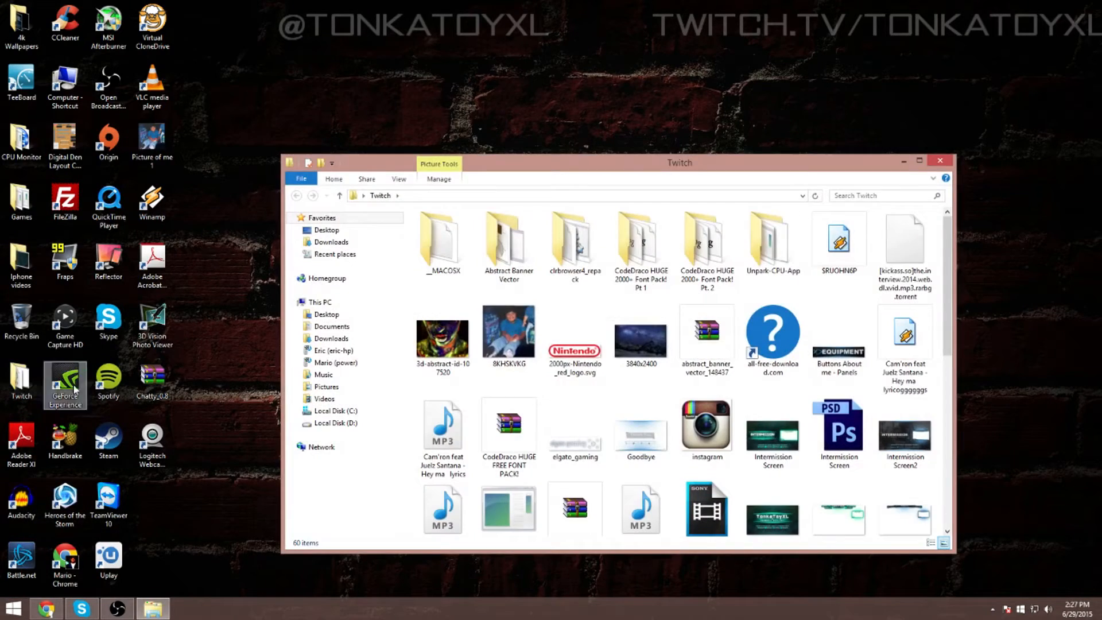
{"action": "left_click", "coordinate": [574, 242]}
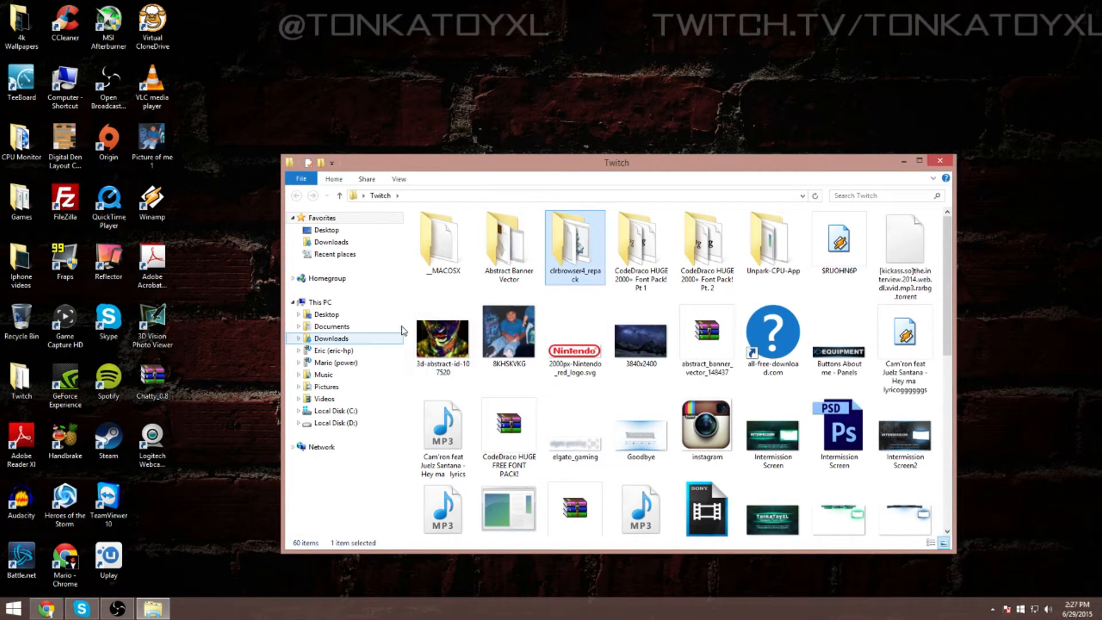
{"action": "mouse_move", "coordinate": [576, 246]}
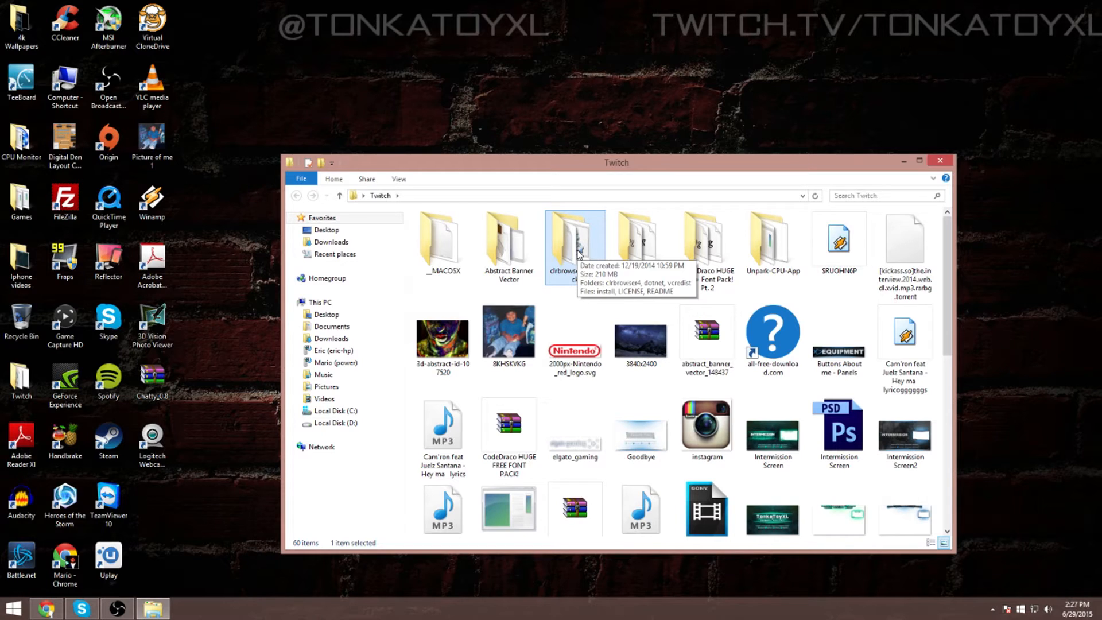
{"action": "double_click", "coordinate": [575, 242]}
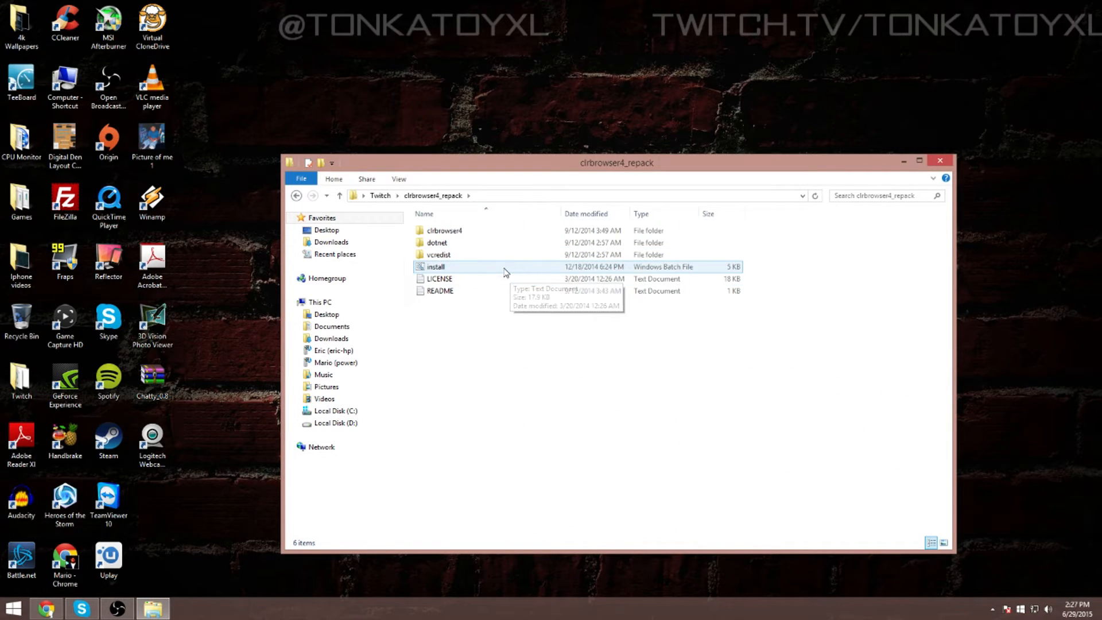
{"action": "mouse_move", "coordinate": [498, 270]}
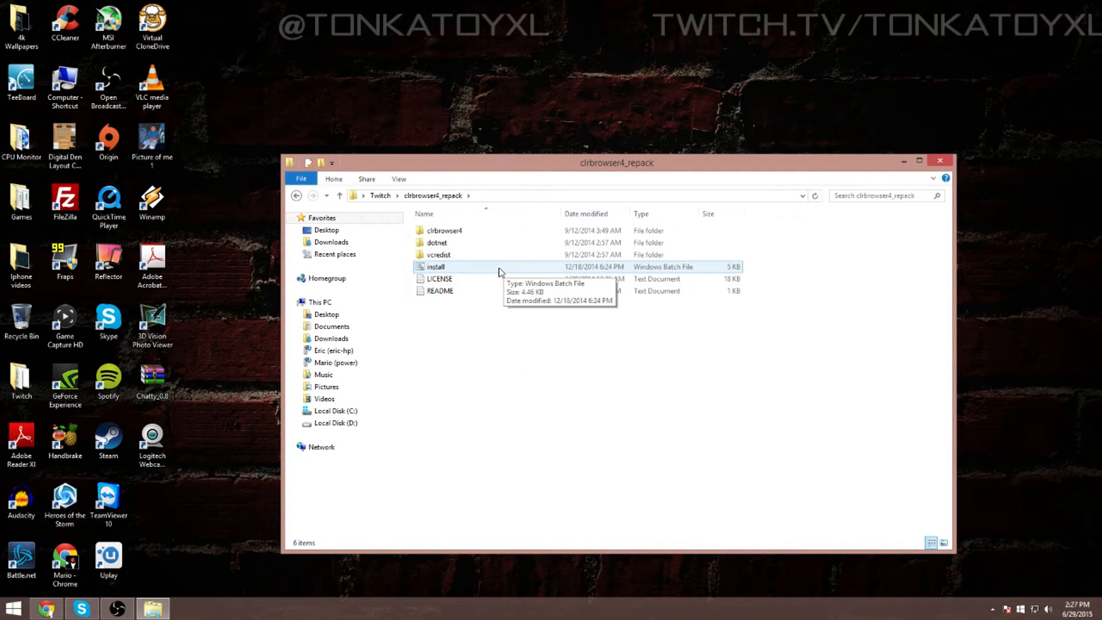
{"action": "left_click", "coordinate": [435, 267]}
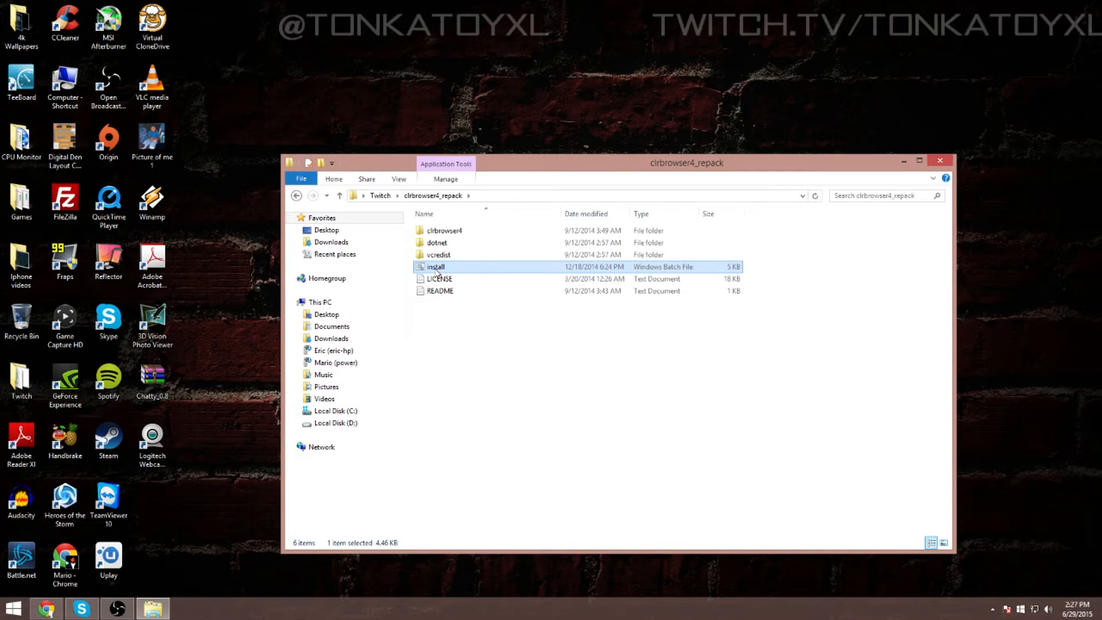
{"action": "mouse_move", "coordinate": [985, 184]}
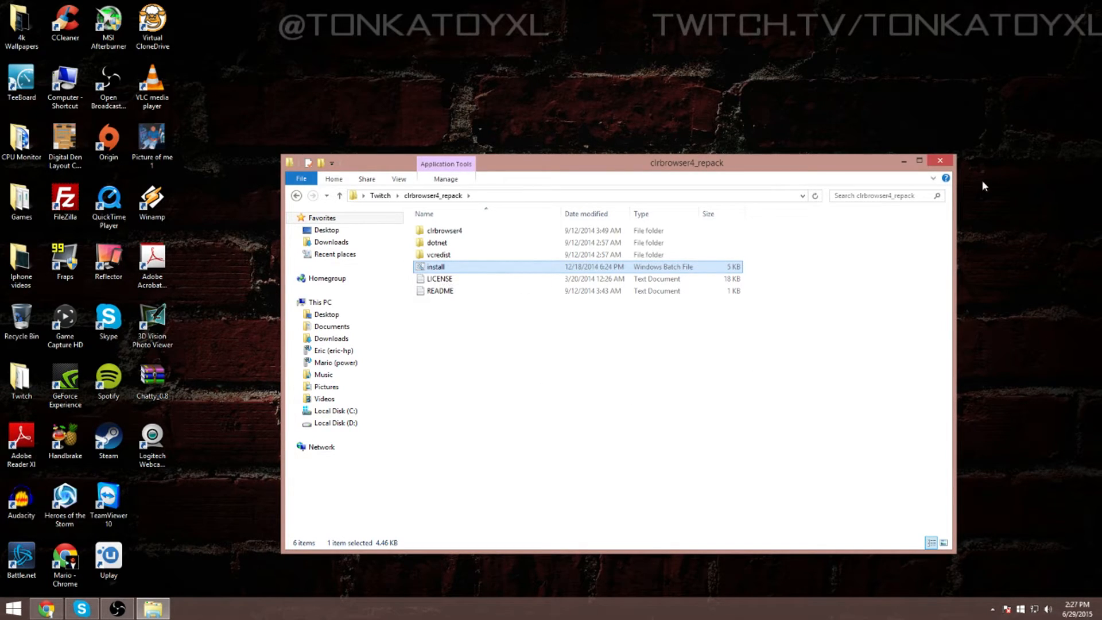
{"action": "right_click", "coordinate": [435, 266]}
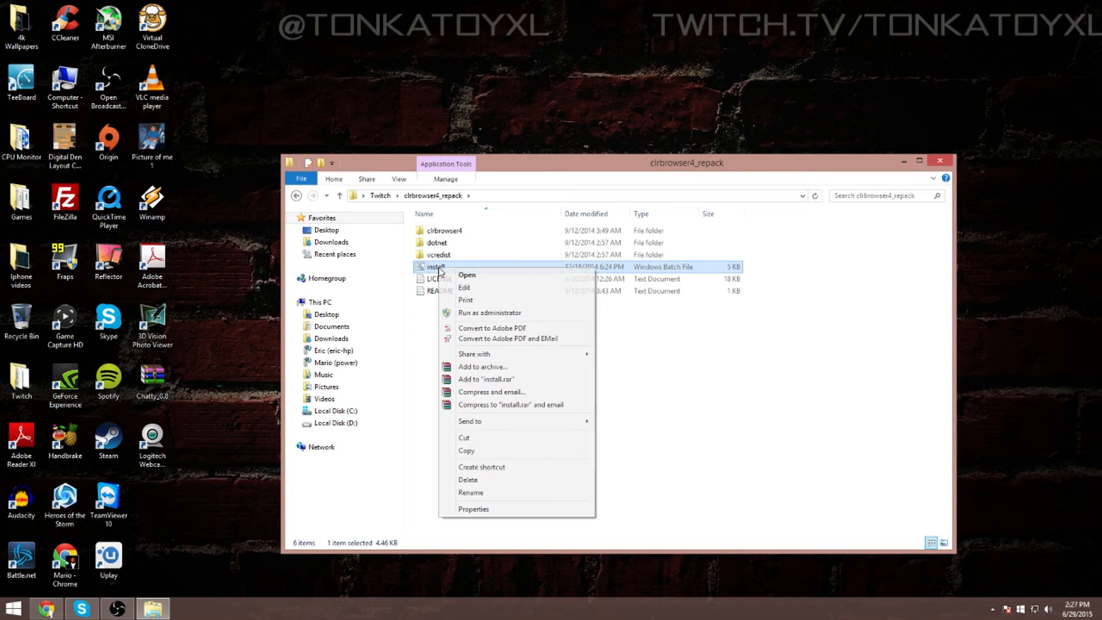
{"action": "mouse_move", "coordinate": [892, 360]}
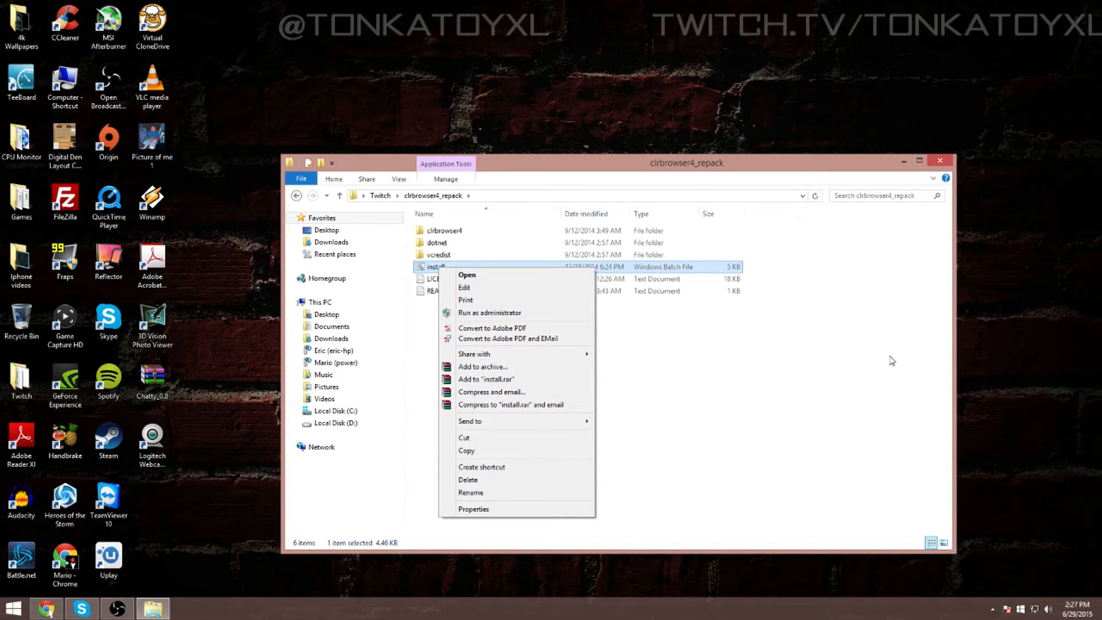
{"action": "left_click", "coordinate": [939, 160]}
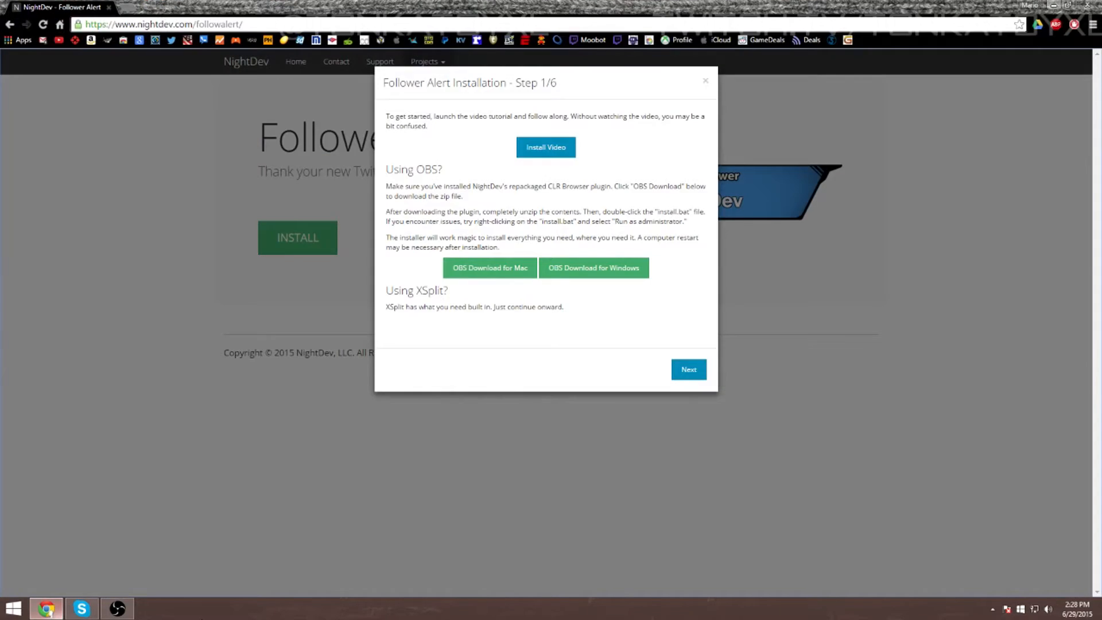
{"action": "mouse_move", "coordinate": [599, 210]}
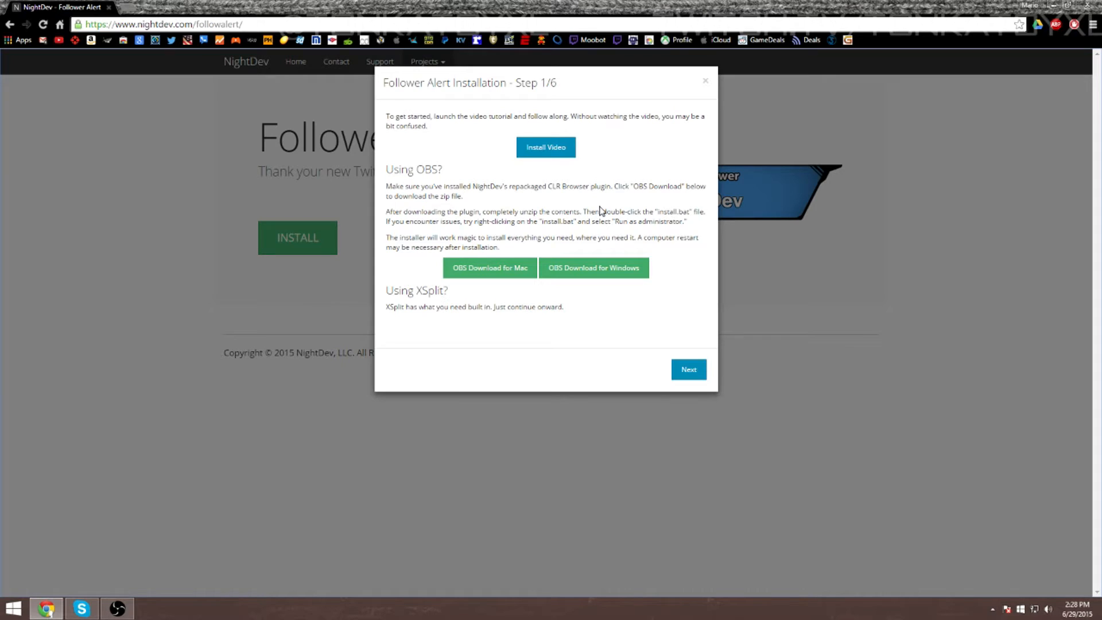
{"action": "mouse_move", "coordinate": [724, 423]}
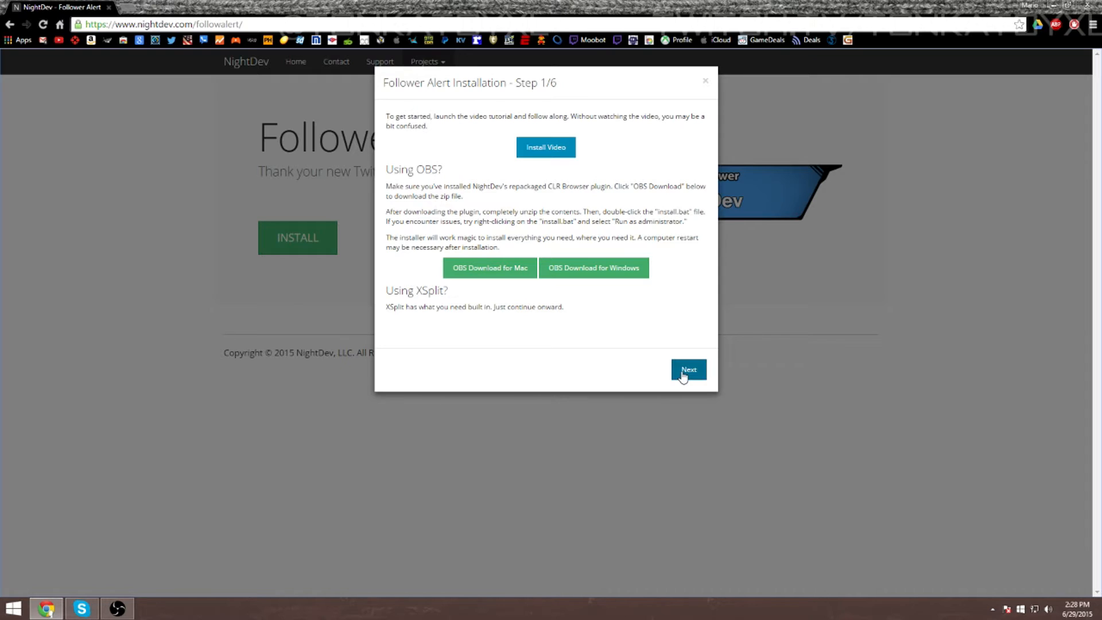
- Advance the installation guide to step 2, the Dropbox login
{"action": "left_click", "coordinate": [688, 369]}
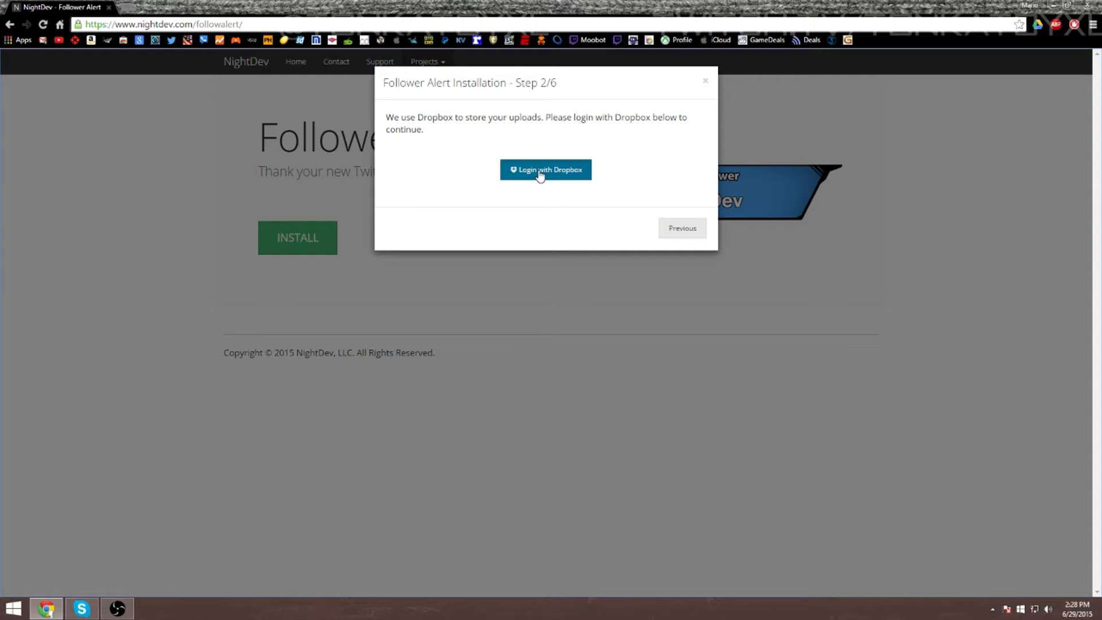
- Log in with Dropbox to reach the step 3 alert settings form
{"action": "left_click", "coordinate": [545, 169]}
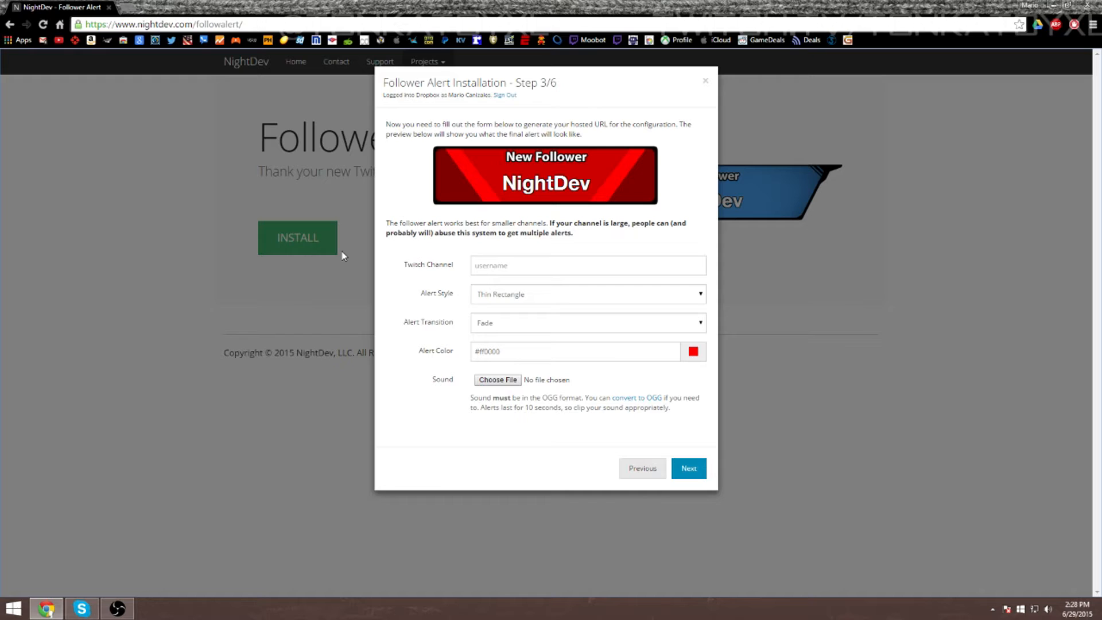
- Enter the Twitch channel TonkaToyXL and set the alert style to Old Flat
{"action": "left_click", "coordinate": [588, 265]}
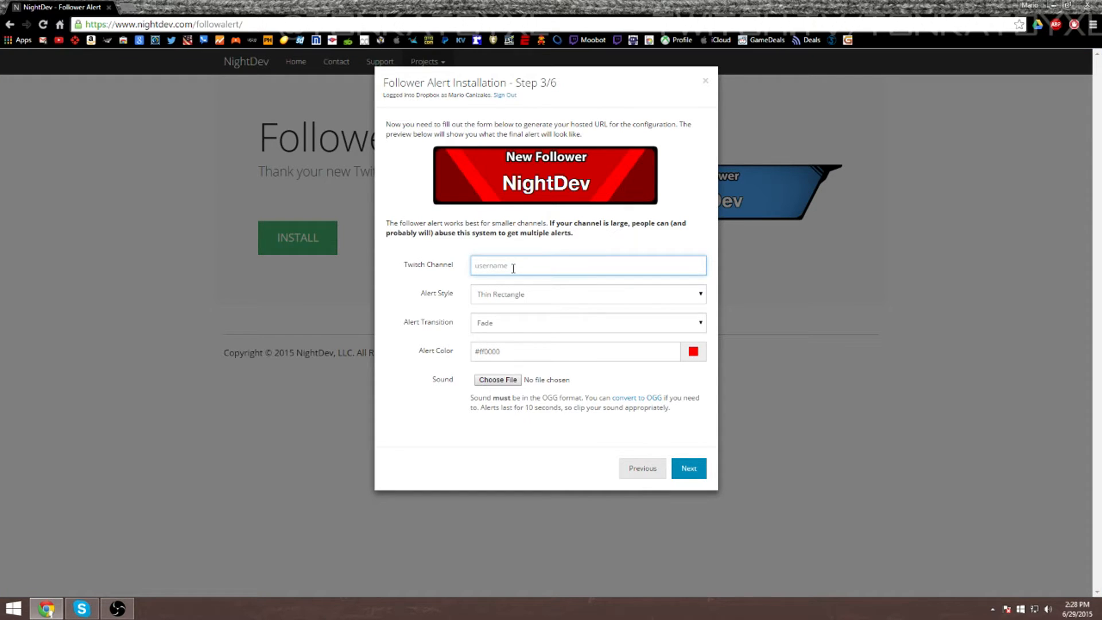
{"action": "type", "text": "TonkaToy"}
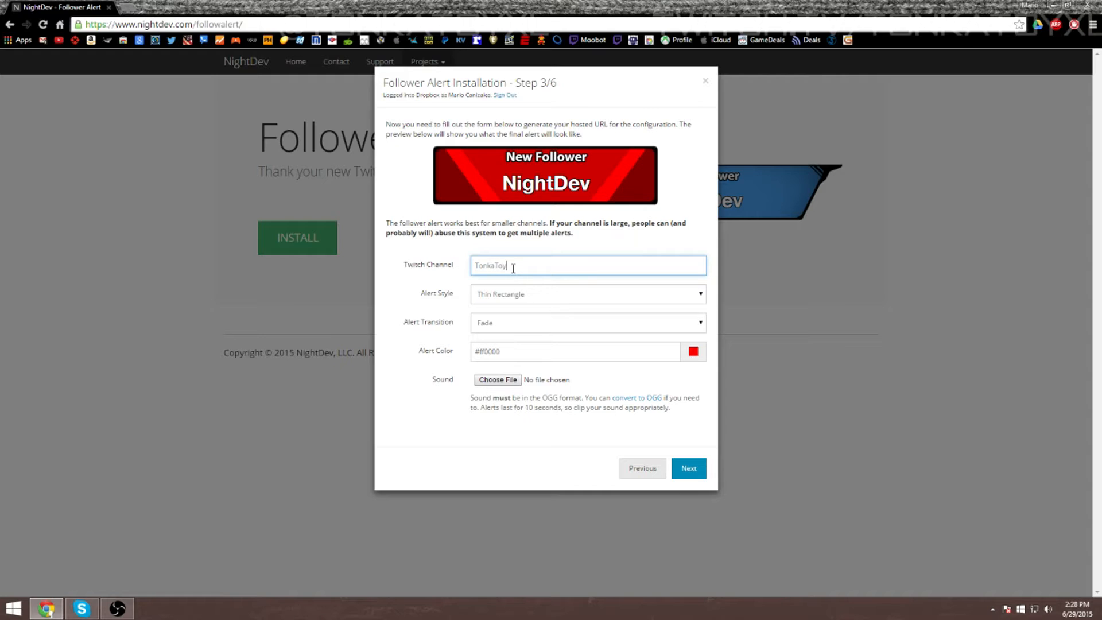
{"action": "type", "text": "XL"}
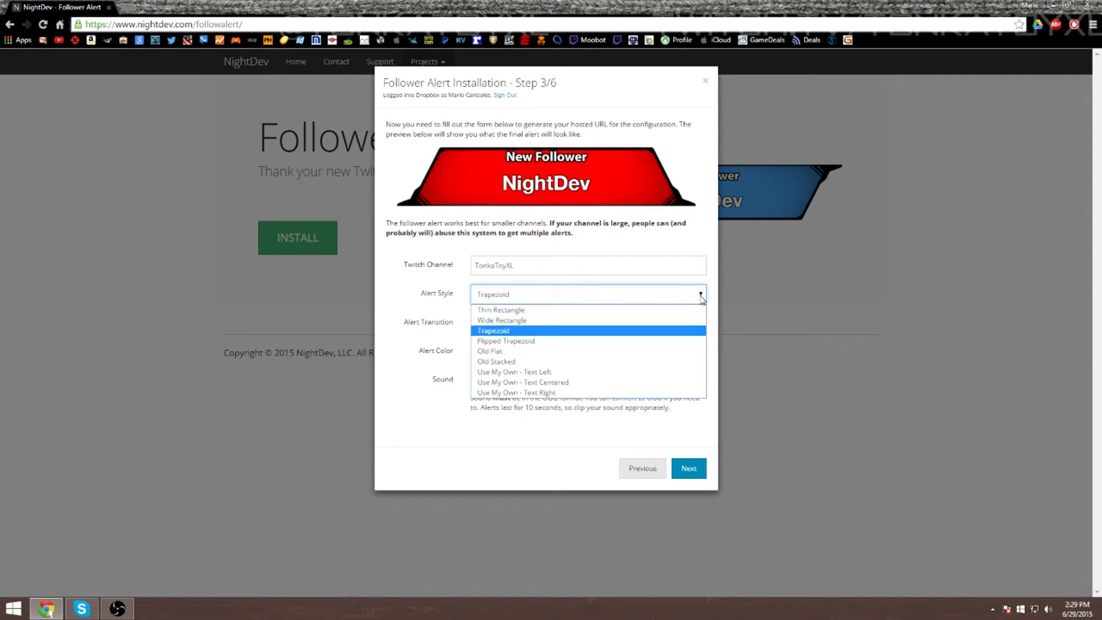
{"action": "left_click", "coordinate": [496, 361]}
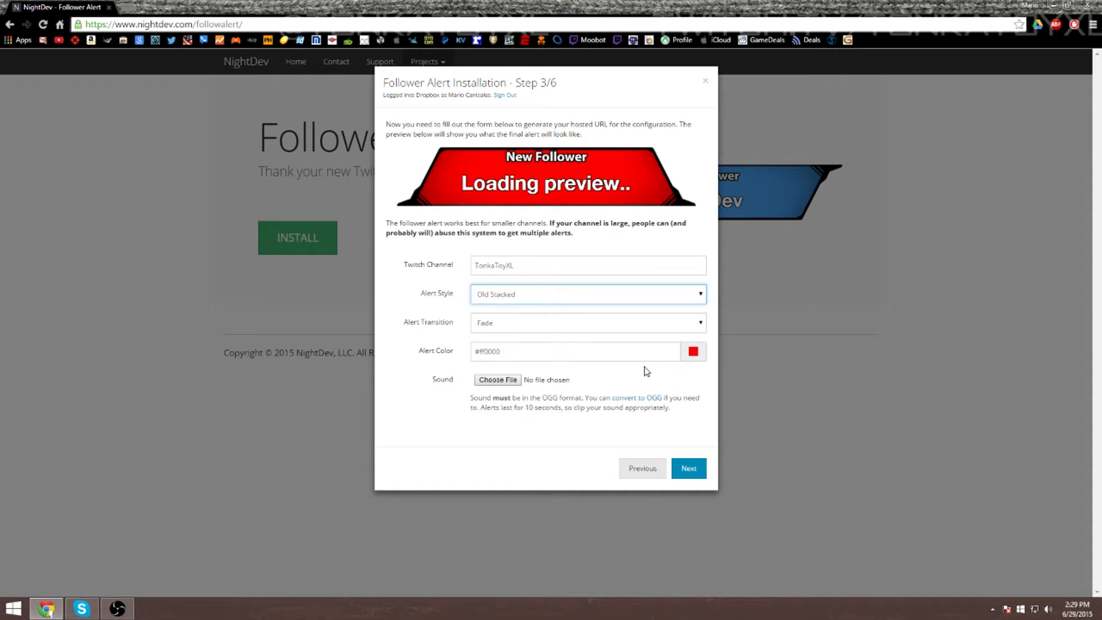
{"action": "left_click", "coordinate": [588, 294]}
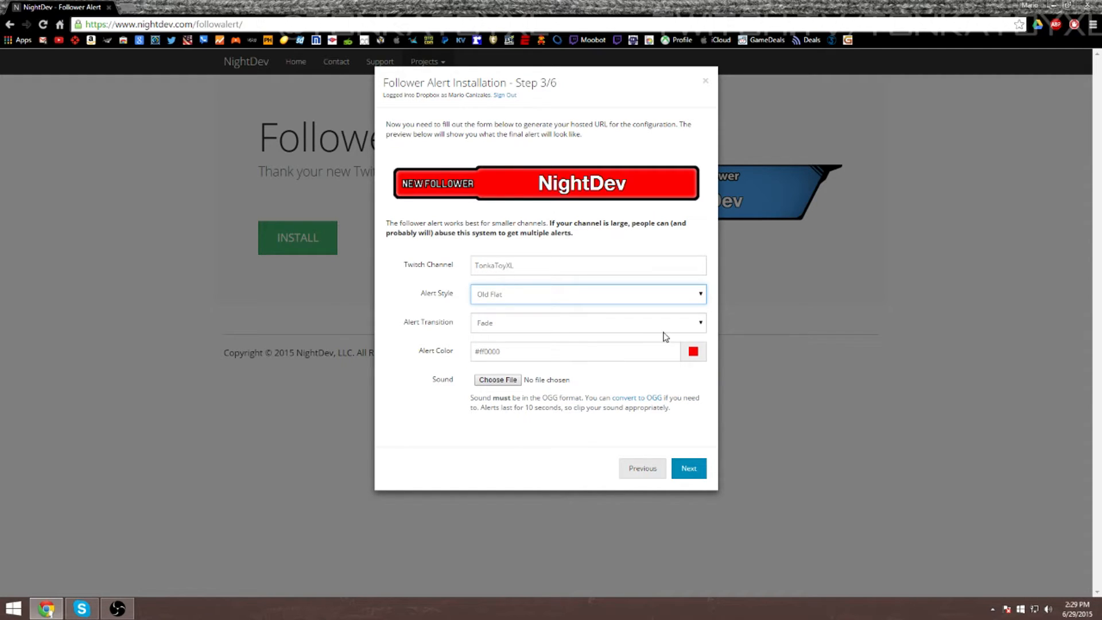
{"action": "mouse_move", "coordinate": [696, 307]}
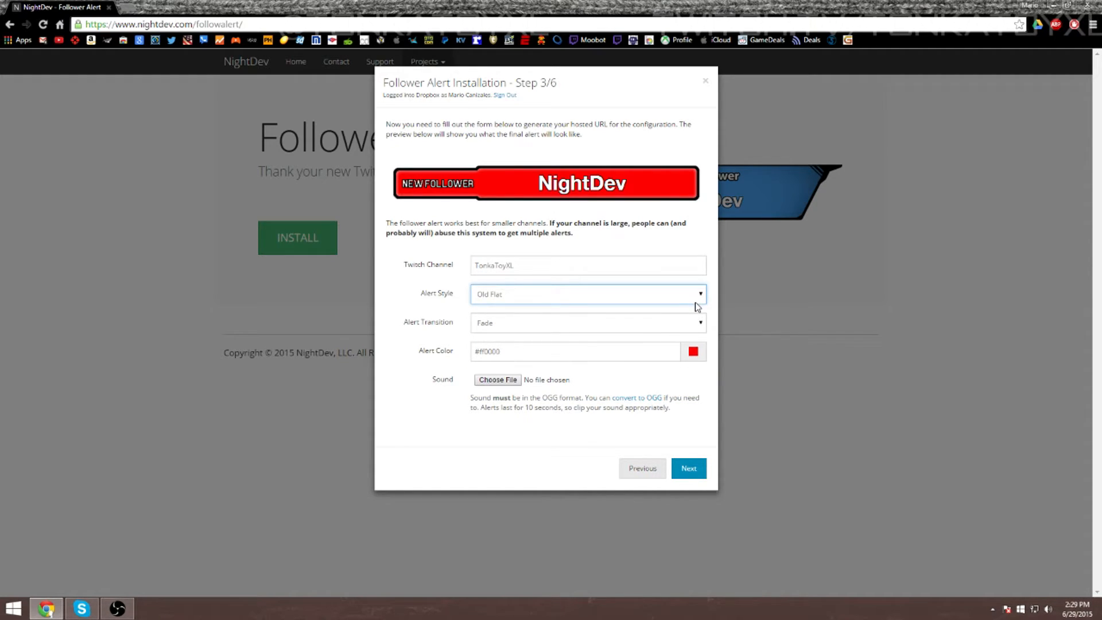
- Pick a bright blue alert colour (#363efc) in the colour picker
{"action": "left_click", "coordinate": [693, 351]}
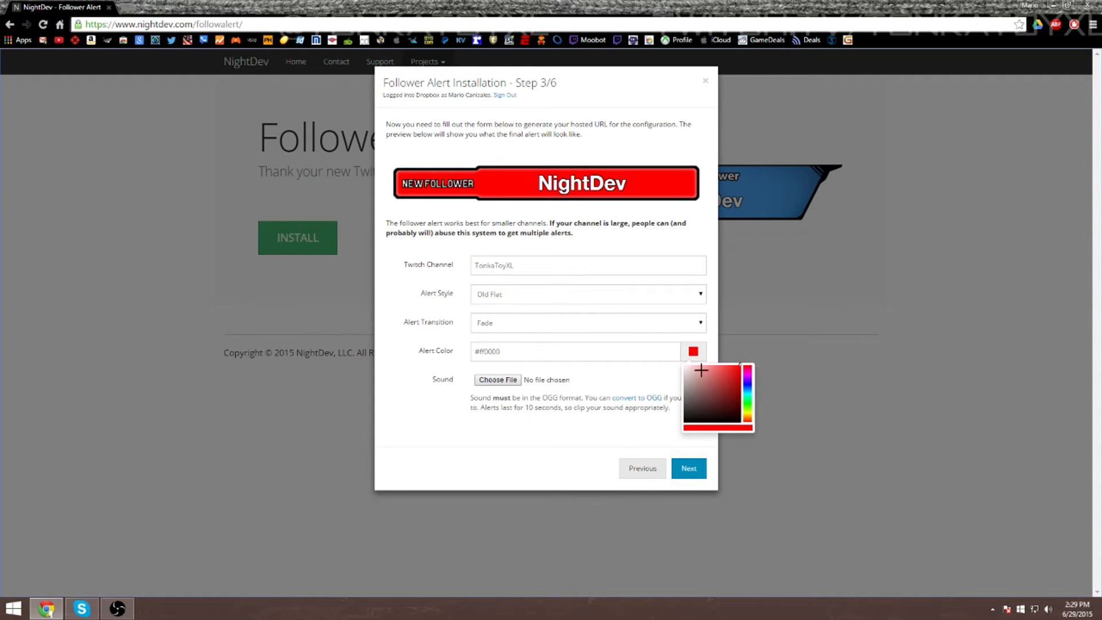
{"action": "left_click", "coordinate": [723, 409]}
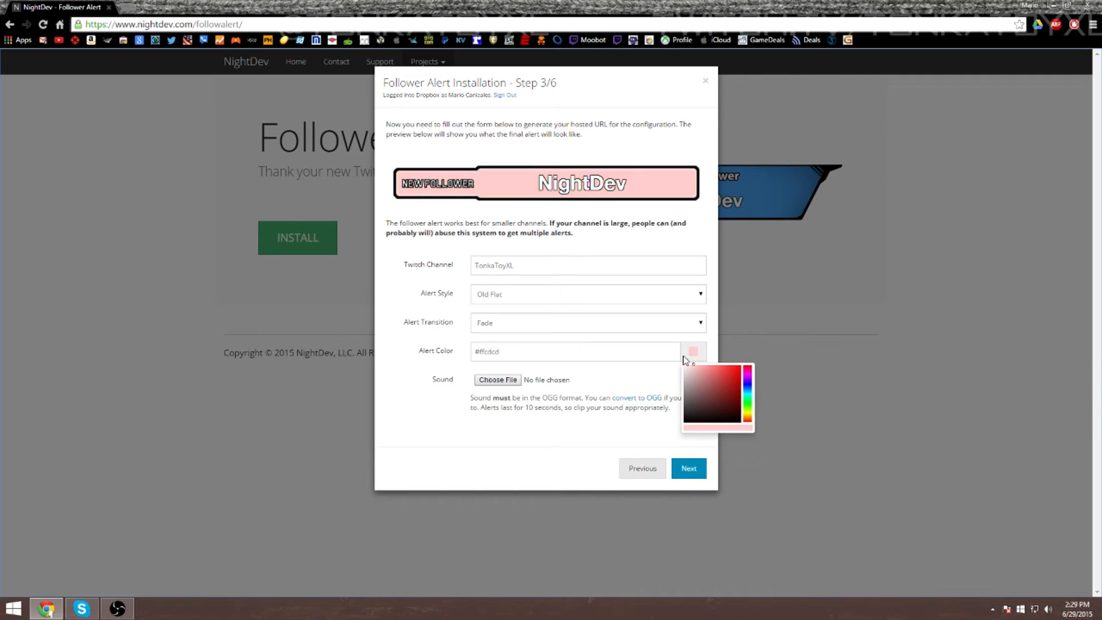
{"action": "left_click", "coordinate": [688, 411]}
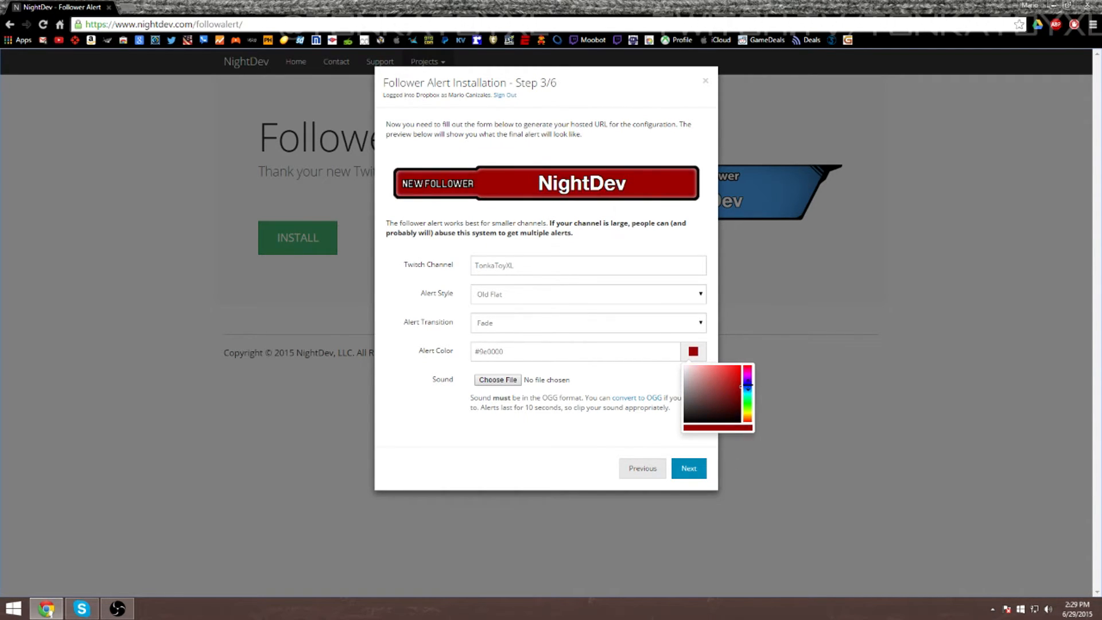
{"action": "left_click", "coordinate": [729, 379]}
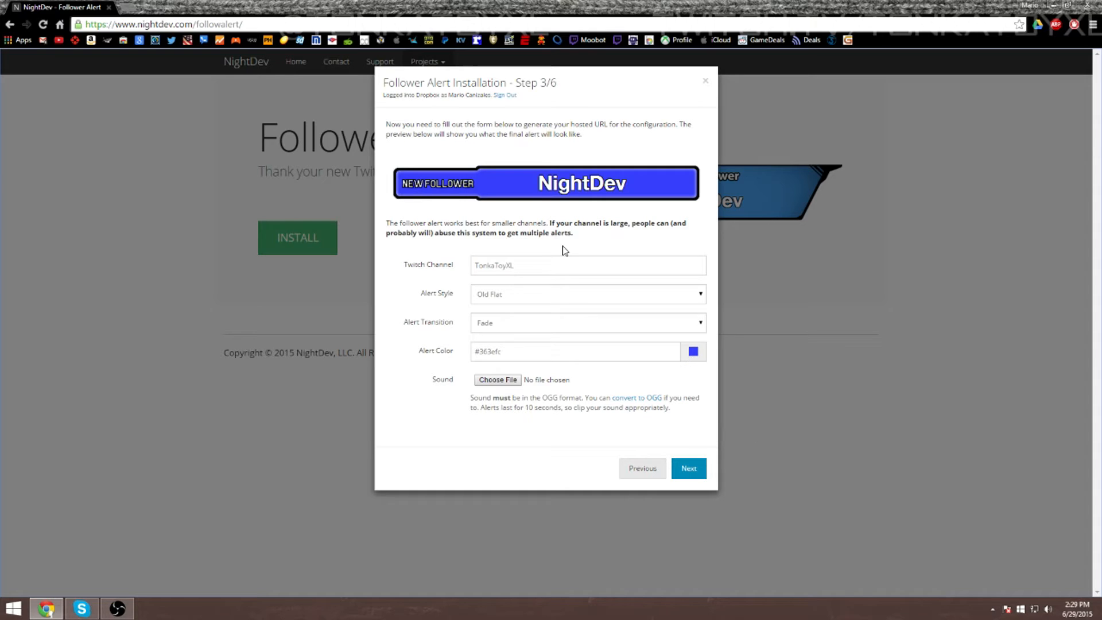
{"action": "mouse_move", "coordinate": [448, 412]}
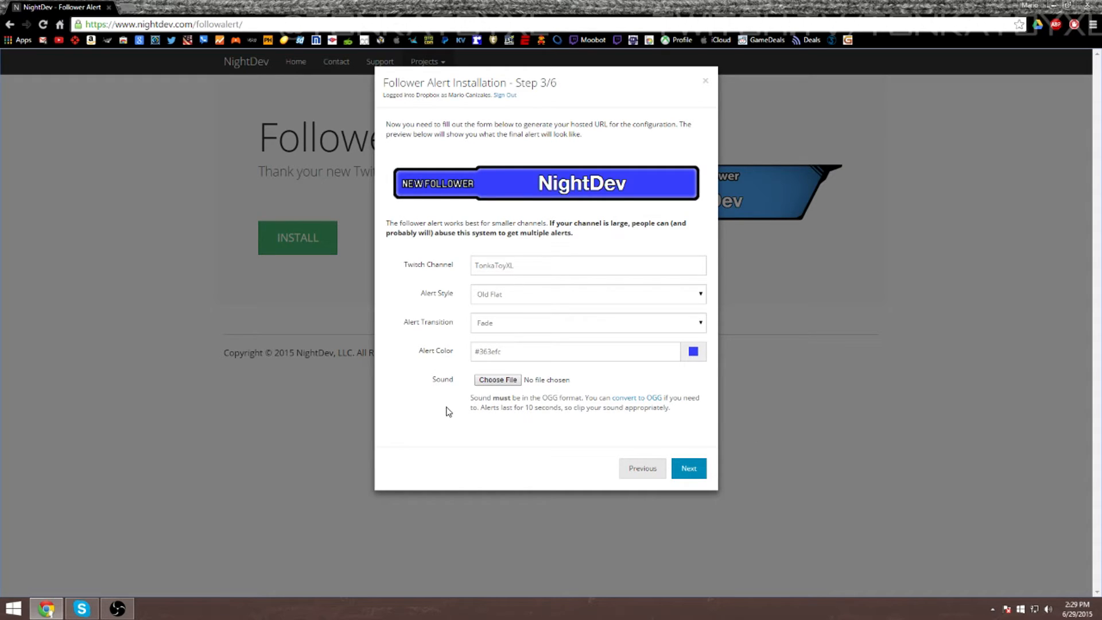
{"action": "mouse_move", "coordinate": [404, 353]}
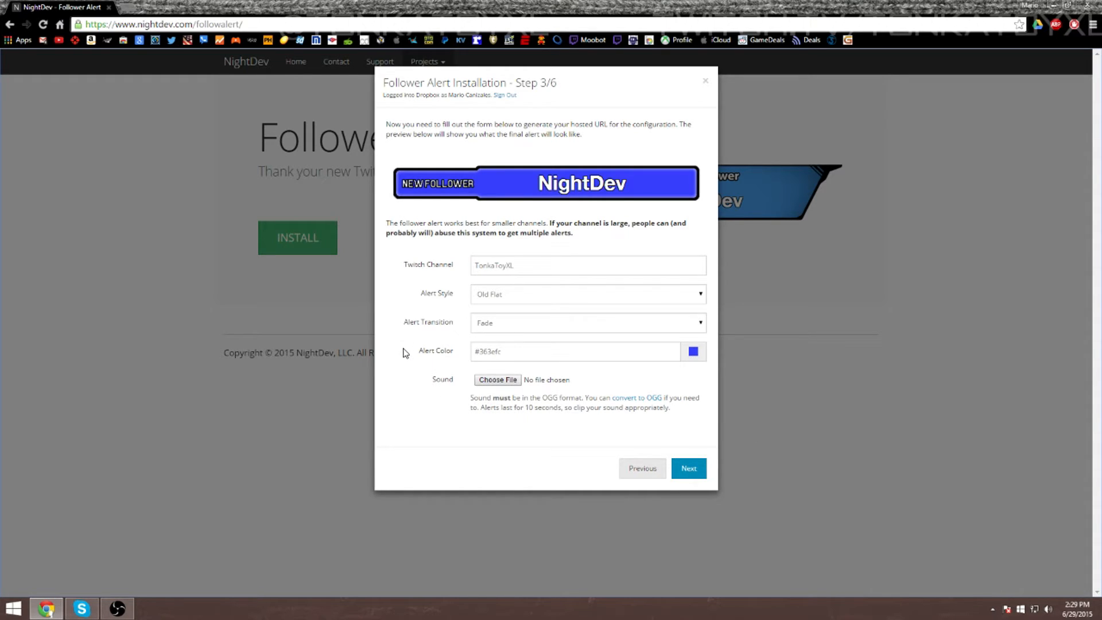
{"action": "mouse_move", "coordinate": [385, 381]}
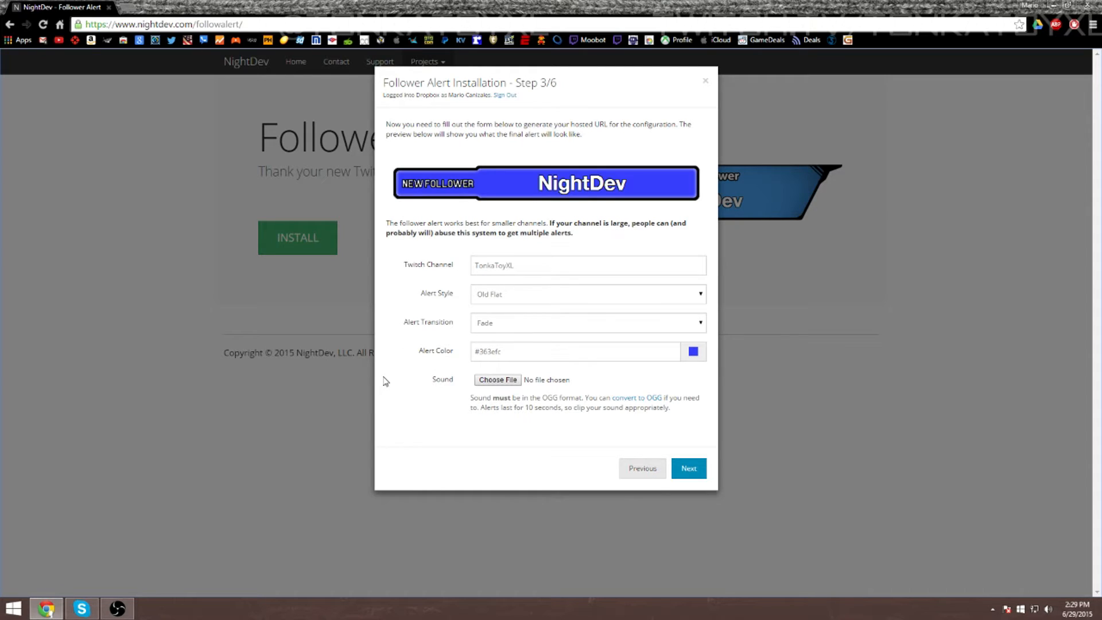
{"action": "mouse_move", "coordinate": [564, 394]}
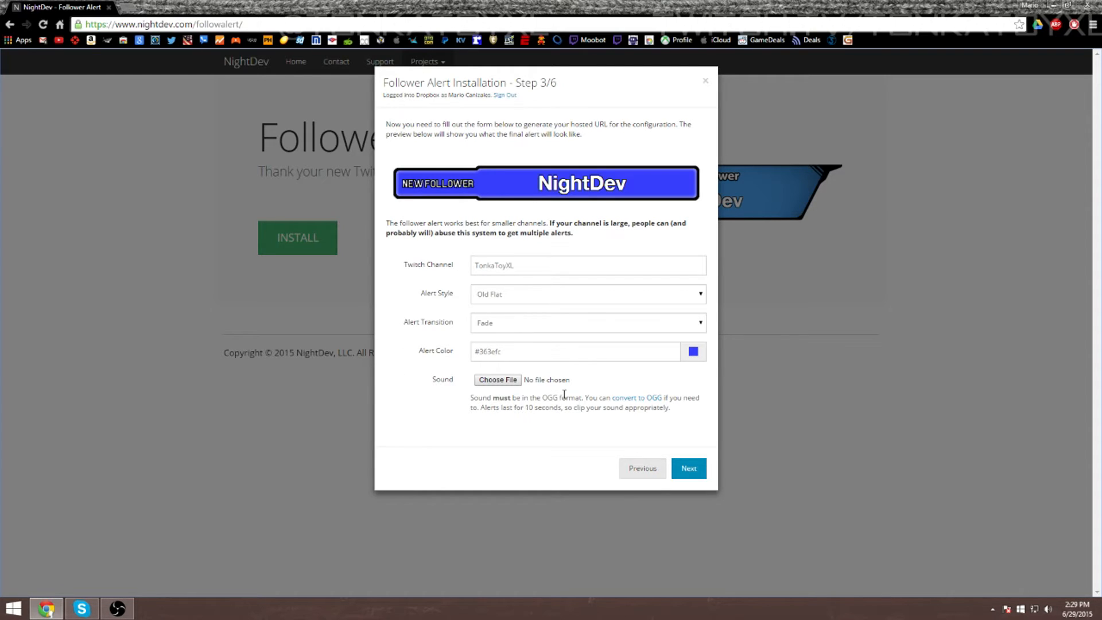
{"action": "mouse_move", "coordinate": [500, 394]}
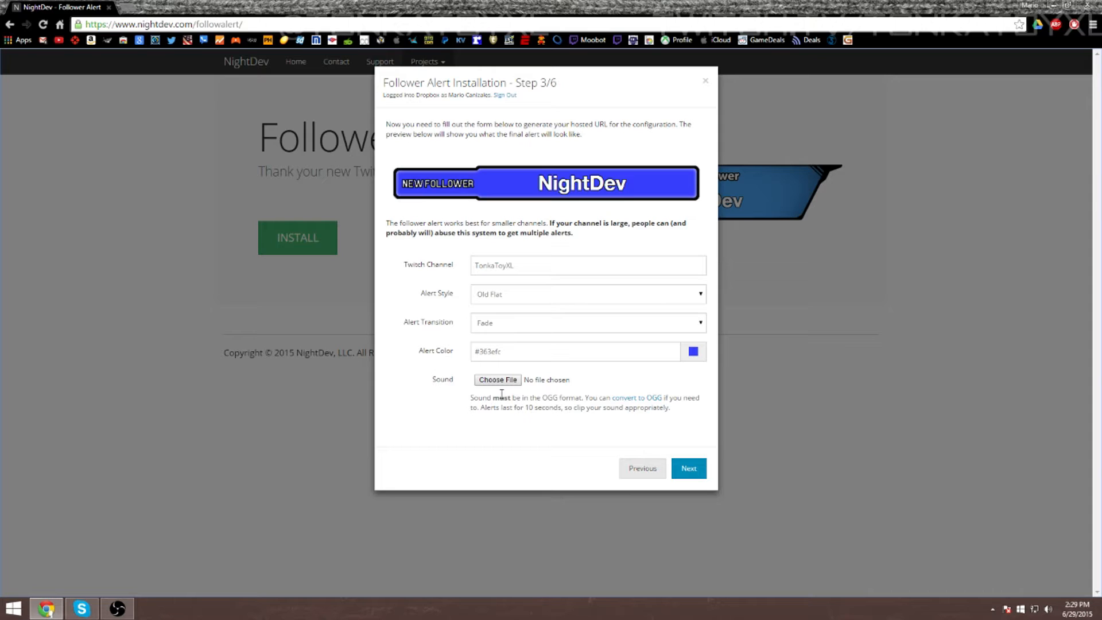
{"action": "mouse_move", "coordinate": [487, 391]}
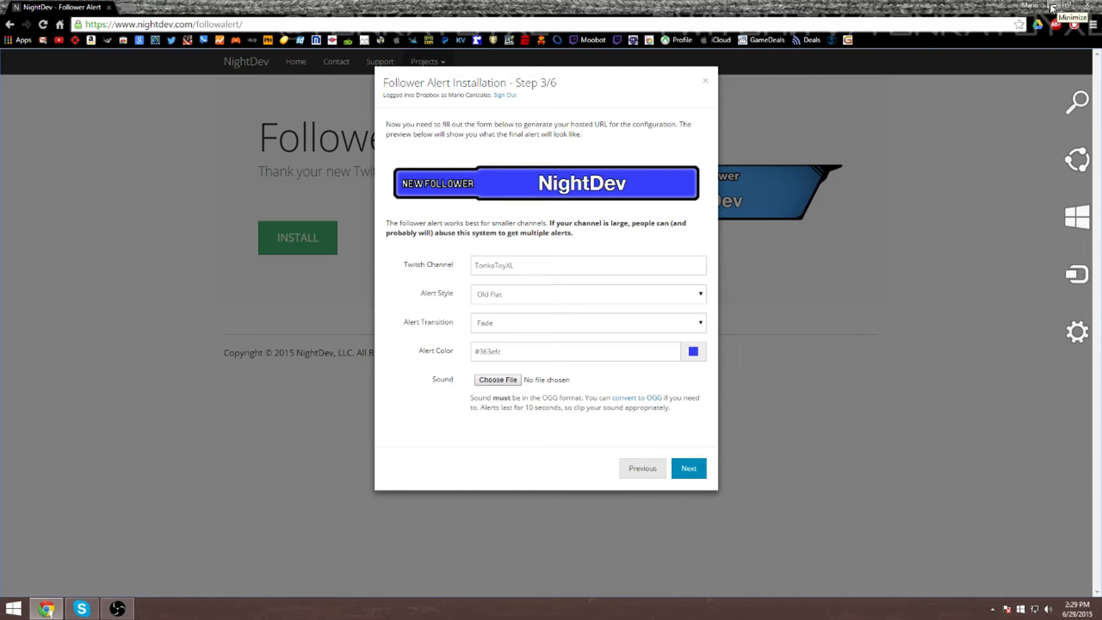
- Search Google for OGG songs in a new tab and open Tanner Helland's free game music page
{"action": "left_click", "coordinate": [172, 7]}
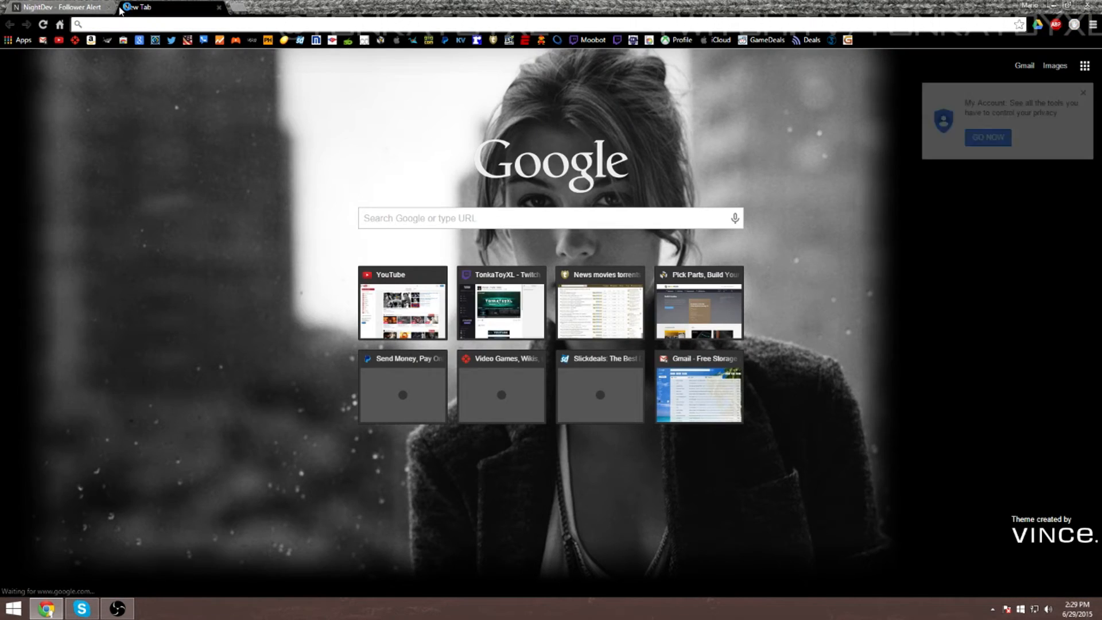
{"action": "type", "text": "ogg file"}
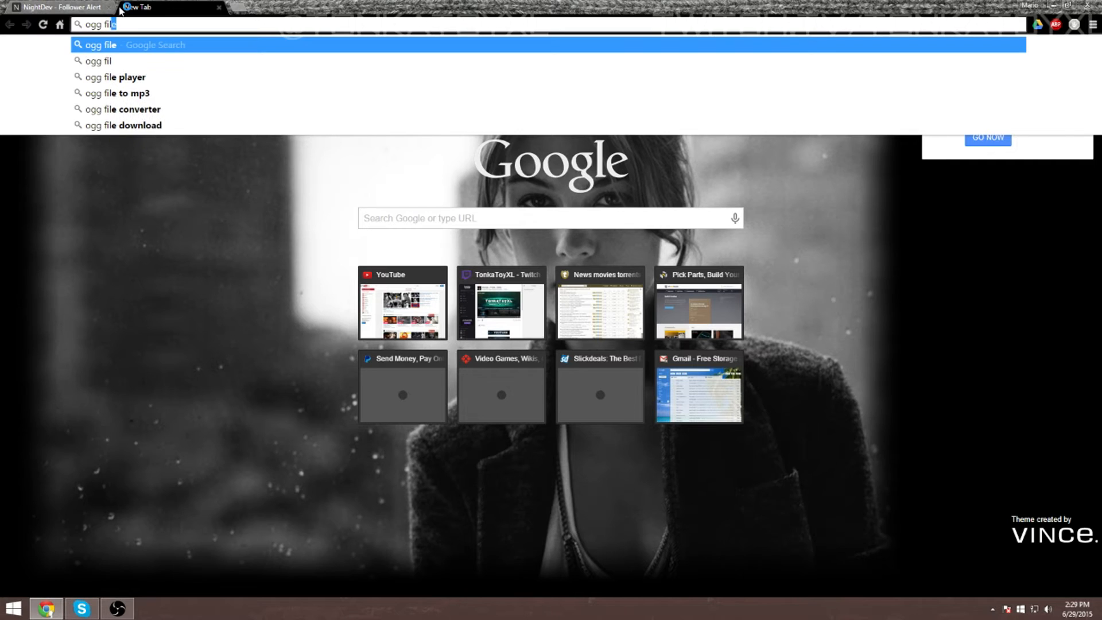
{"action": "key", "text": "Backspace"}
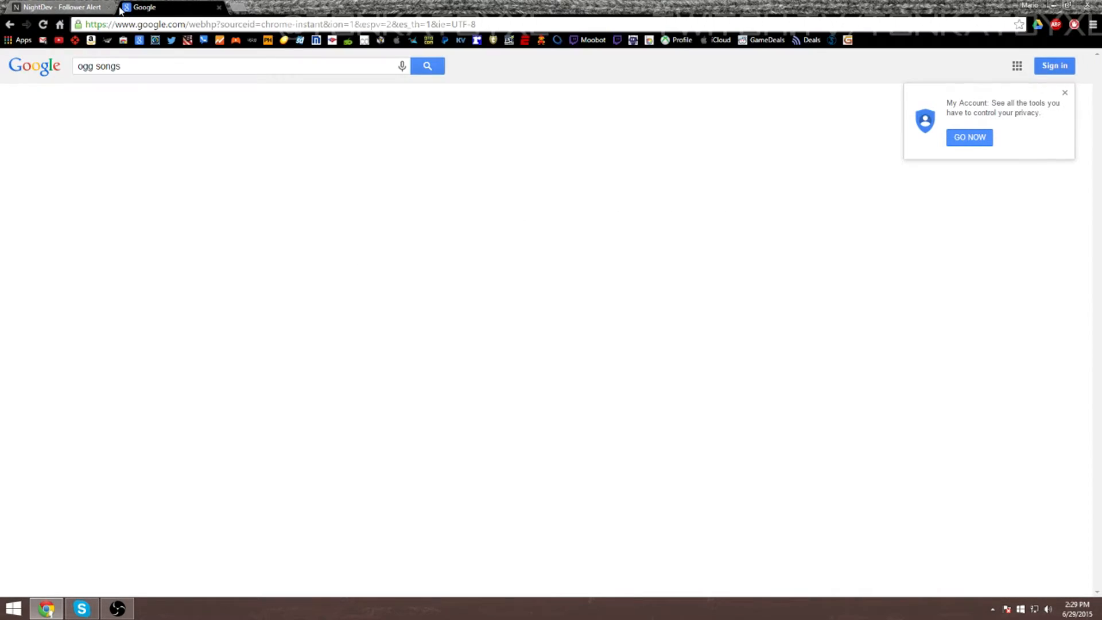
{"action": "left_click", "coordinate": [427, 65]}
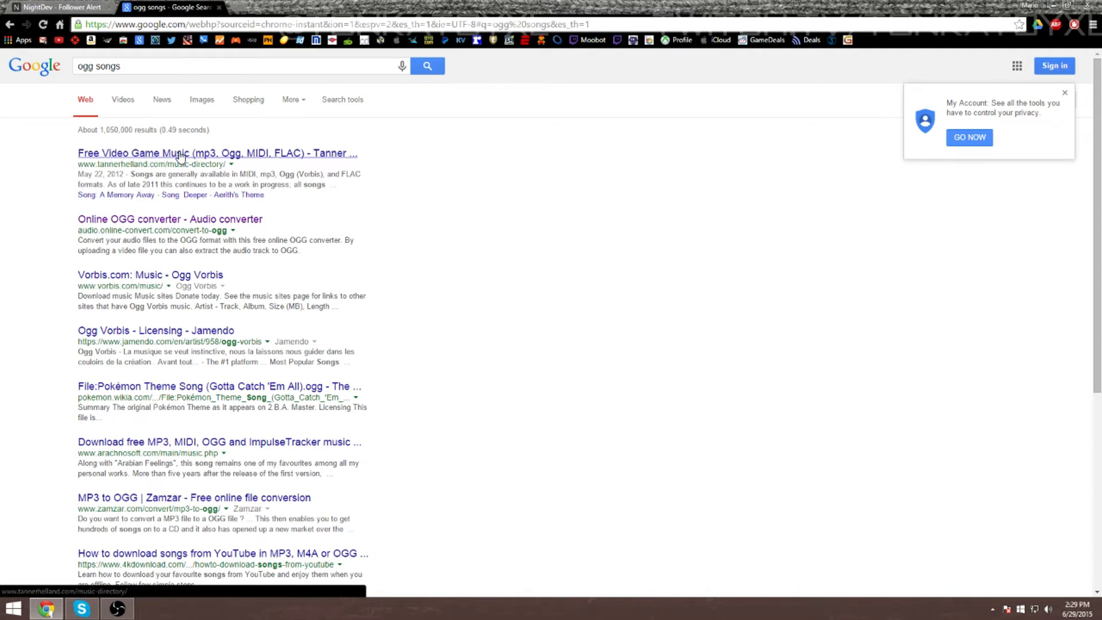
{"action": "left_click", "coordinate": [216, 153]}
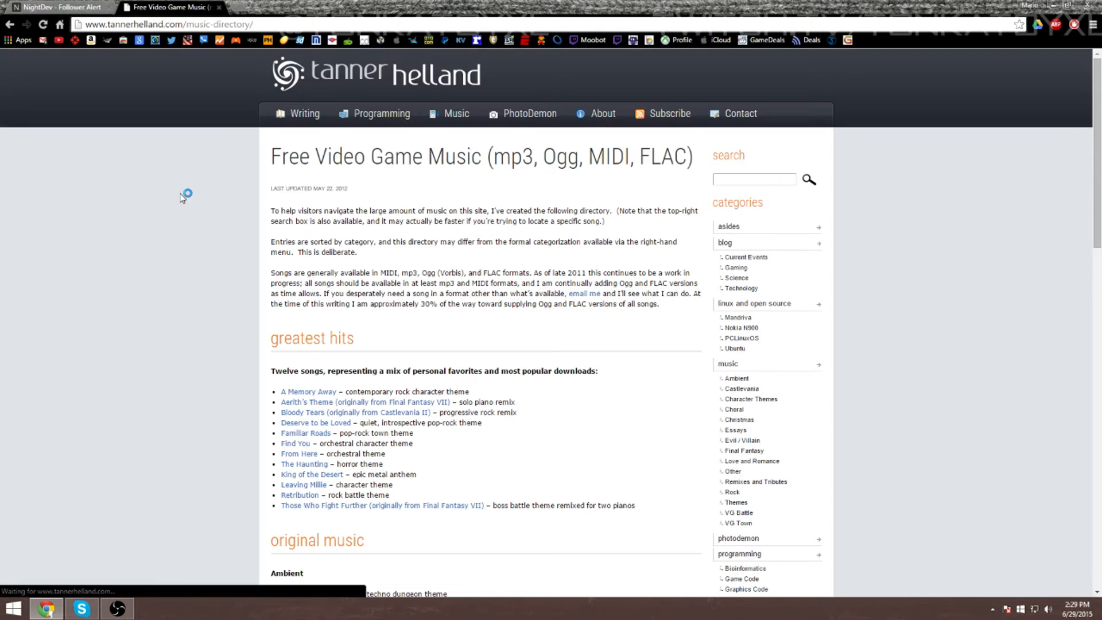
{"action": "mouse_move", "coordinate": [669, 341]}
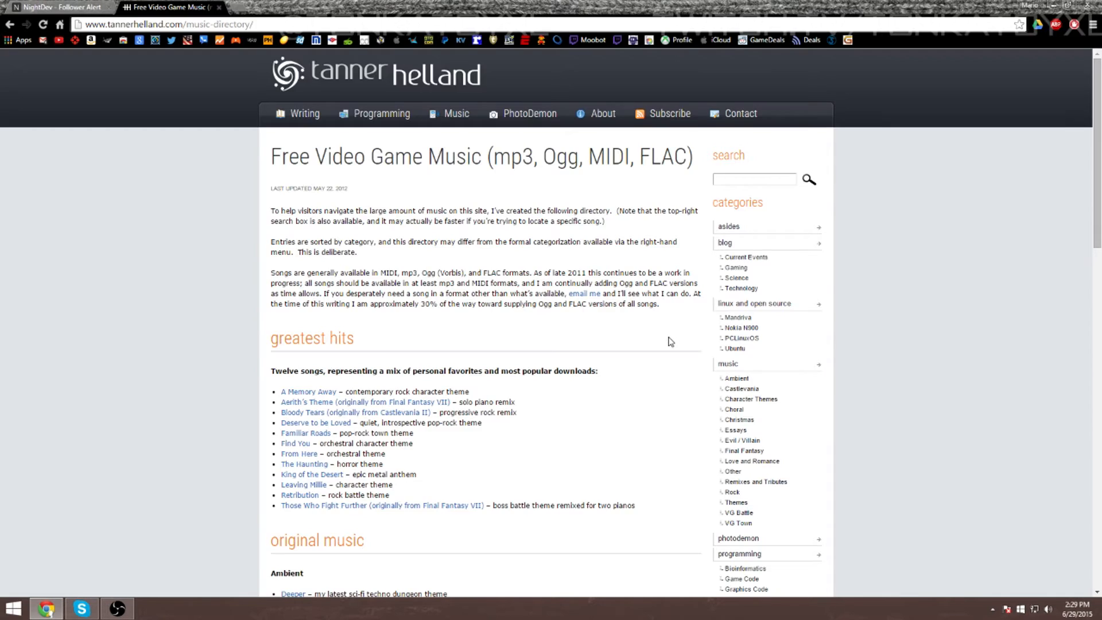
{"action": "scroll", "scroll_direction": "down", "scroll_amount": 3}
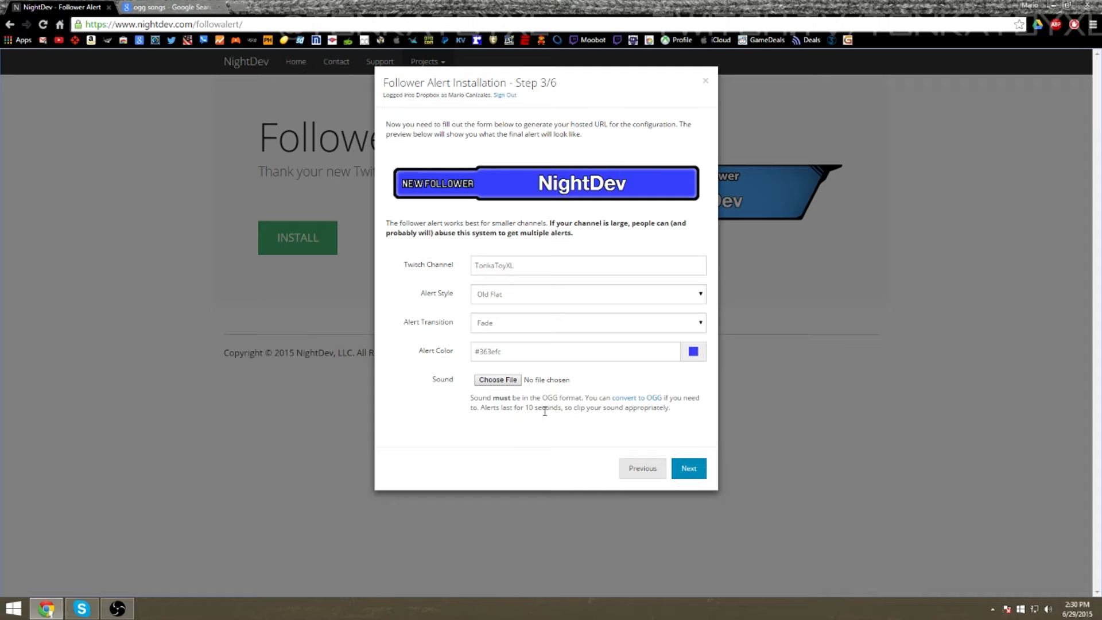
- Open the online-convert OGG converter page from the form's convert link
{"action": "left_click", "coordinate": [635, 398]}
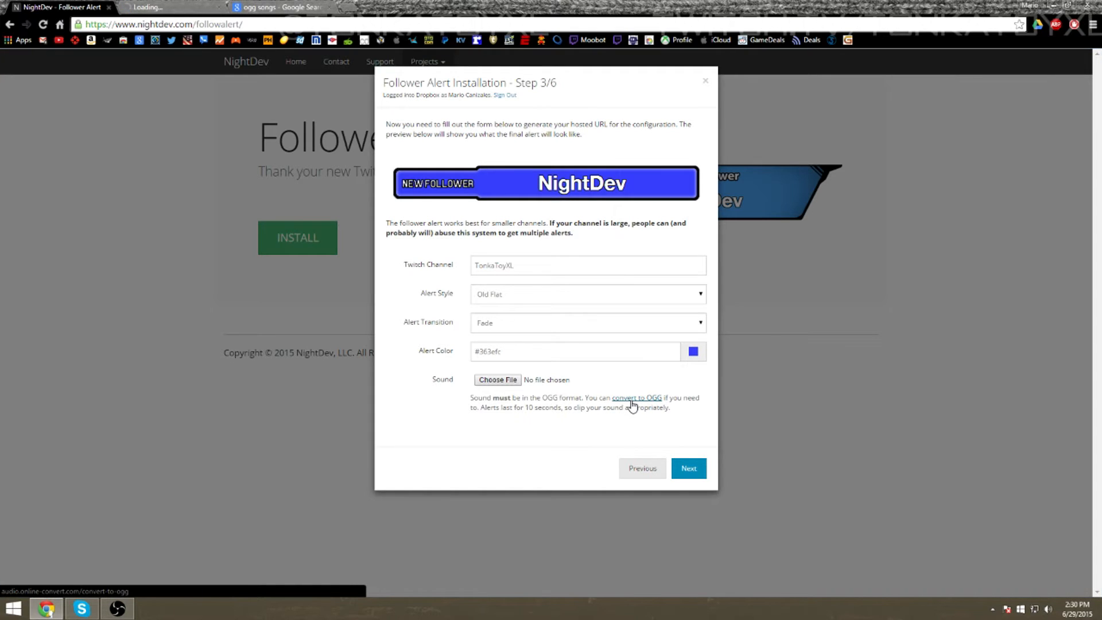
{"action": "left_click", "coordinate": [636, 398]}
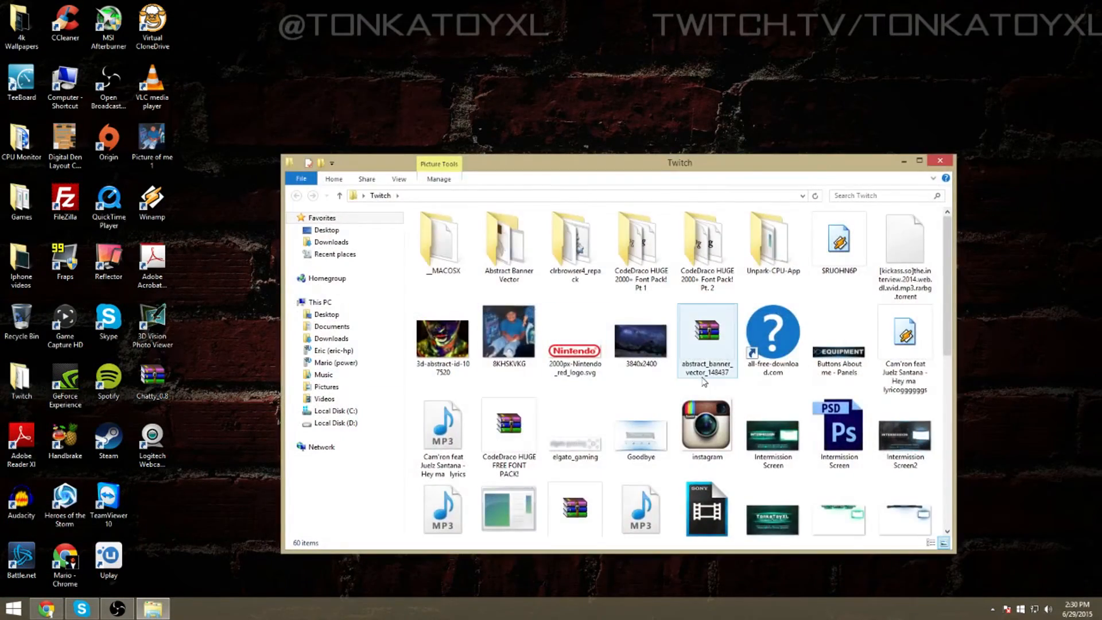
{"action": "left_click", "coordinate": [442, 390]}
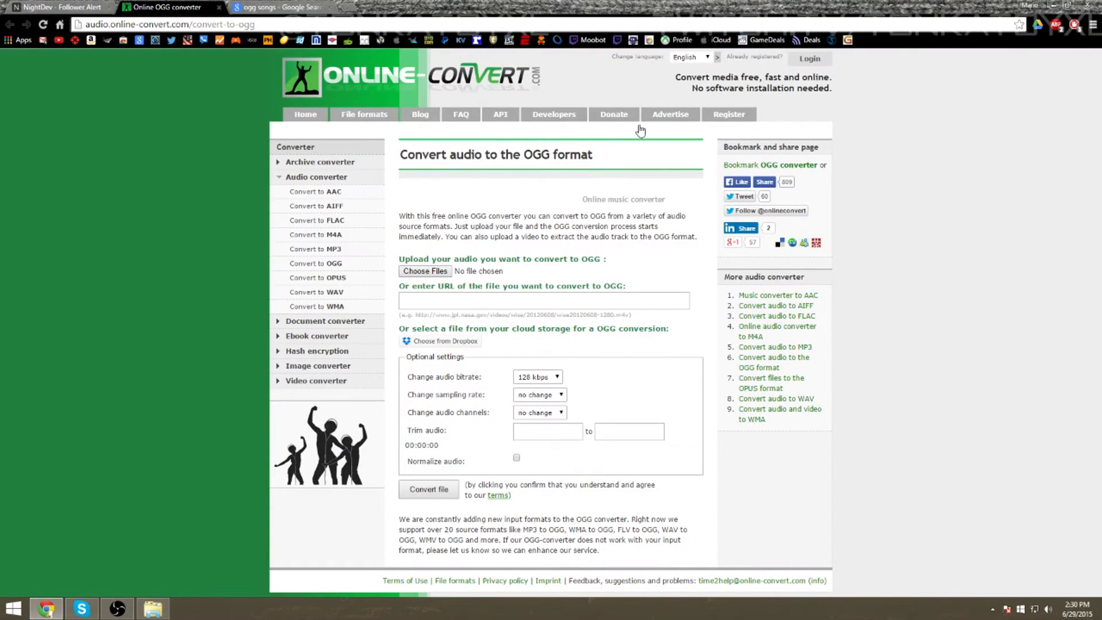
- Browse to the Twitch folder and choose the Cam'ron lyrics file as the upload
{"action": "left_click", "coordinate": [425, 270]}
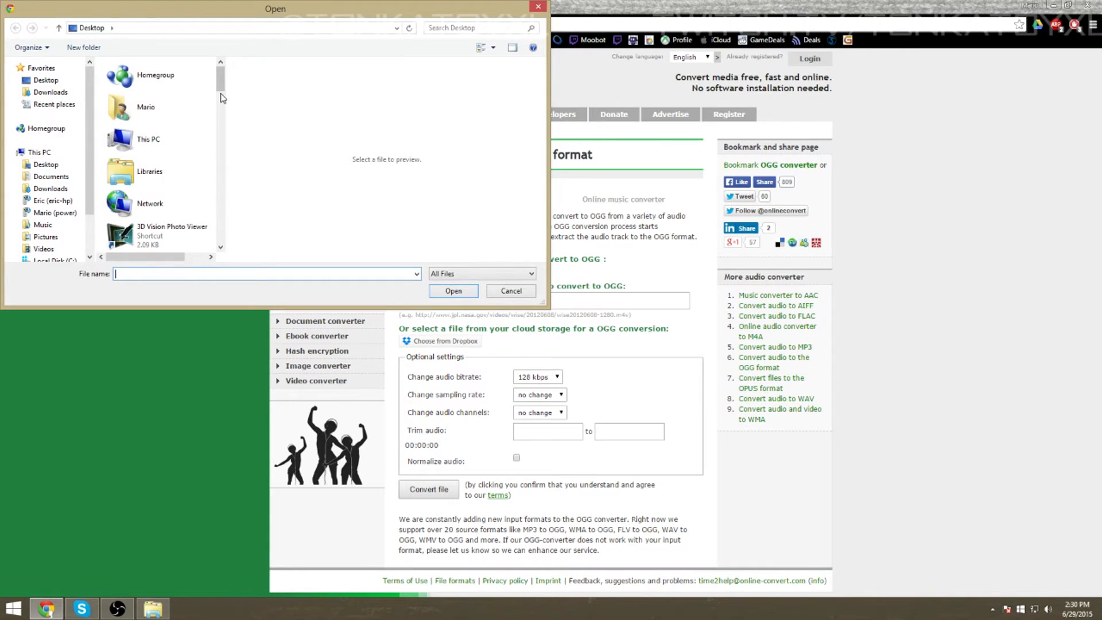
{"action": "scroll", "scroll_direction": "down", "scroll_amount": 3}
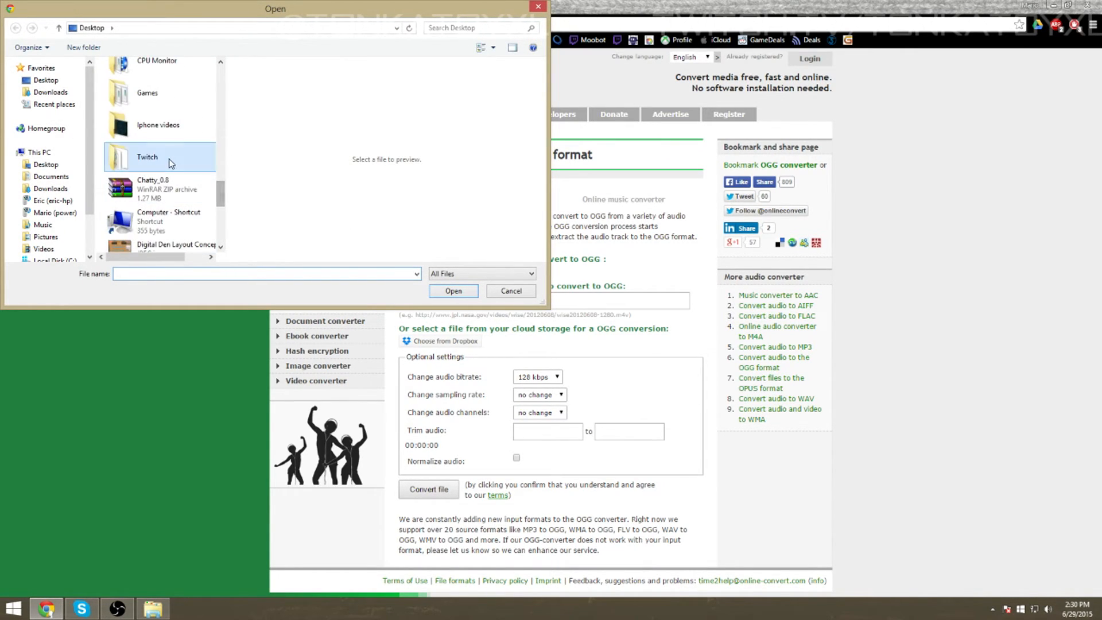
{"action": "double_click", "coordinate": [147, 157]}
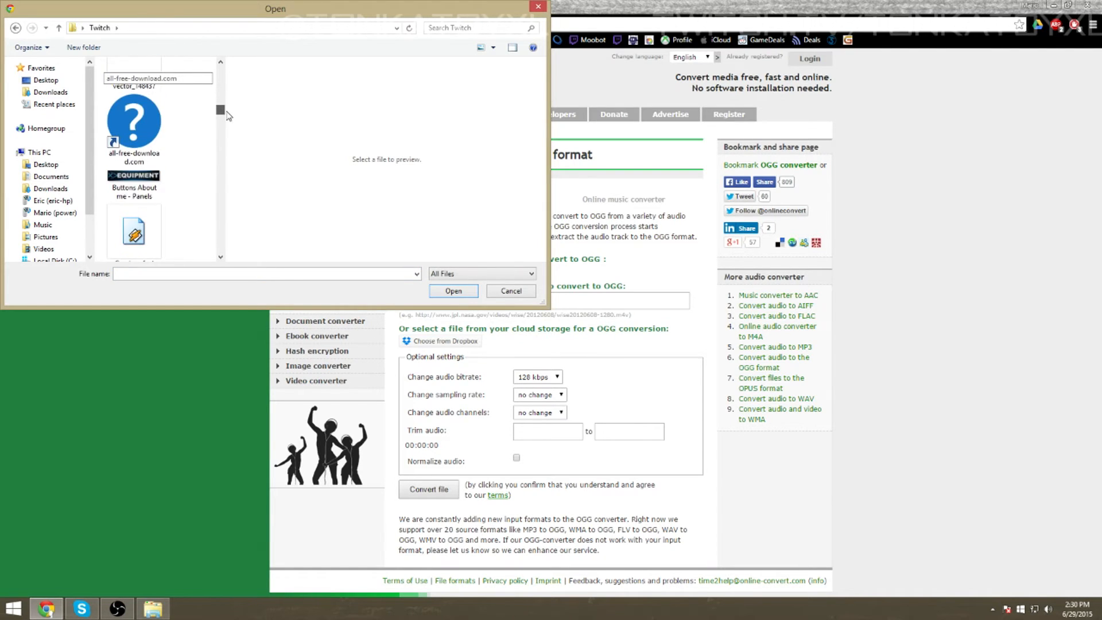
{"action": "scroll", "scroll_direction": "down", "scroll_amount": 3}
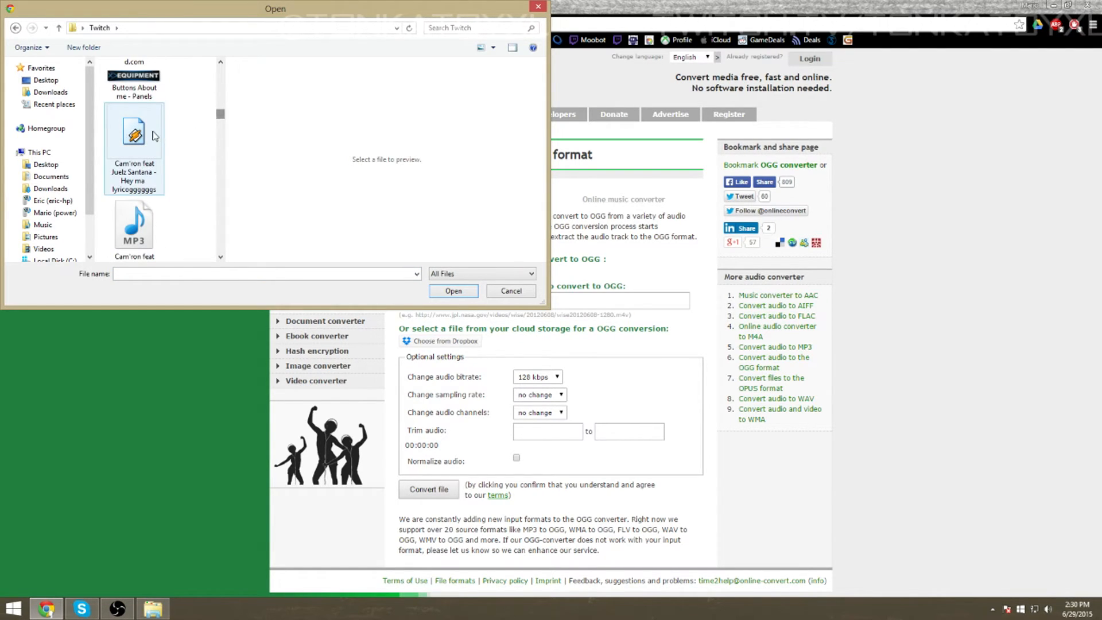
{"action": "left_click", "coordinate": [454, 291]}
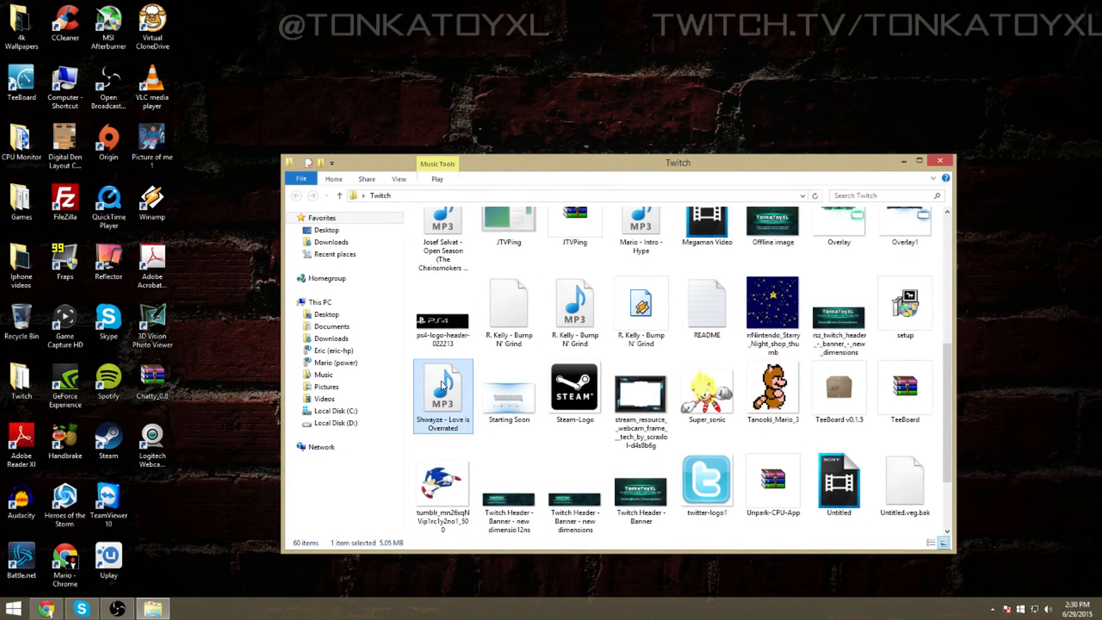
- Preview the Shwayze song, play the Cam'ron MP3 in Winamp, then minimize Winamp
{"action": "double_click", "coordinate": [442, 387]}
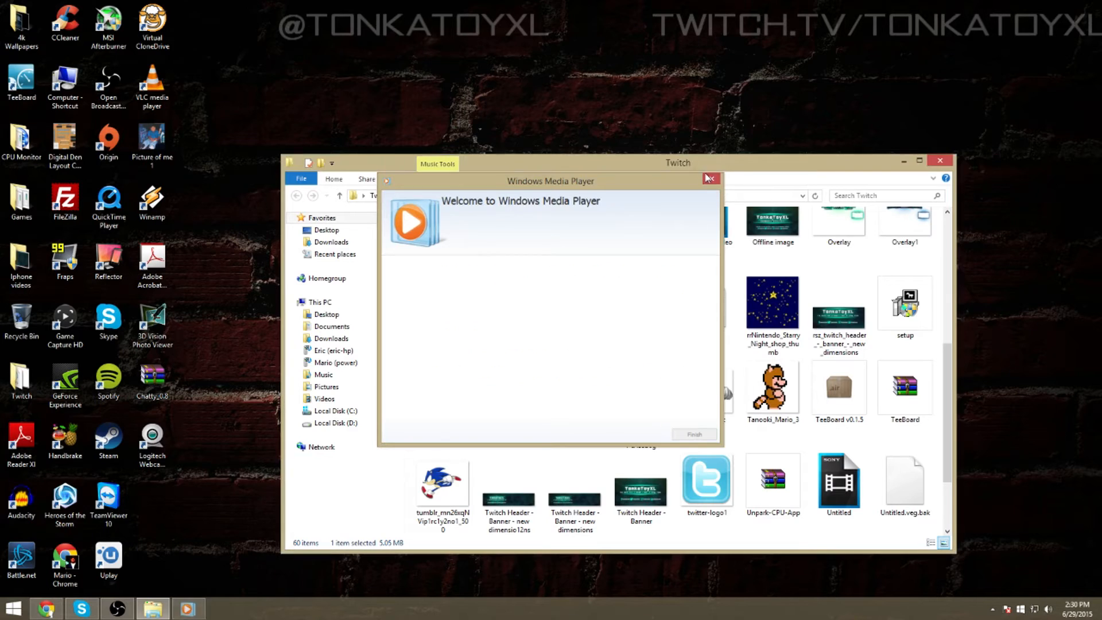
{"action": "left_click", "coordinate": [710, 178]}
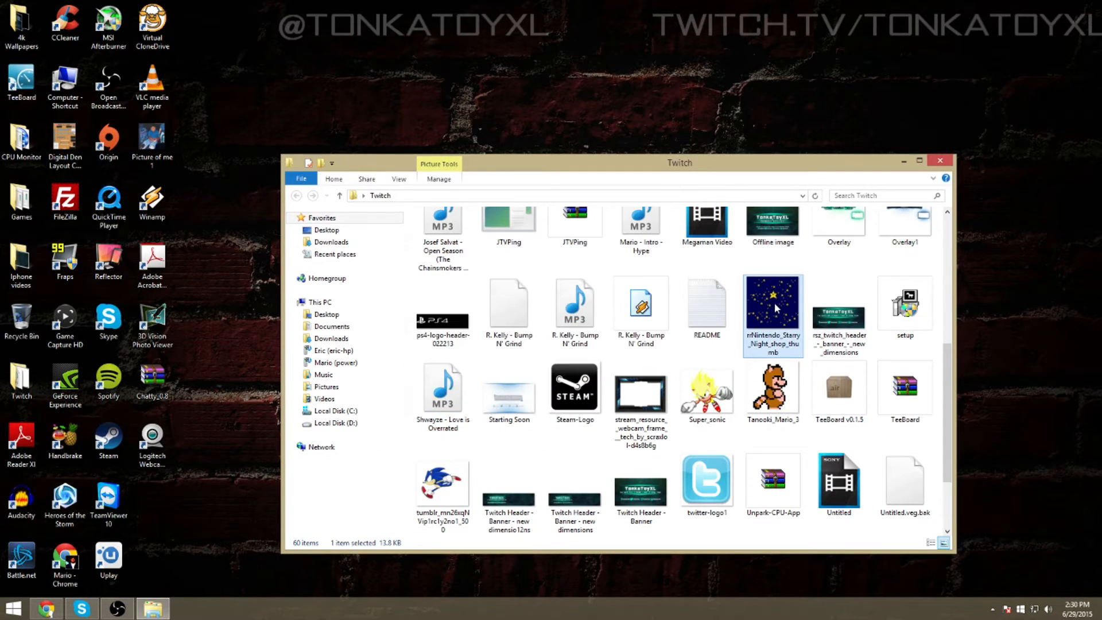
{"action": "scroll", "scroll_direction": "up", "scroll_amount": 3}
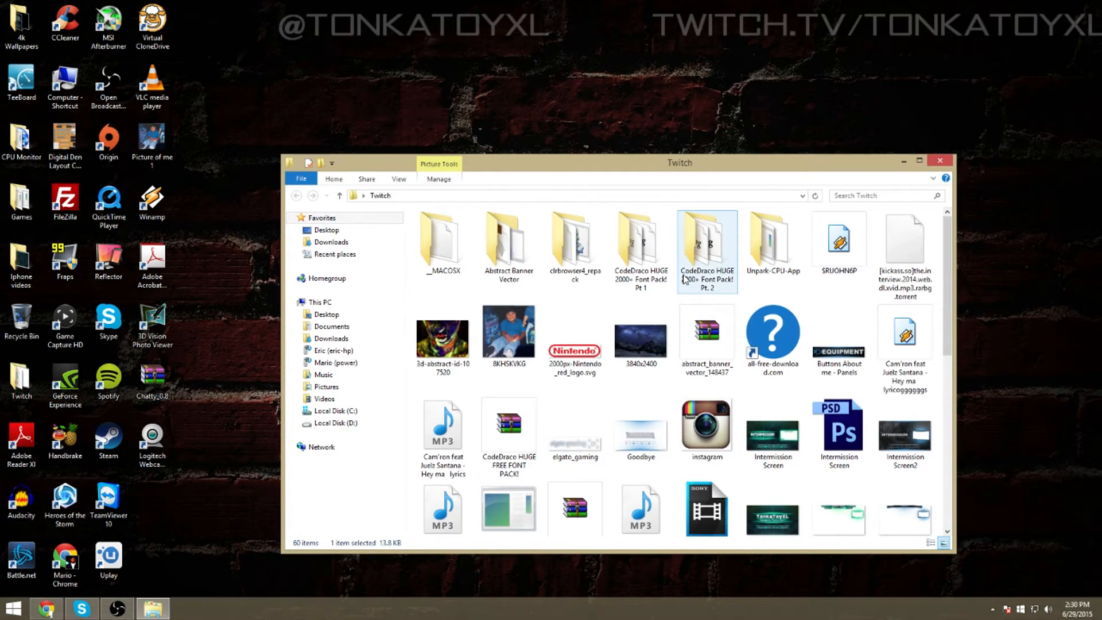
{"action": "left_click", "coordinate": [904, 337]}
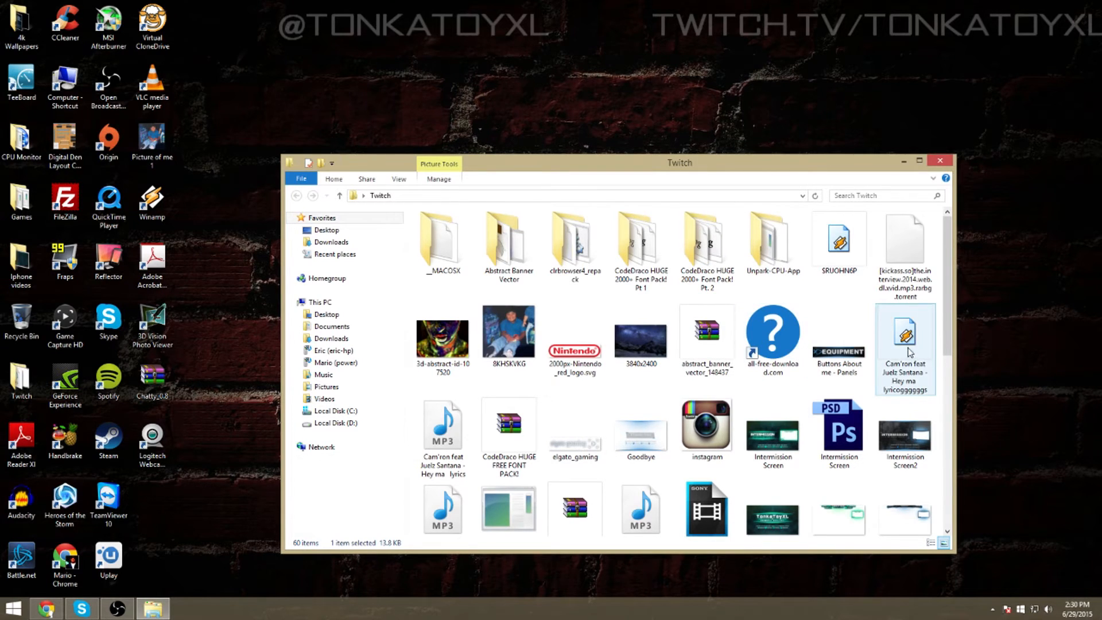
{"action": "left_click", "coordinate": [442, 429]}
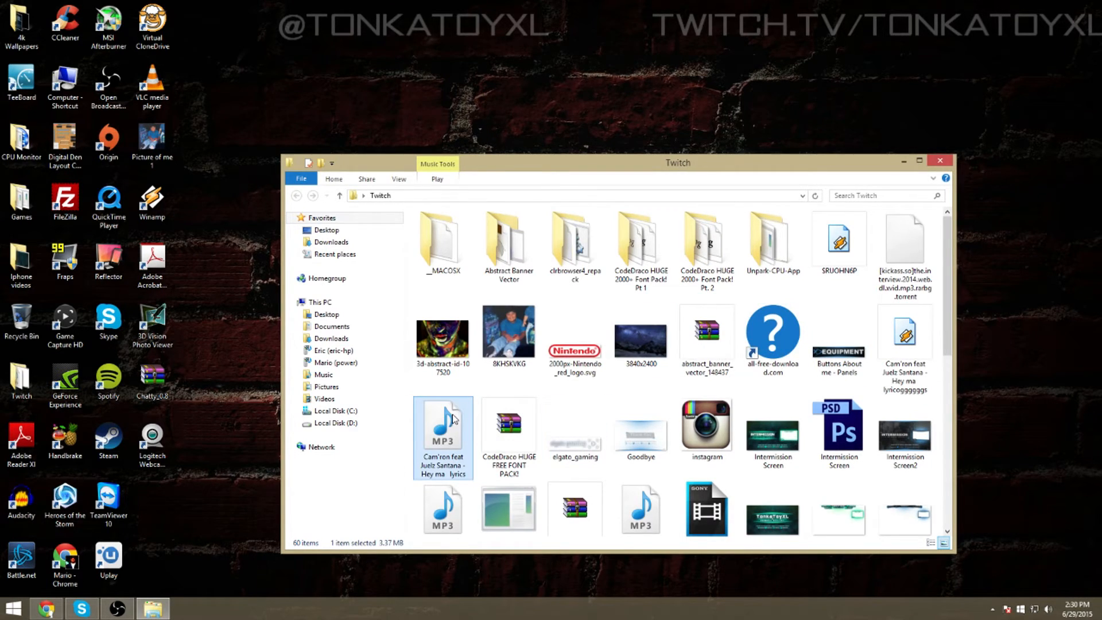
{"action": "right_click", "coordinate": [442, 428]}
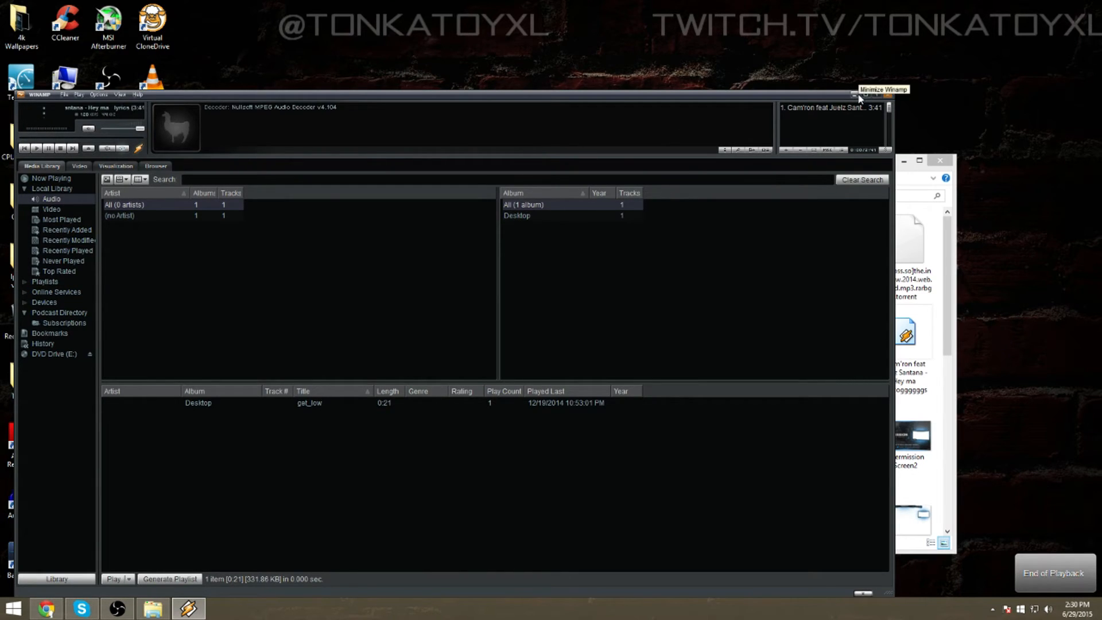
{"action": "left_click", "coordinate": [859, 95]}
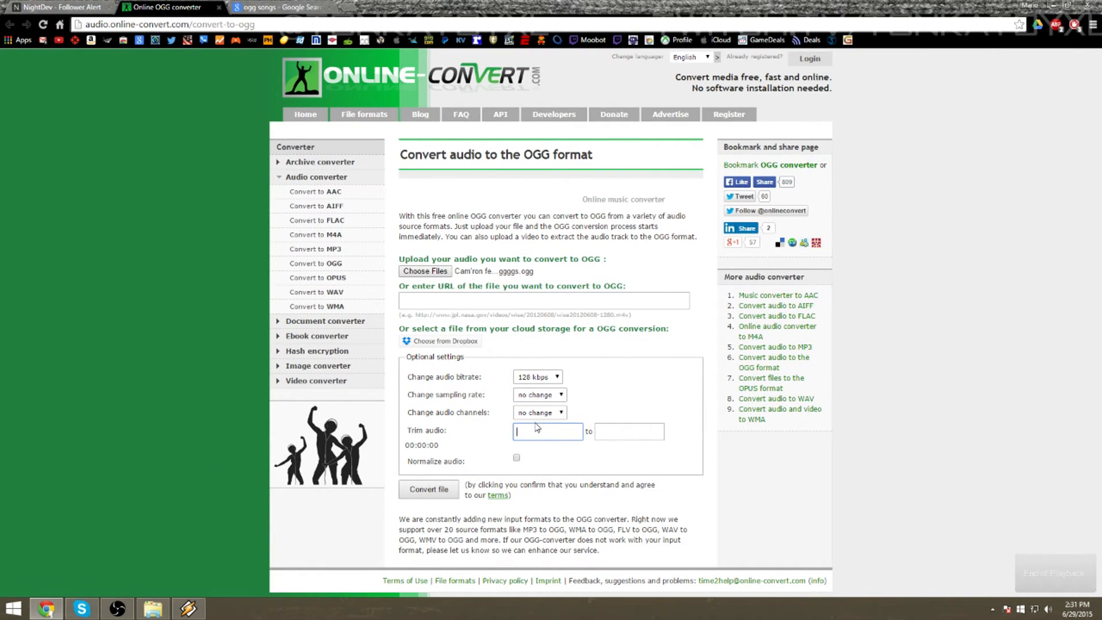
{"action": "mouse_move", "coordinate": [547, 431]}
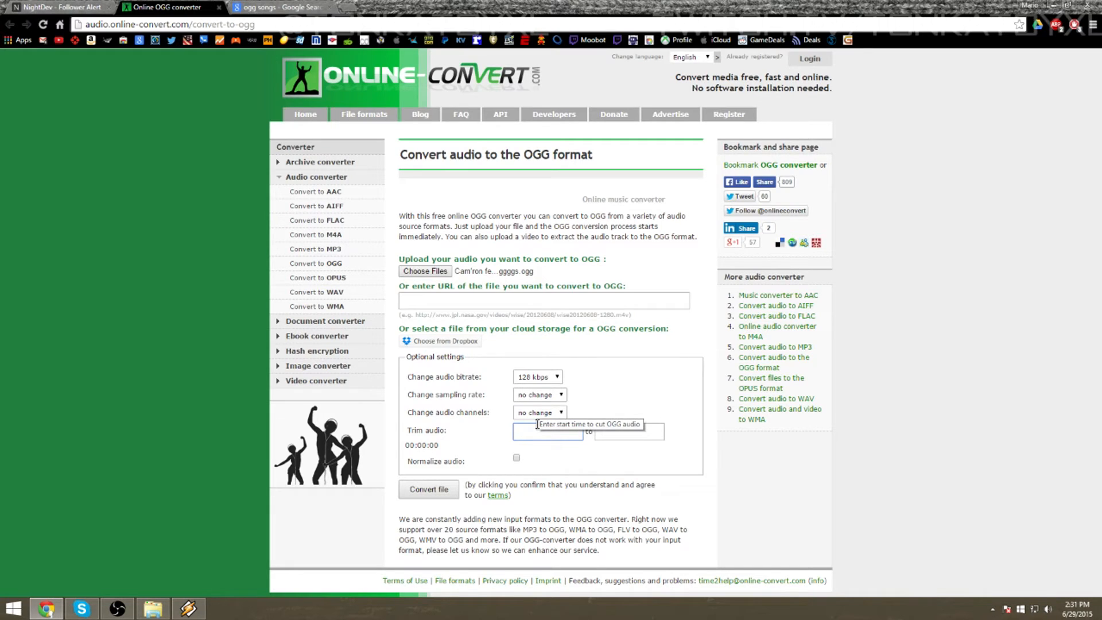
- Enter trim times 00:17:00 to 00:25:00 for the Cam'ron audio
{"action": "type", "text": "00:"}
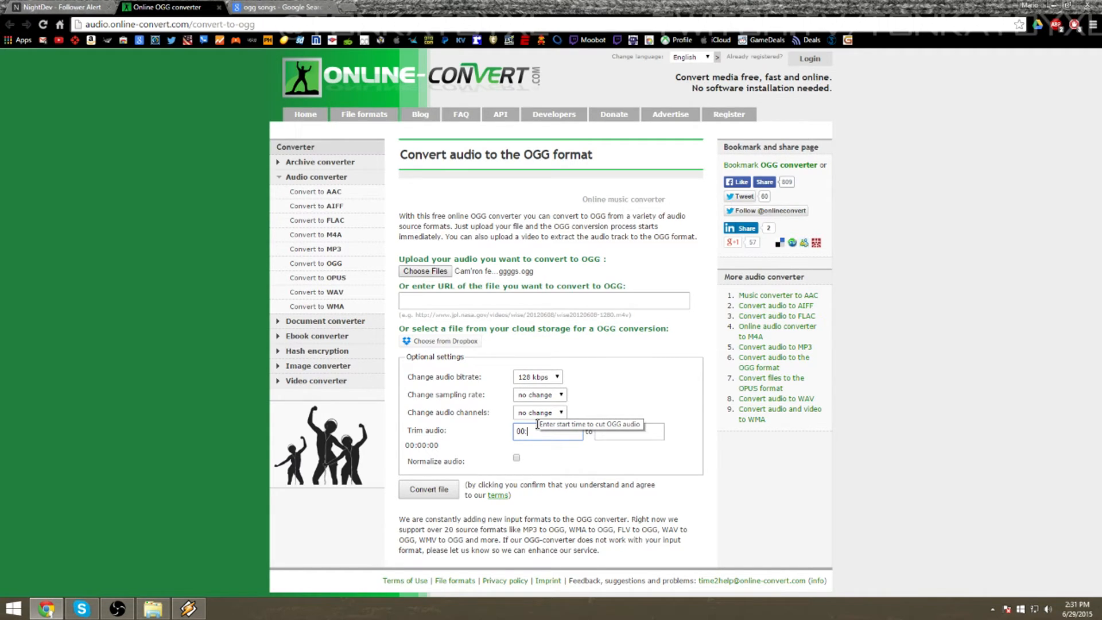
{"action": "type", "text": "1"}
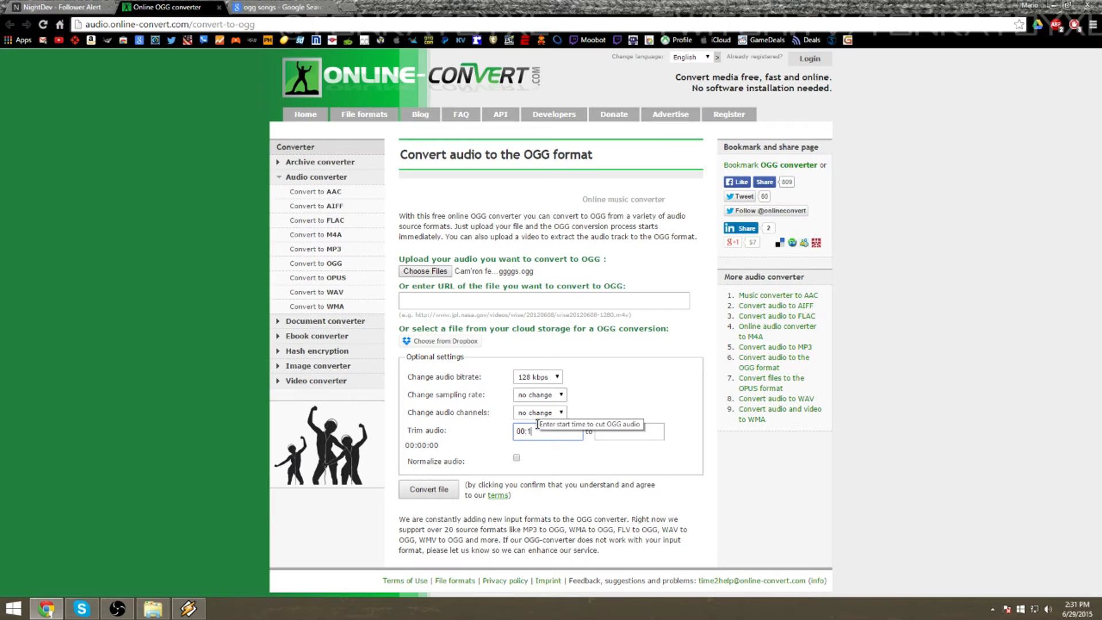
{"action": "type", "text": "7:00"}
{"action": "left_click", "coordinate": [629, 430]}
{"action": "type", "text": "00:25:00"}
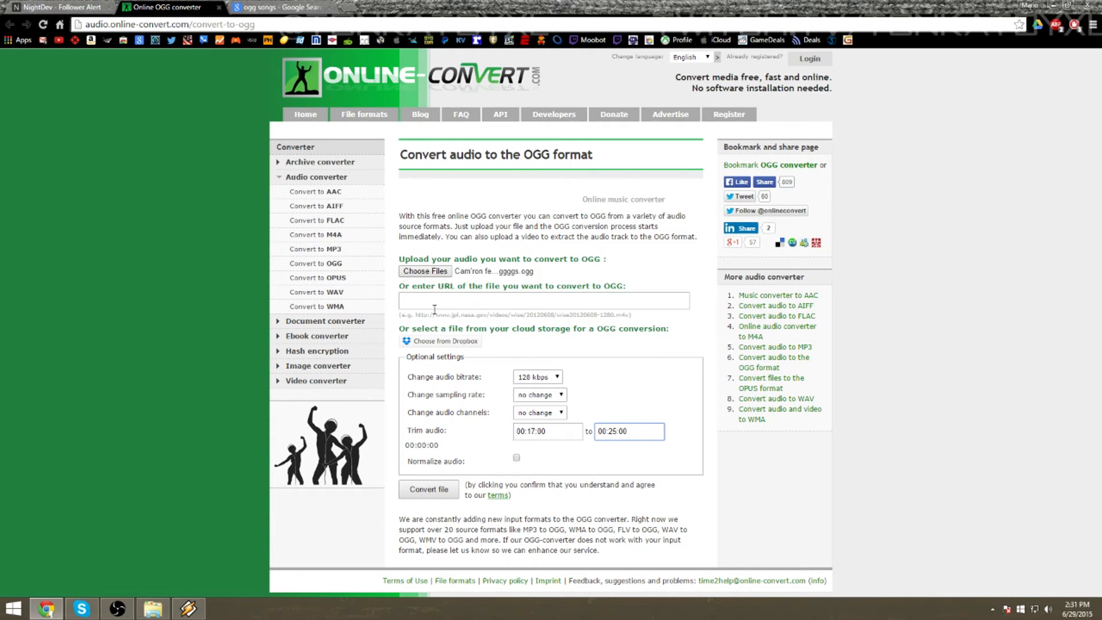
- Choose the Cam'ron lyrics MP3 as the source audio file
{"action": "left_click", "coordinate": [424, 272]}
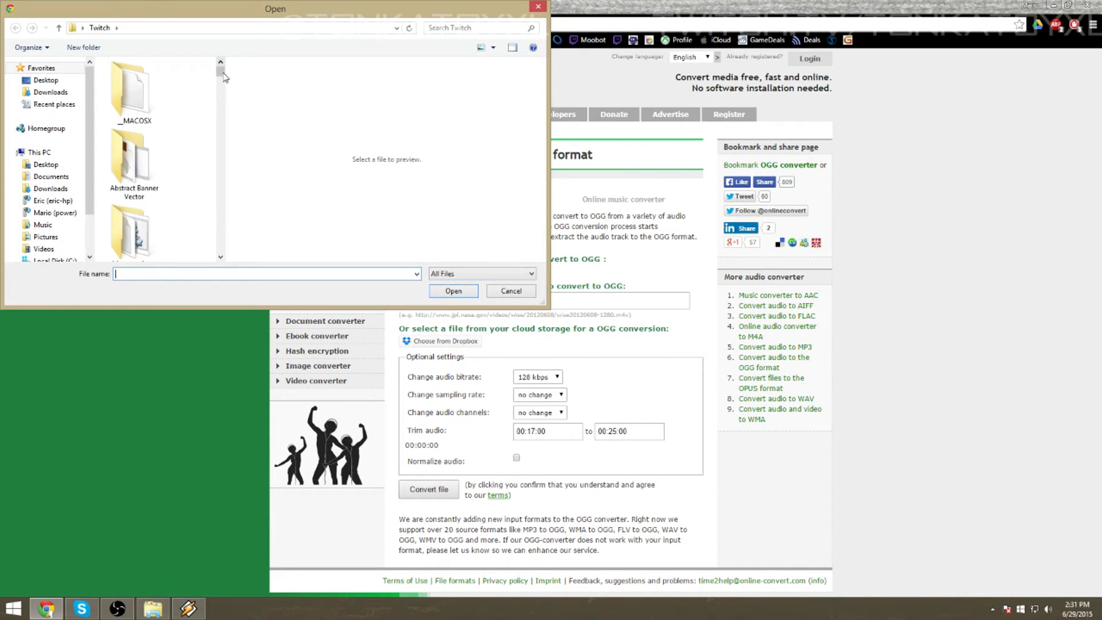
{"action": "left_click", "coordinate": [134, 112]}
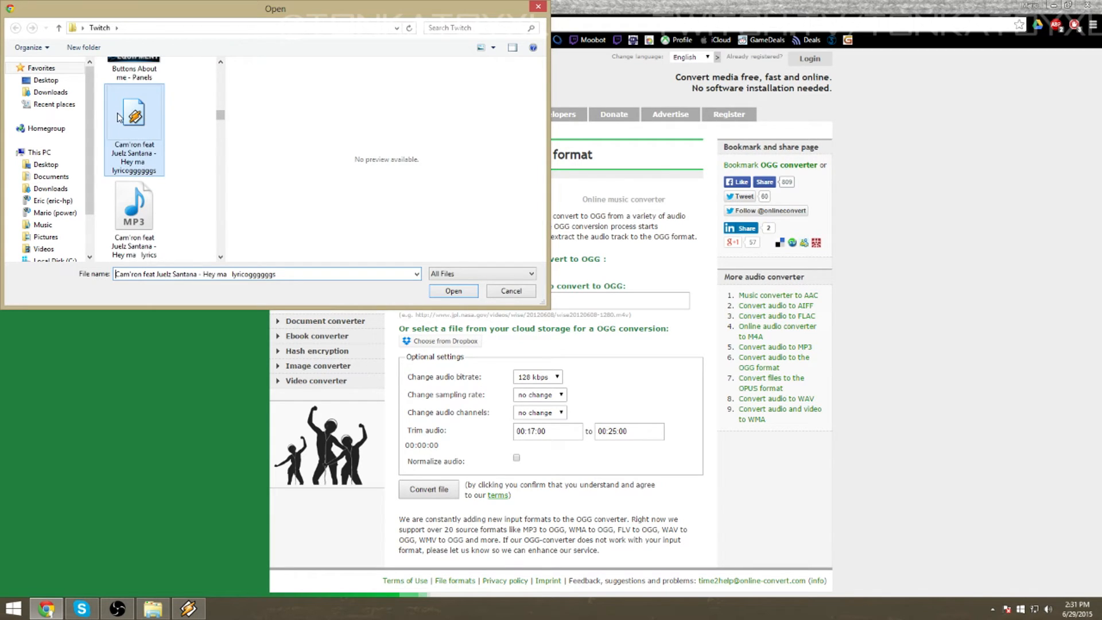
{"action": "left_click", "coordinate": [452, 290]}
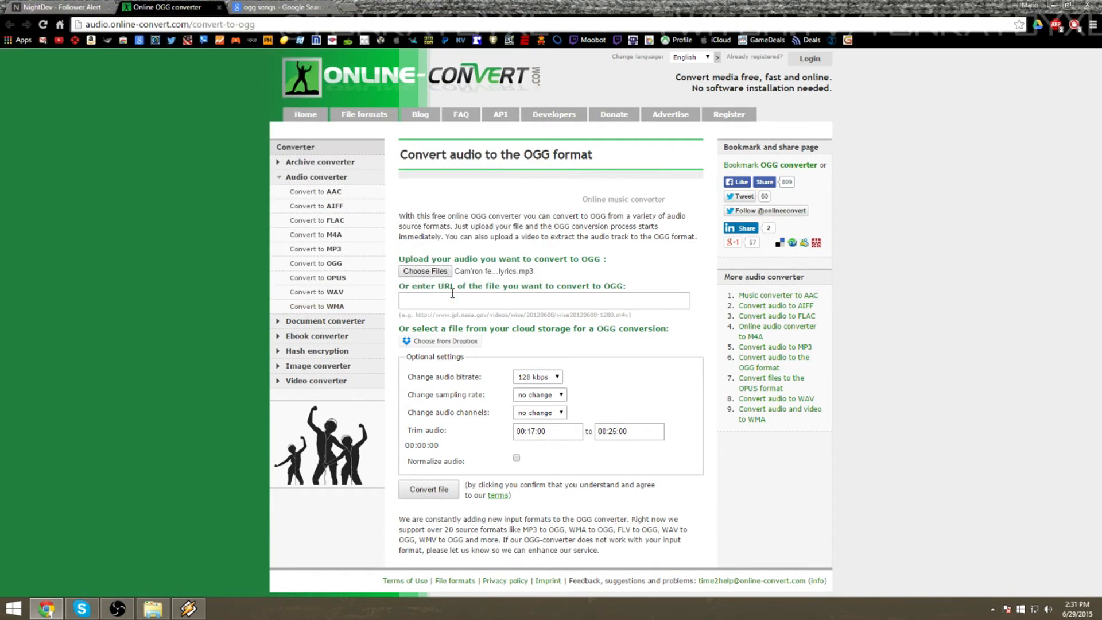
{"action": "mouse_move", "coordinate": [488, 321]}
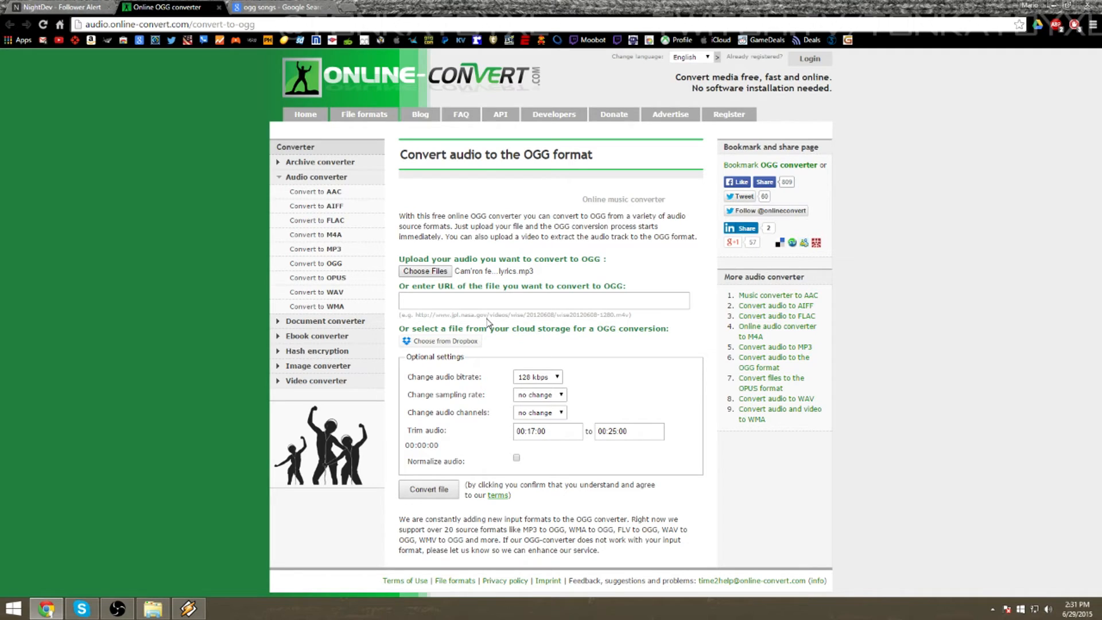
- Convert the MP3 to a trimmed OGG and save it to the Desktop
{"action": "left_click", "coordinate": [428, 489]}
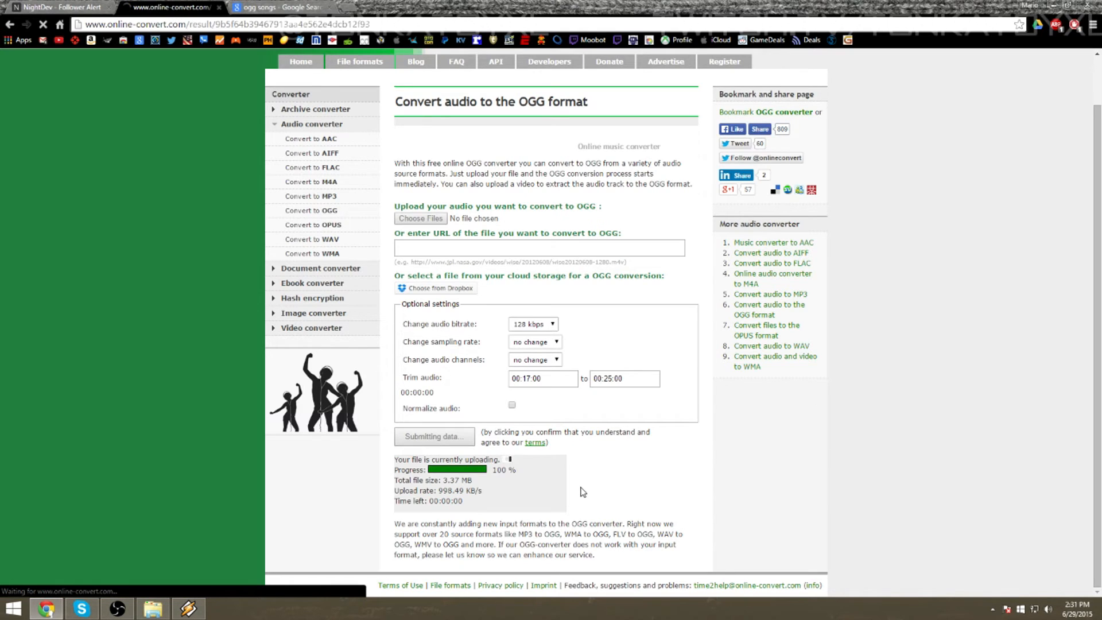
{"action": "left_click", "coordinate": [434, 436]}
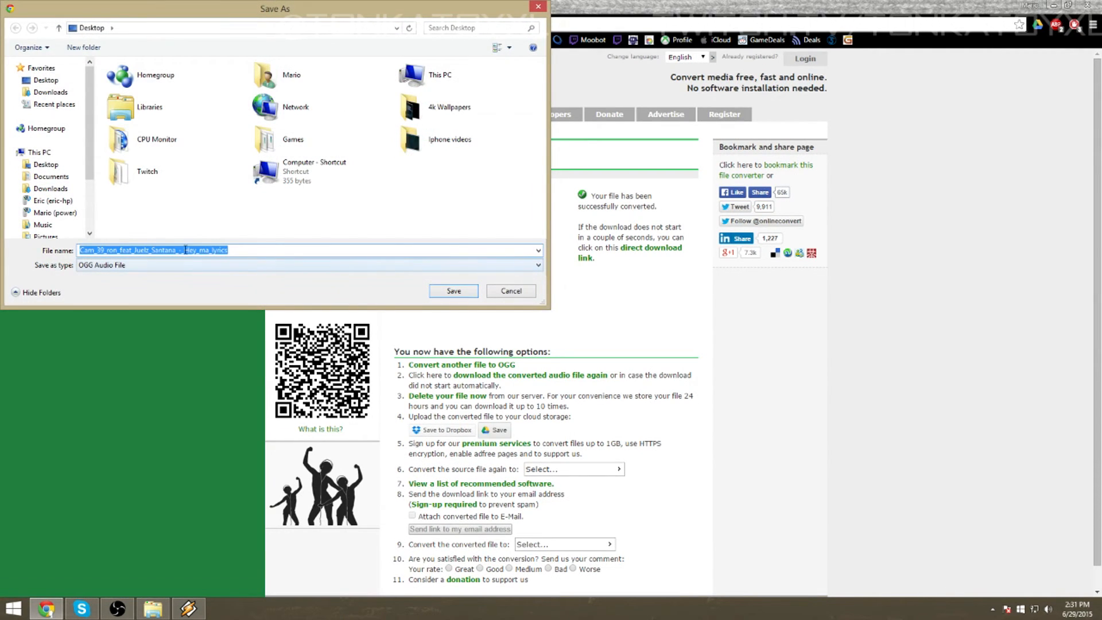
{"action": "mouse_move", "coordinate": [452, 275]}
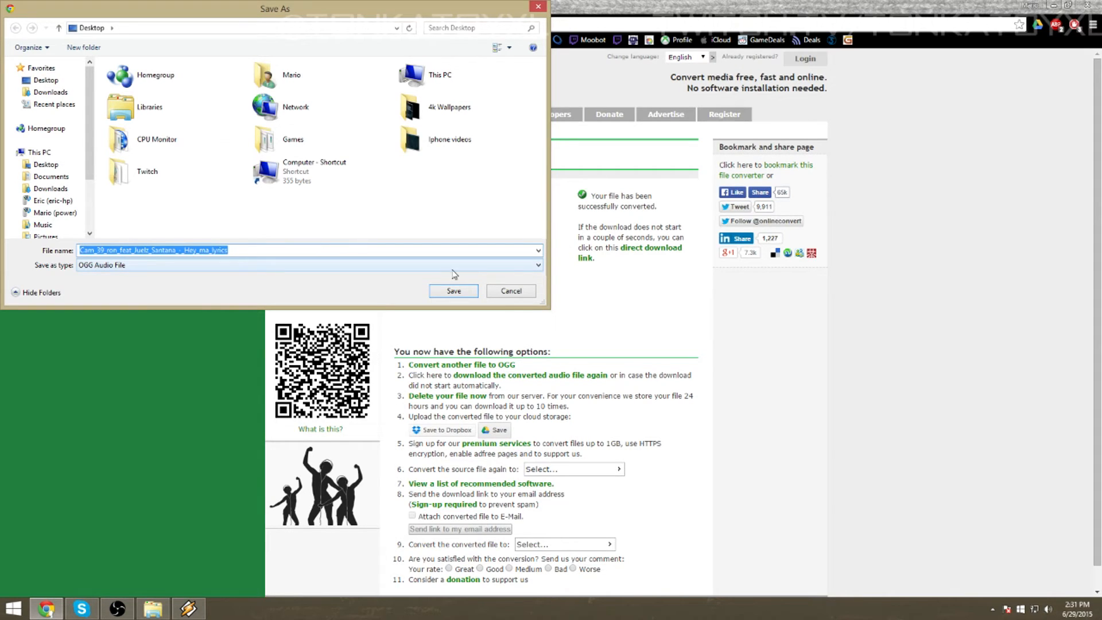
{"action": "left_click", "coordinate": [453, 290]}
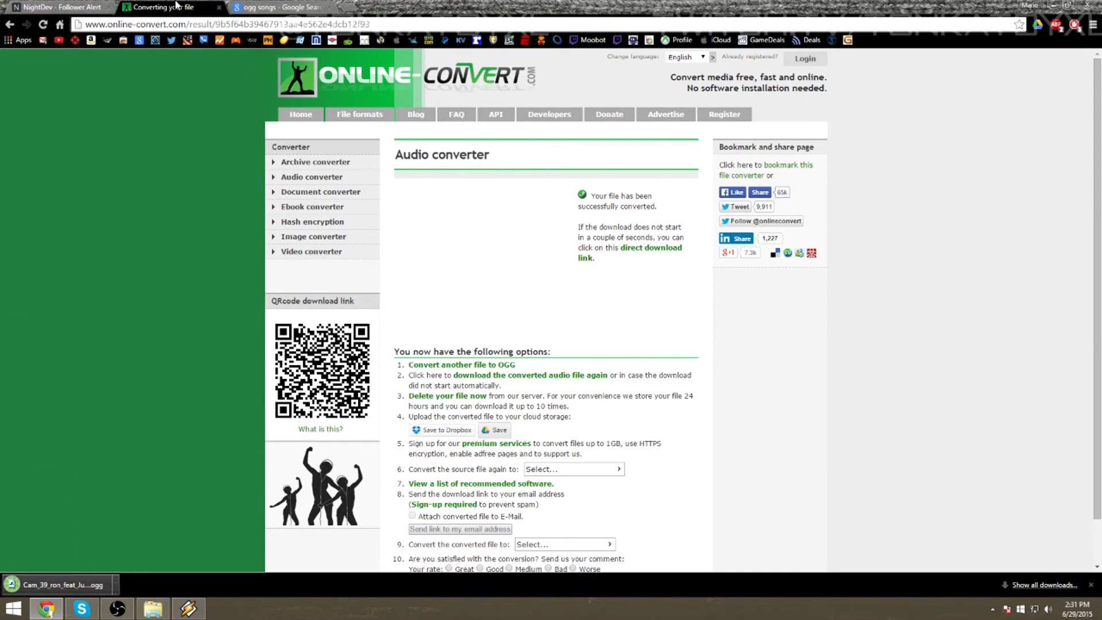
- Pick the Cam_39 OGG from the Desktop as the follower alert sound
{"action": "left_click", "coordinate": [56, 7]}
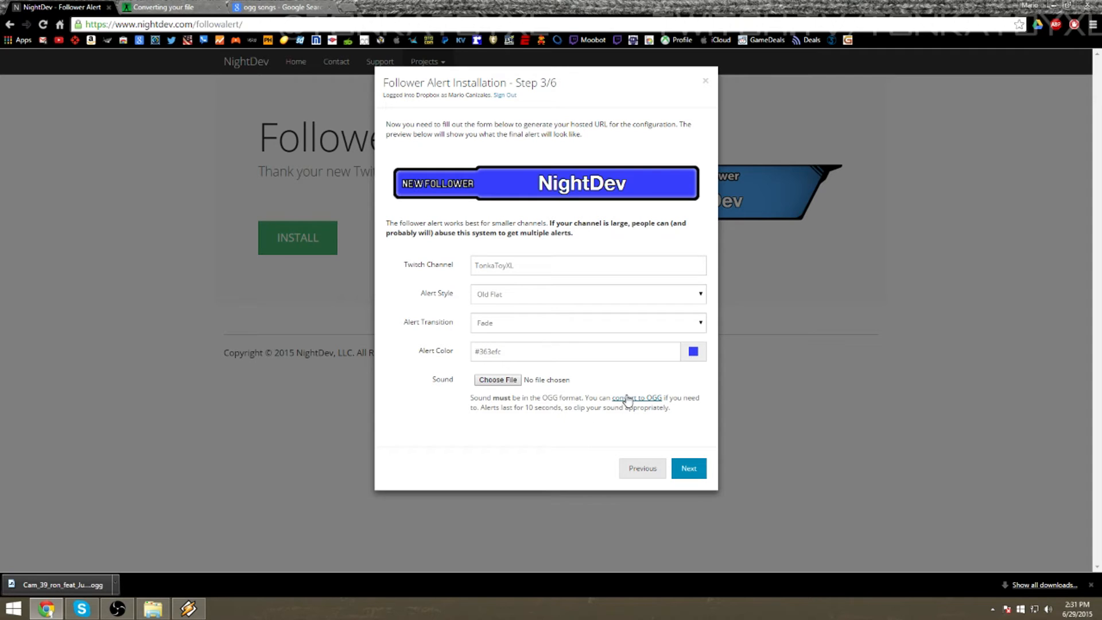
{"action": "left_click", "coordinate": [497, 379]}
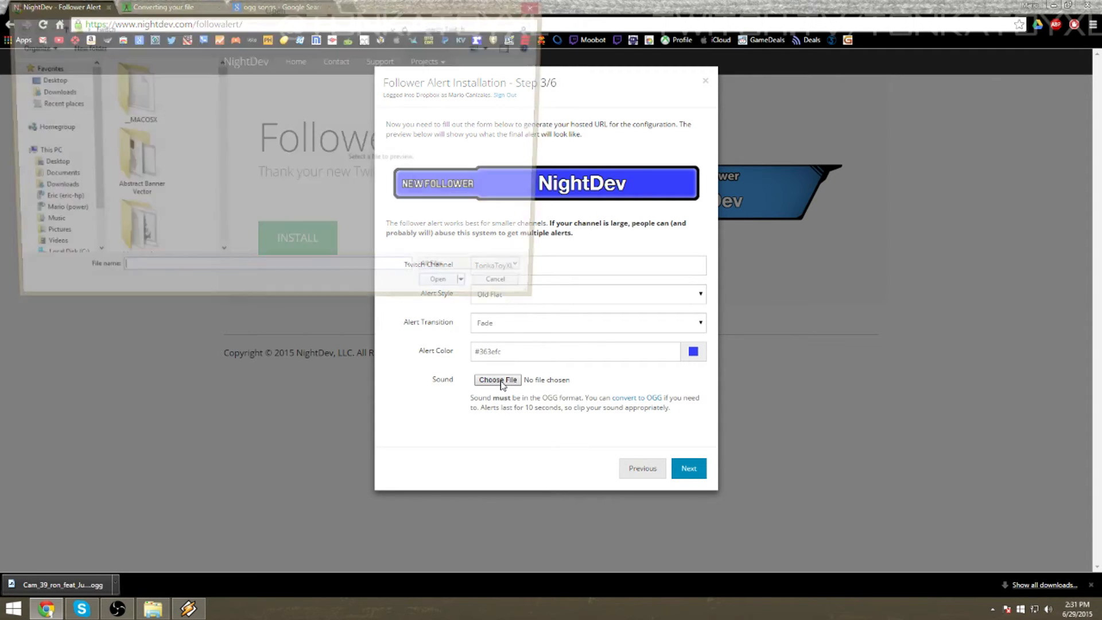
{"action": "left_click", "coordinate": [498, 380]}
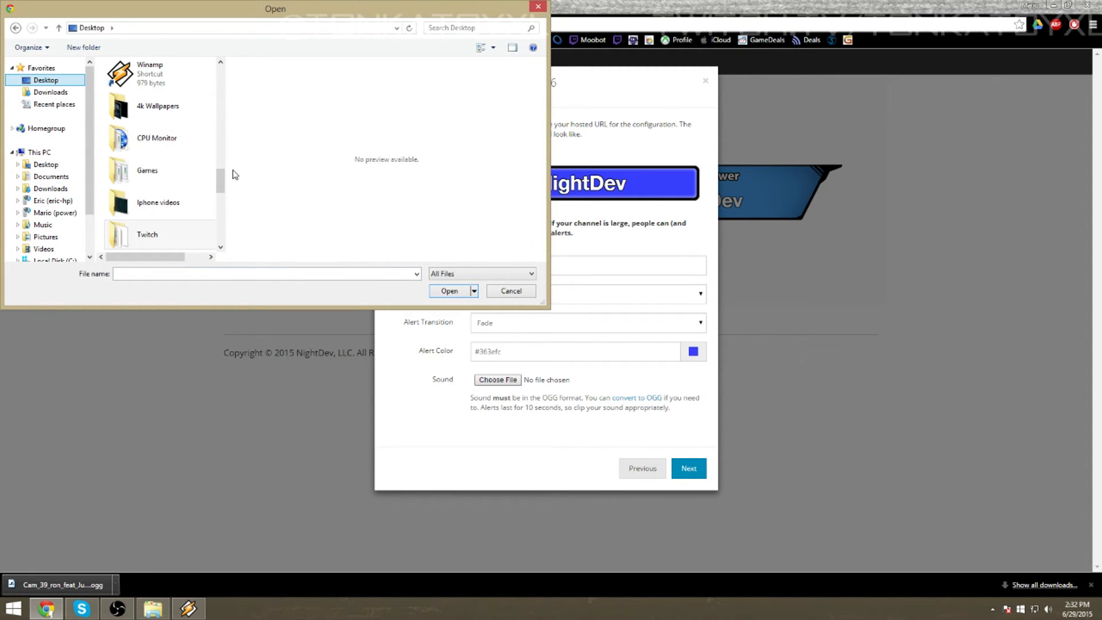
{"action": "scroll", "scroll_direction": "down", "scroll_amount": 3}
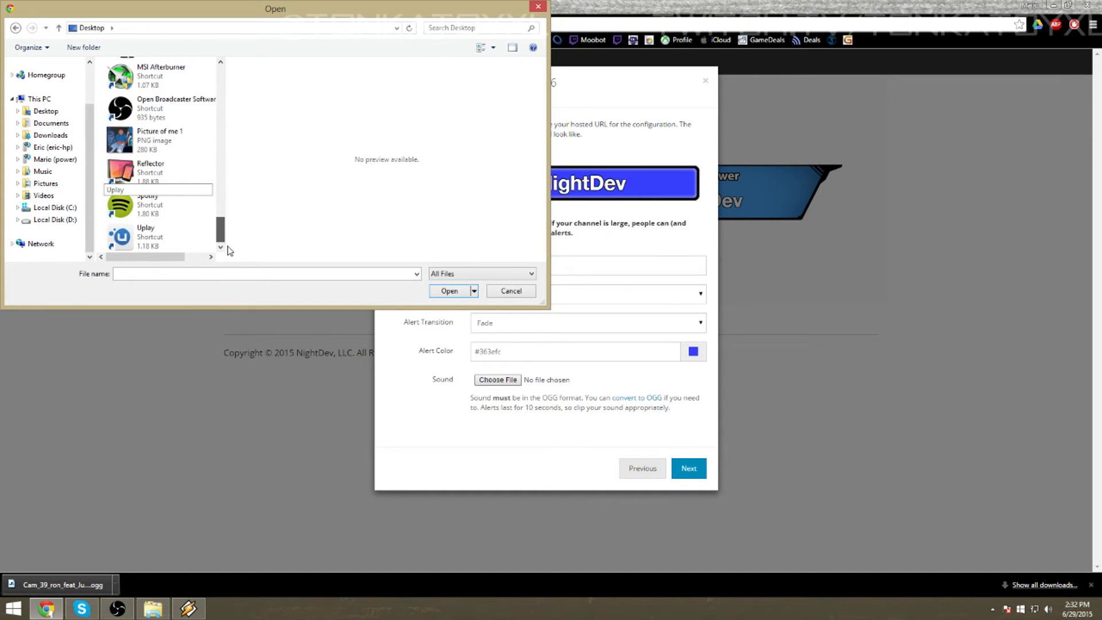
{"action": "scroll", "scroll_direction": "up", "scroll_amount": 3}
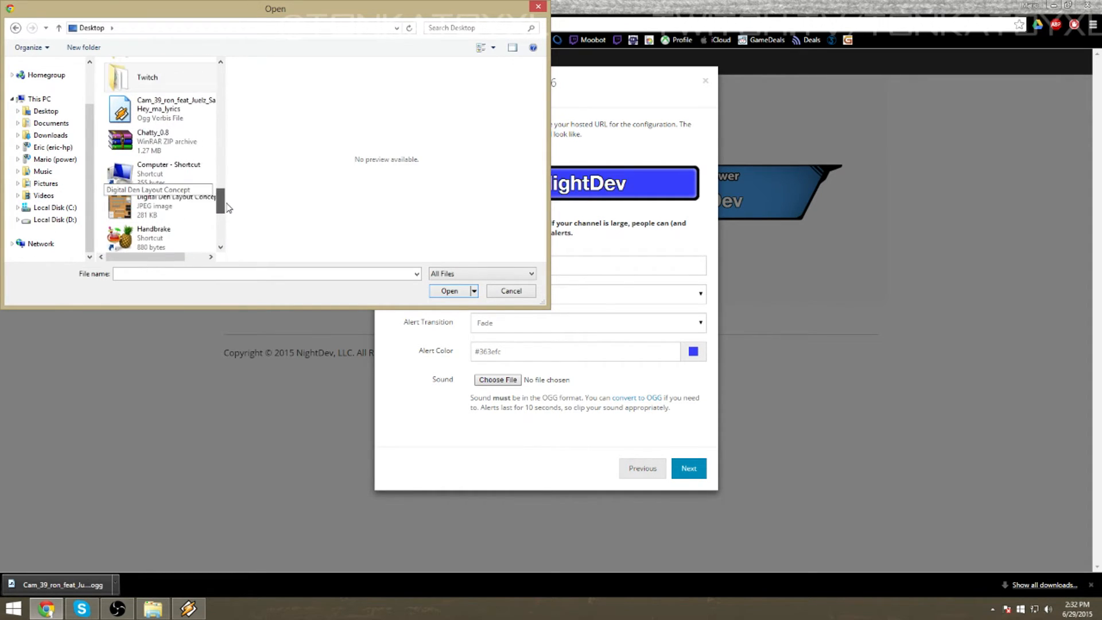
{"action": "left_click", "coordinate": [175, 112]}
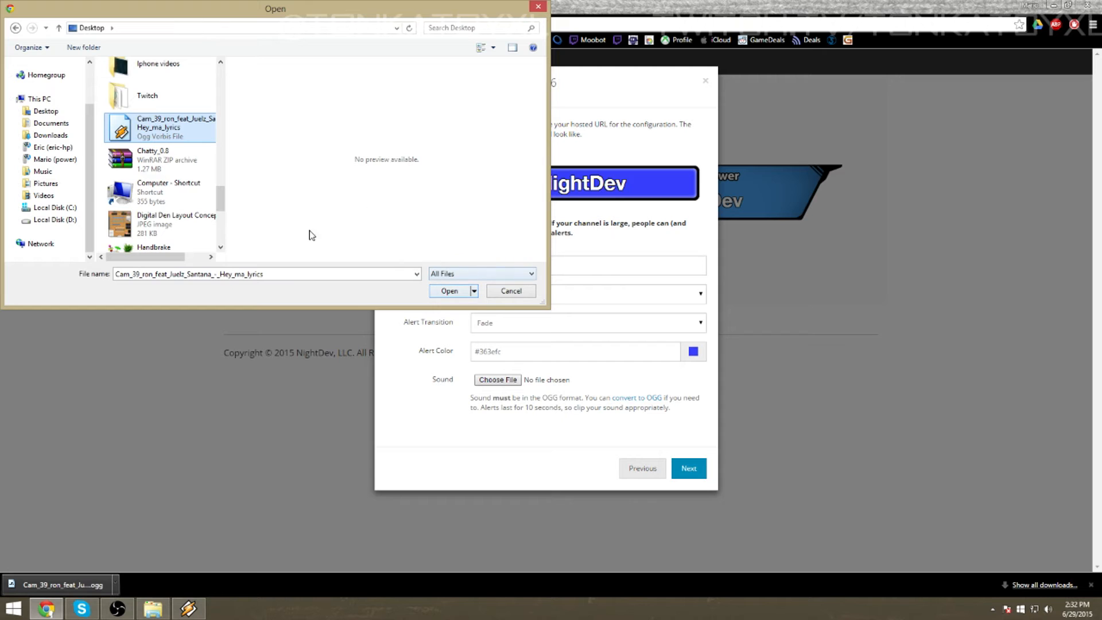
{"action": "left_click", "coordinate": [448, 290]}
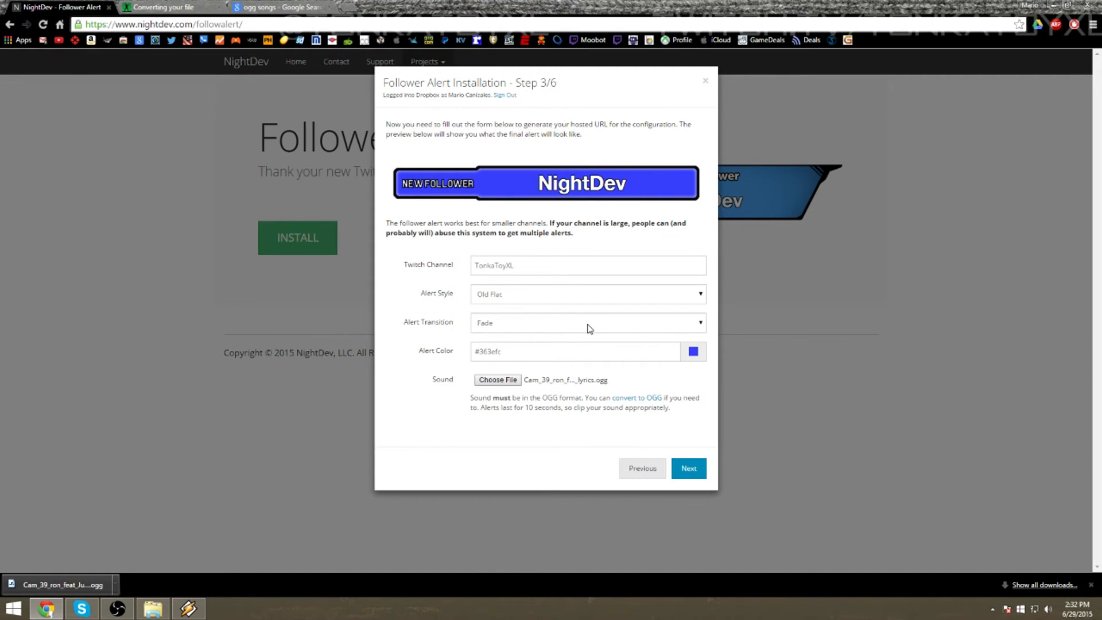
{"action": "mouse_move", "coordinate": [699, 455]}
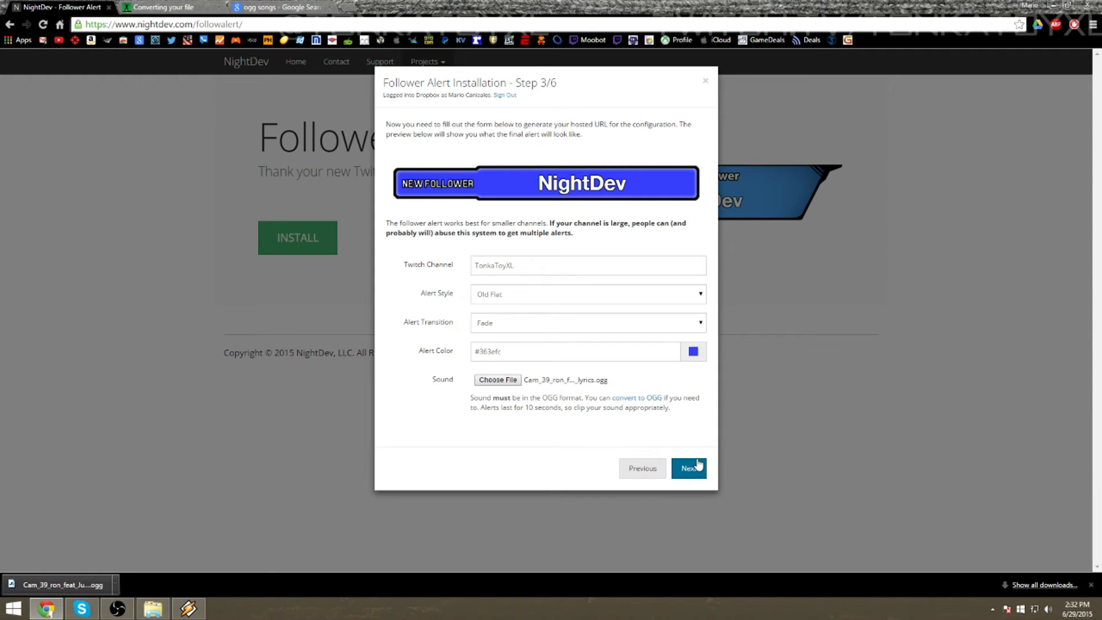
- Advance to the step showing the hosted alert URL and bring up OBS beside it
{"action": "left_click", "coordinate": [688, 468]}
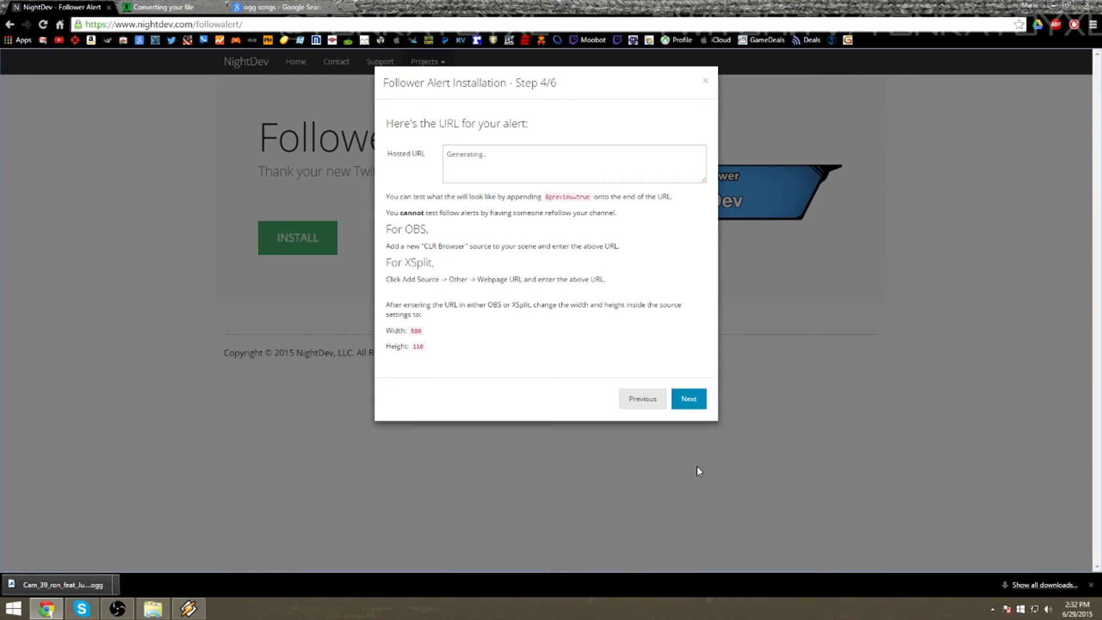
{"action": "mouse_move", "coordinate": [485, 209]}
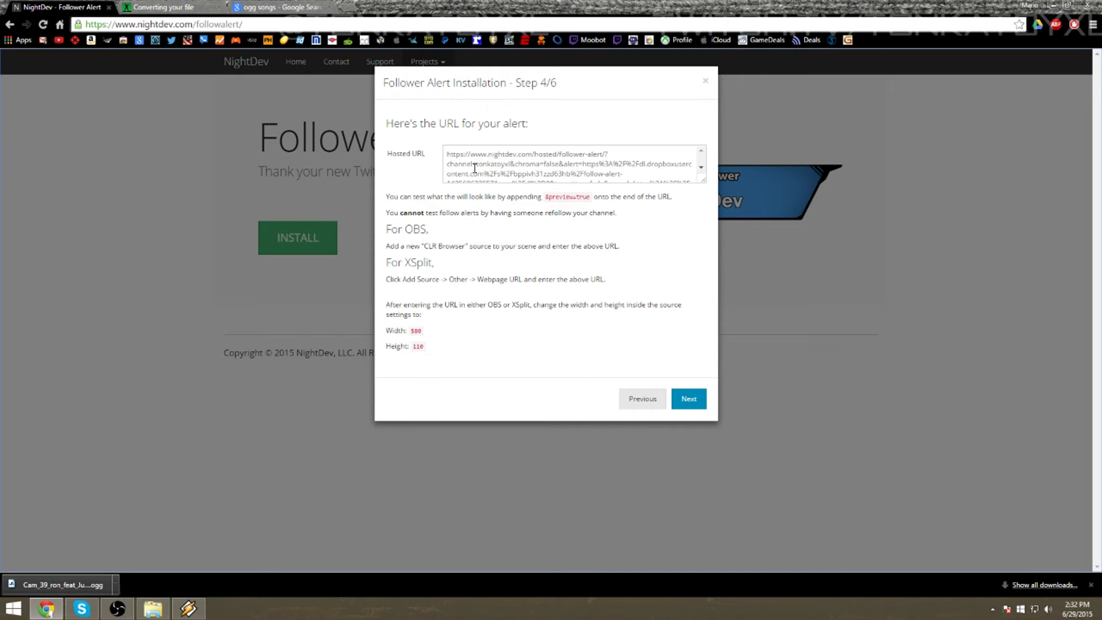
{"action": "mouse_move", "coordinate": [1030, 307]}
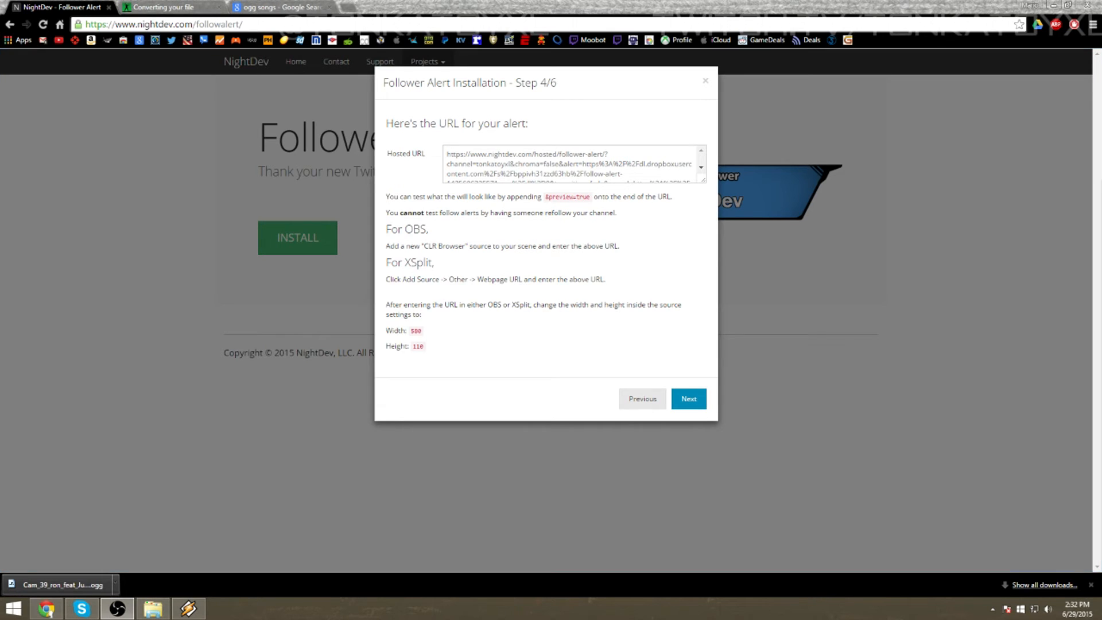
{"action": "left_click", "coordinate": [116, 608]}
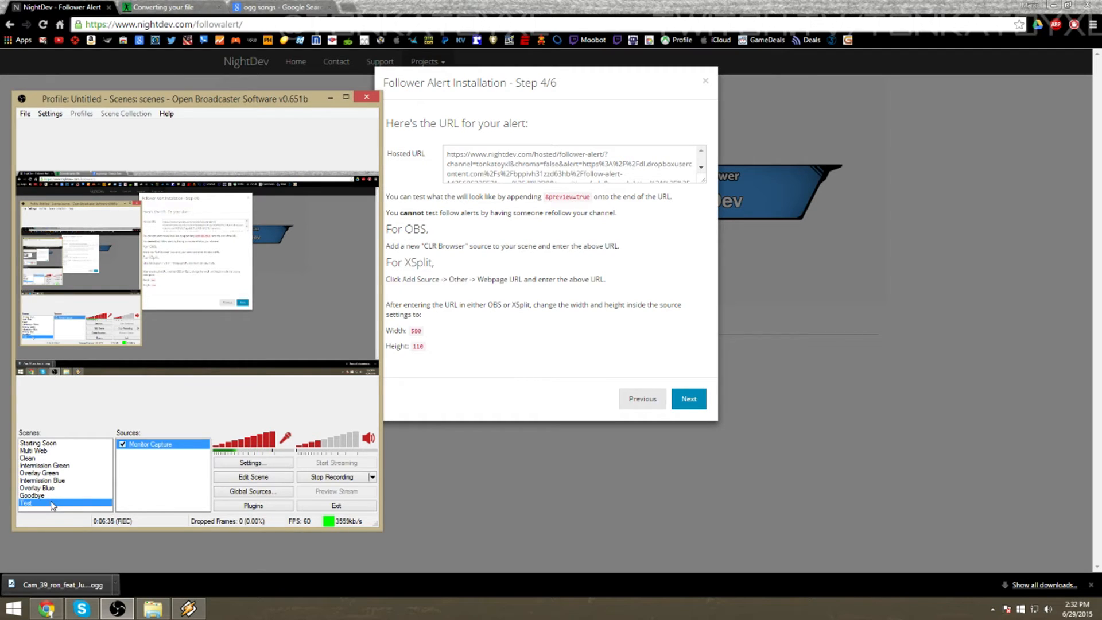
- Add a CLR Browser source named 'Follower Alert' to the Test scene
{"action": "right_click", "coordinate": [162, 457]}
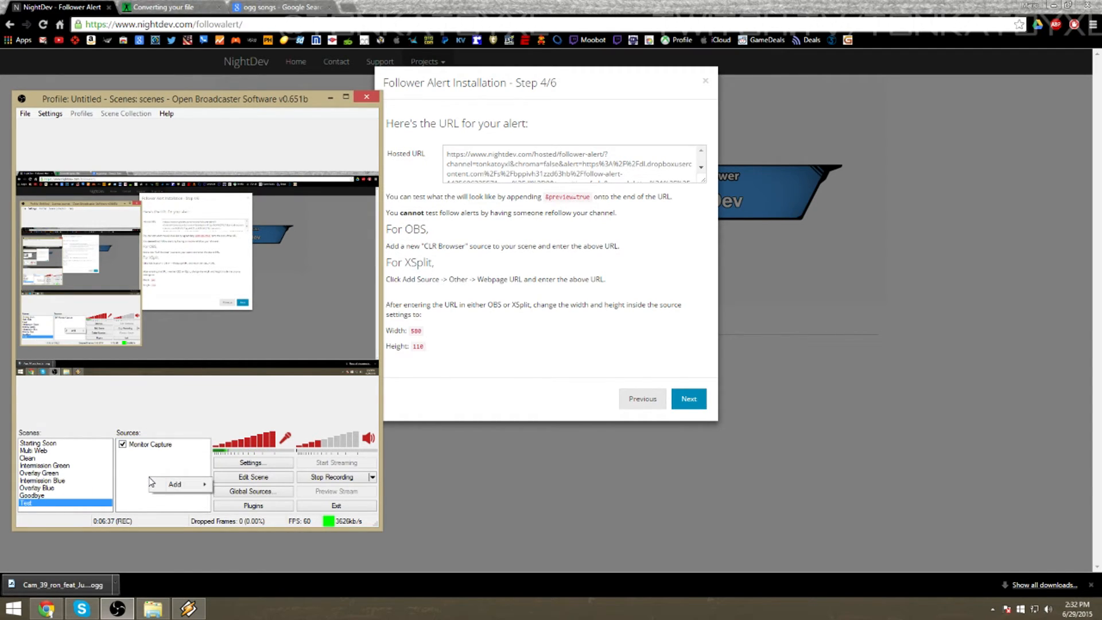
{"action": "left_click", "coordinate": [174, 484]}
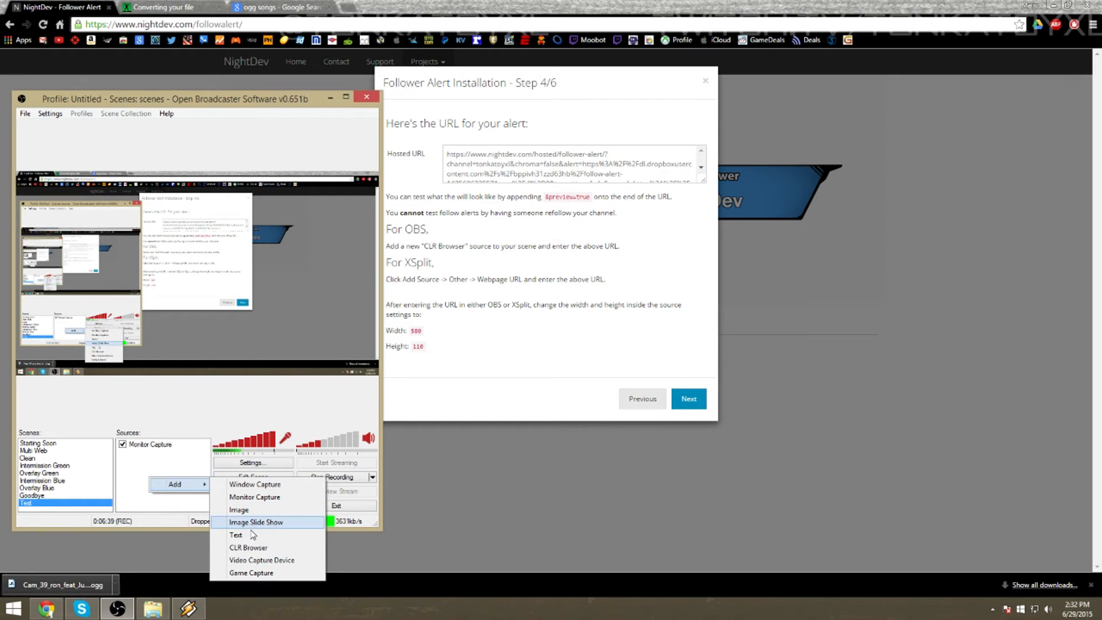
{"action": "left_click", "coordinate": [248, 547]}
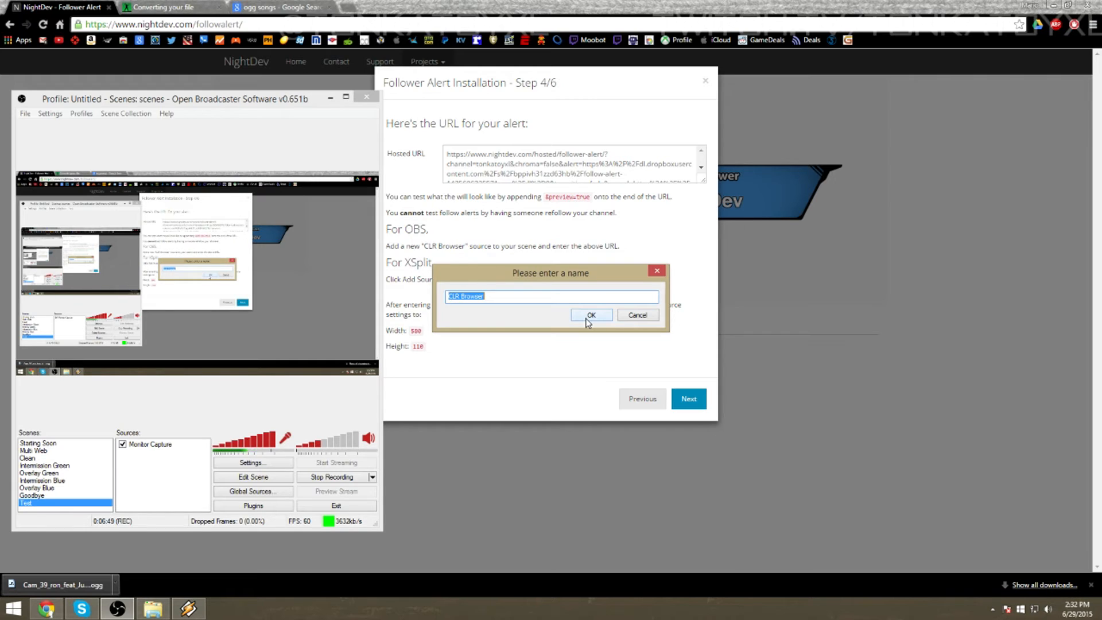
{"action": "left_click", "coordinate": [589, 315]}
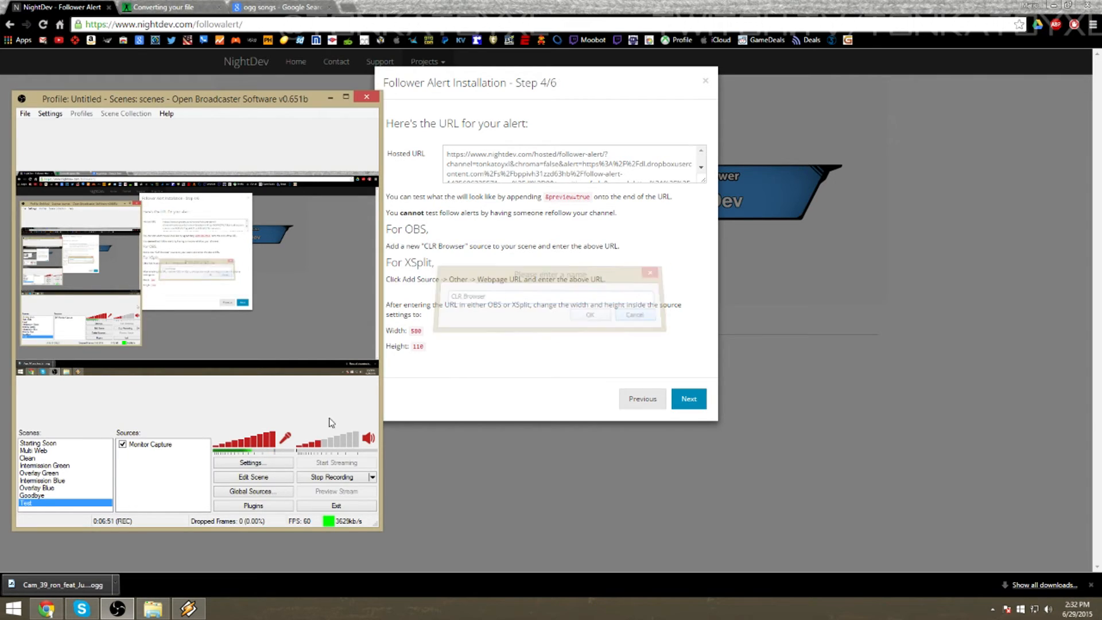
{"action": "left_click", "coordinate": [160, 482]}
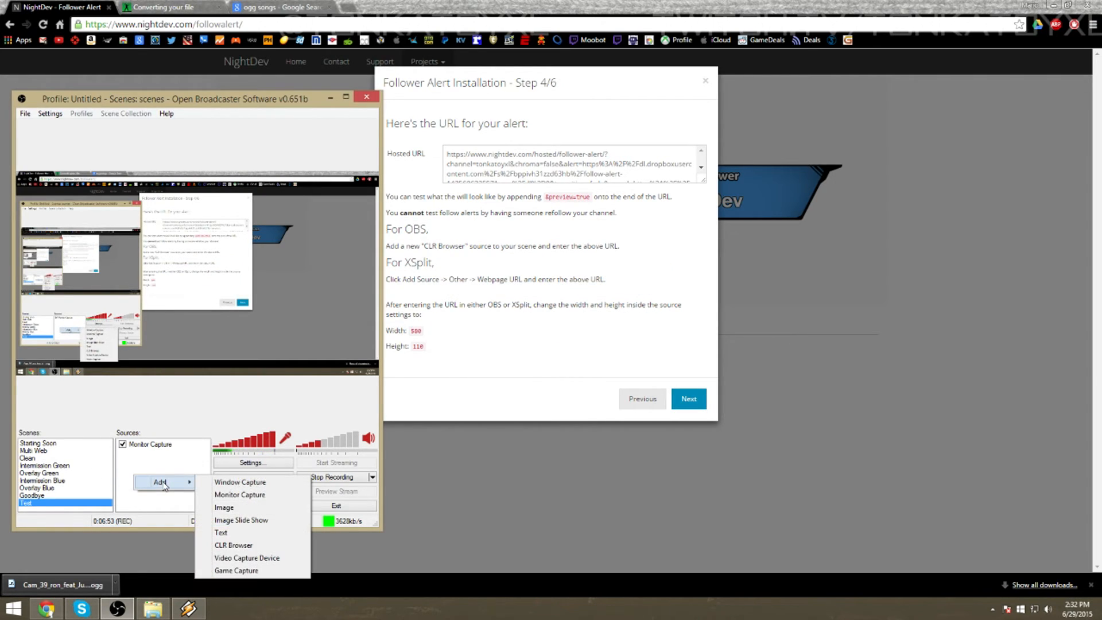
{"action": "mouse_move", "coordinate": [221, 532]}
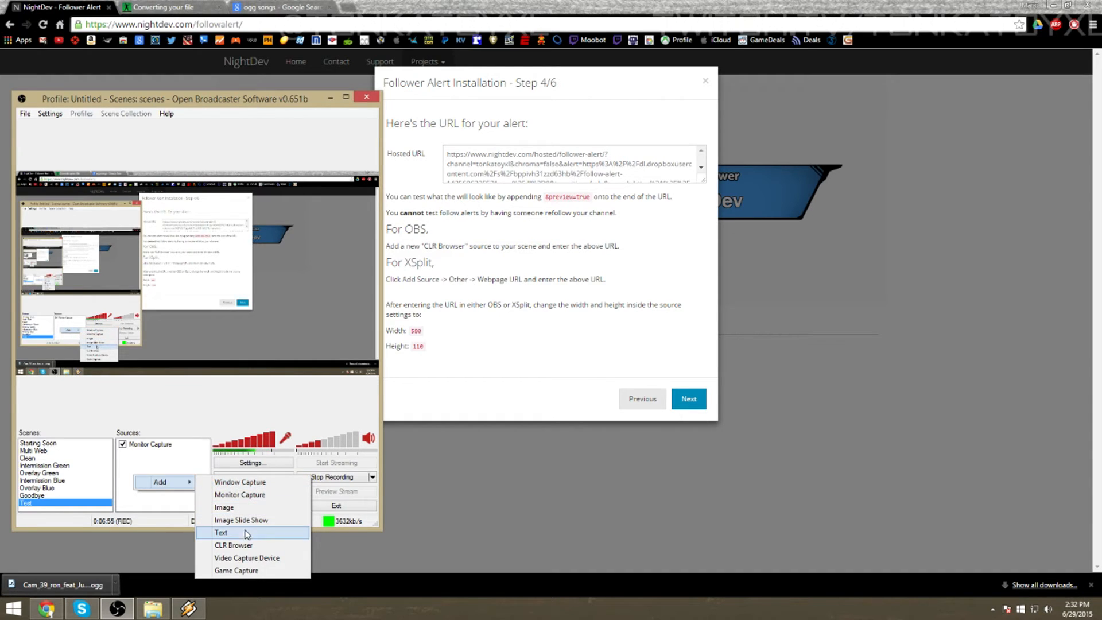
{"action": "mouse_move", "coordinate": [234, 545]}
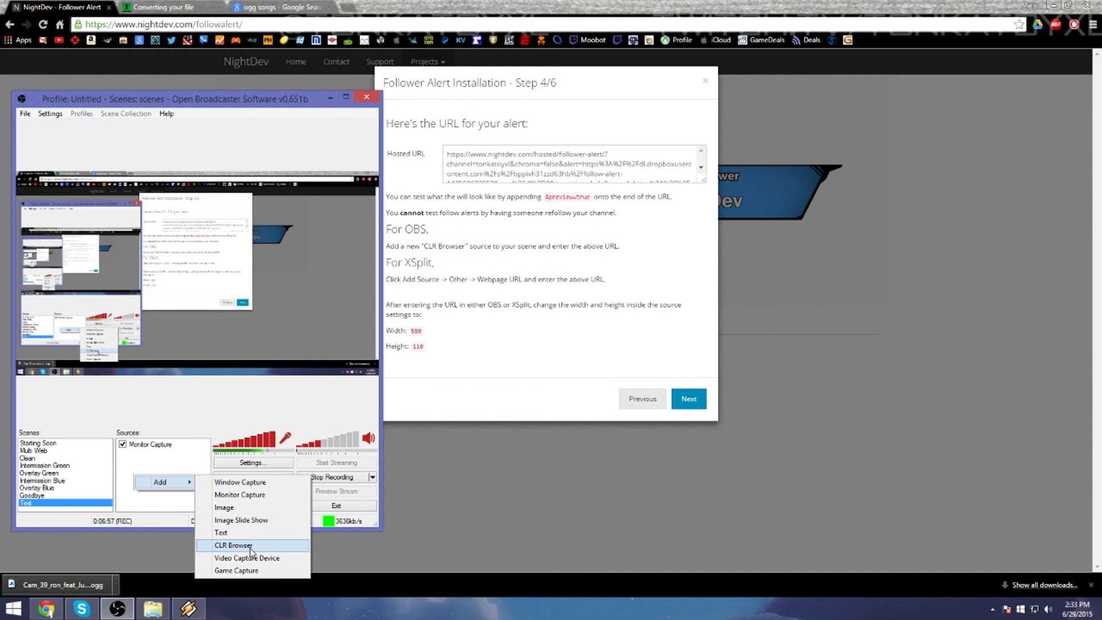
{"action": "left_click", "coordinate": [233, 545]}
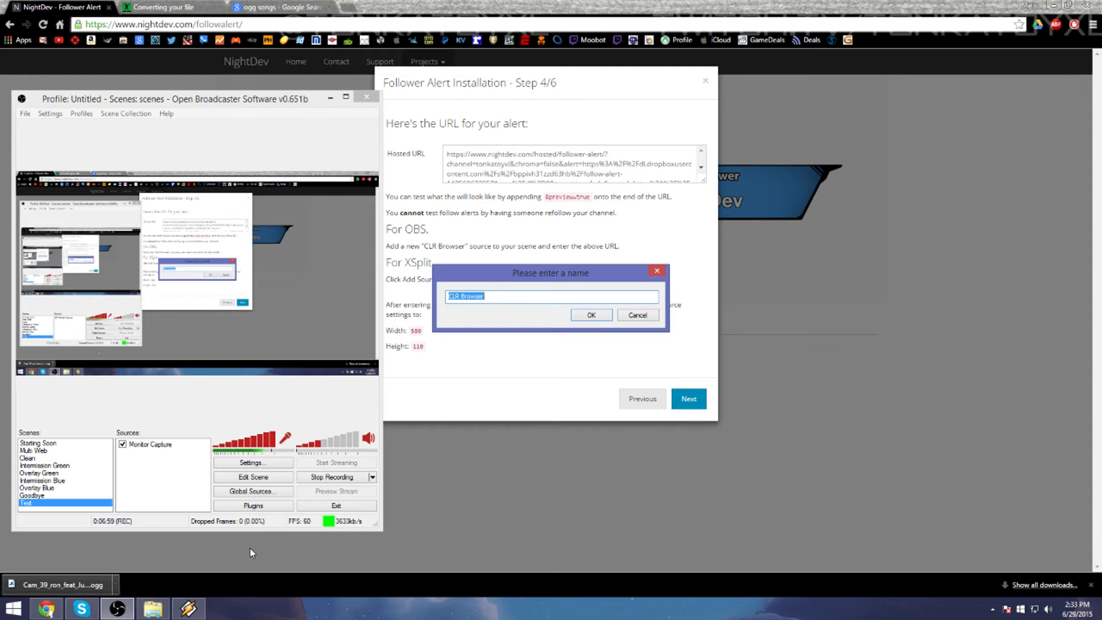
{"action": "type", "text": "Follower Al"}
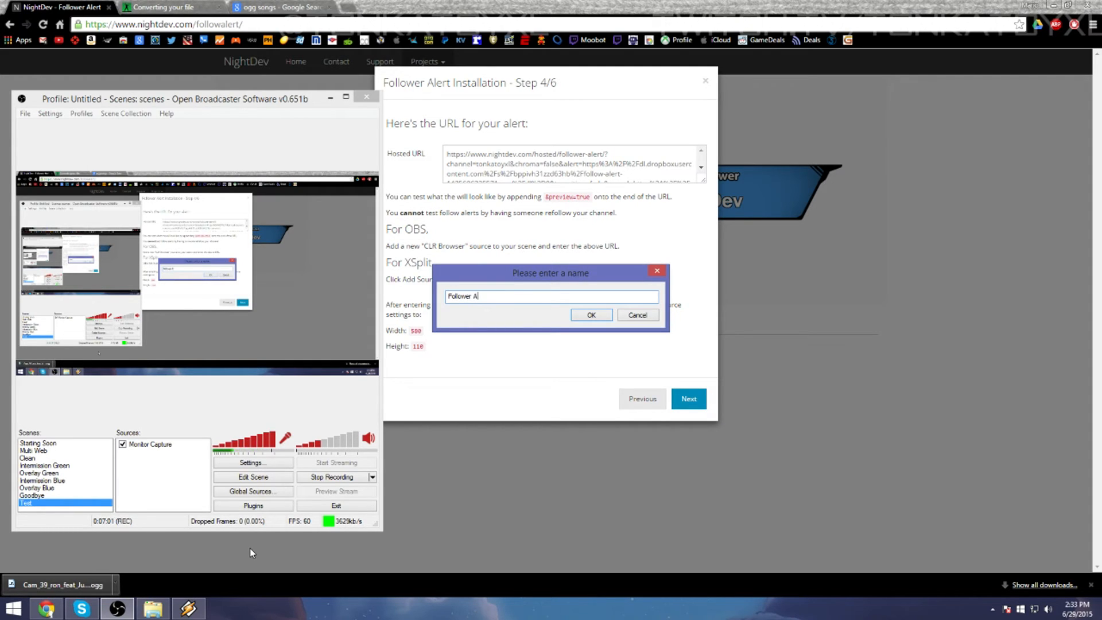
{"action": "left_click", "coordinate": [591, 315]}
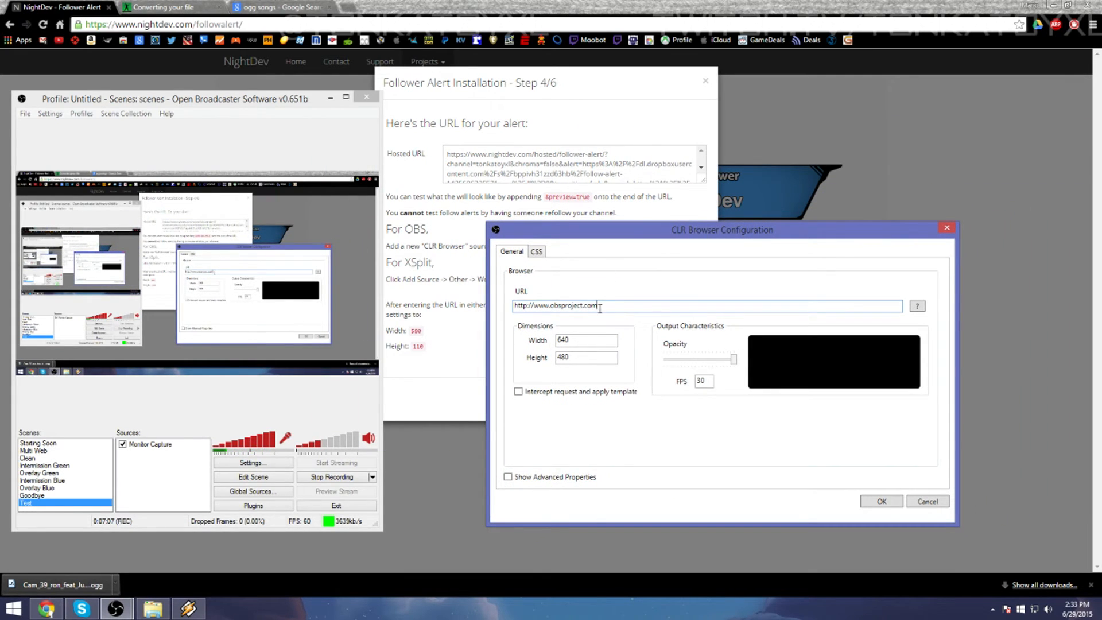
- Select the default CLR Browser URL and switch to the NightDev page
{"action": "triple_click", "coordinate": [555, 305]}
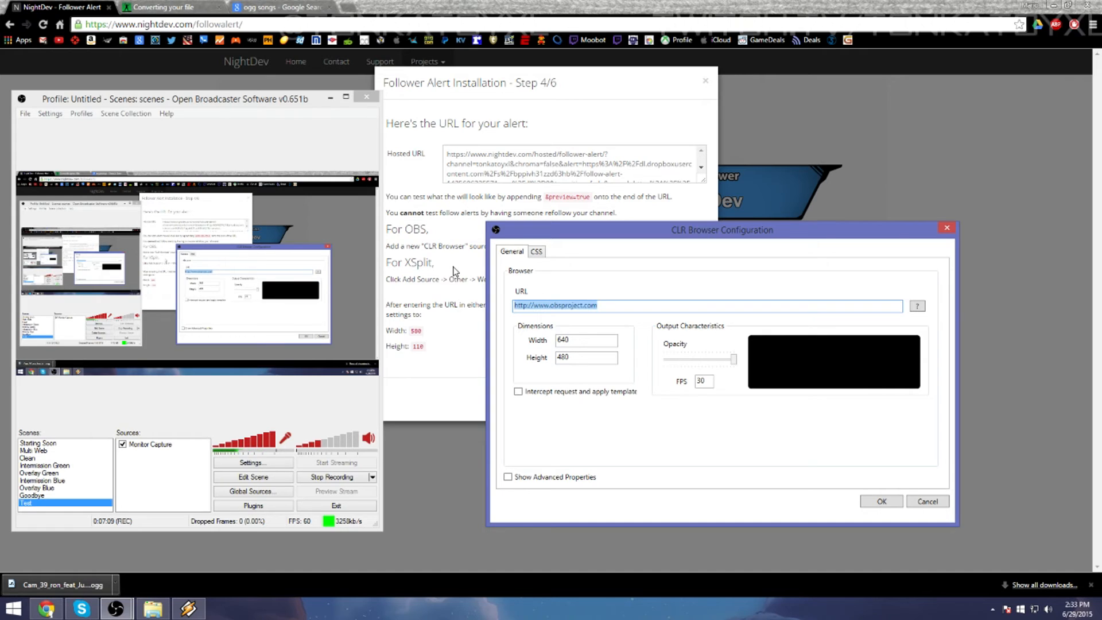
{"action": "left_click", "coordinate": [926, 501]}
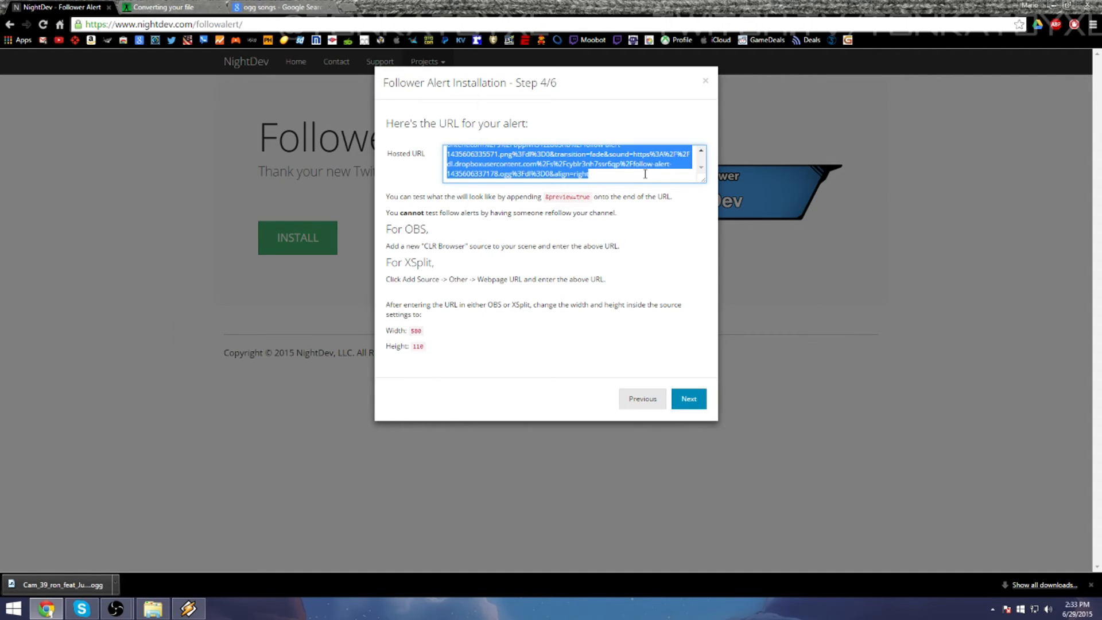
{"action": "mouse_move", "coordinate": [213, 507]}
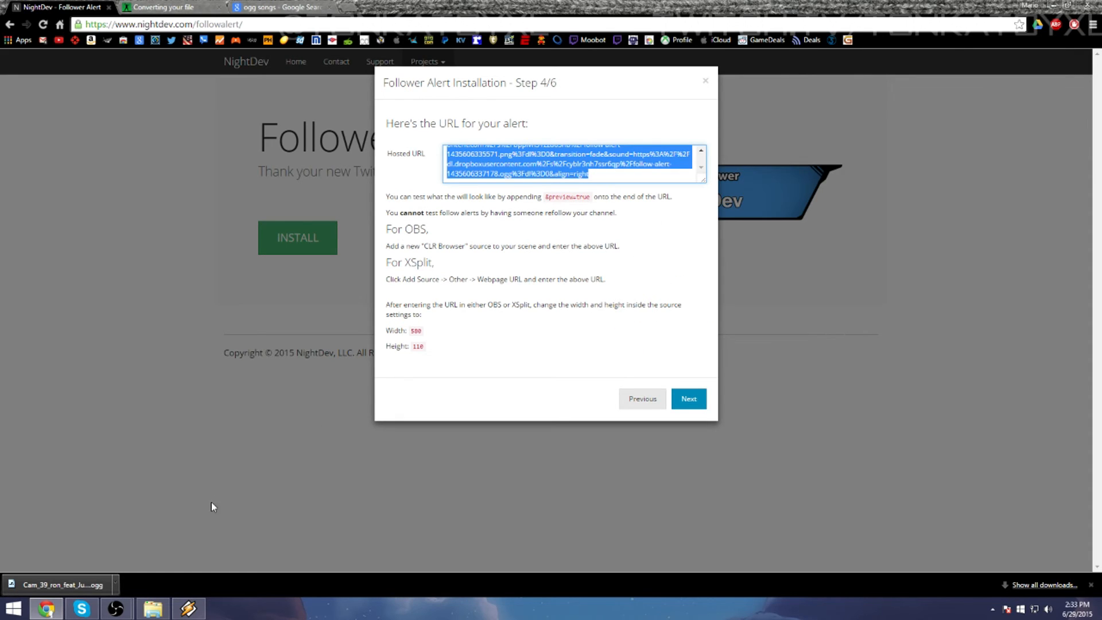
{"action": "mouse_move", "coordinate": [187, 608]}
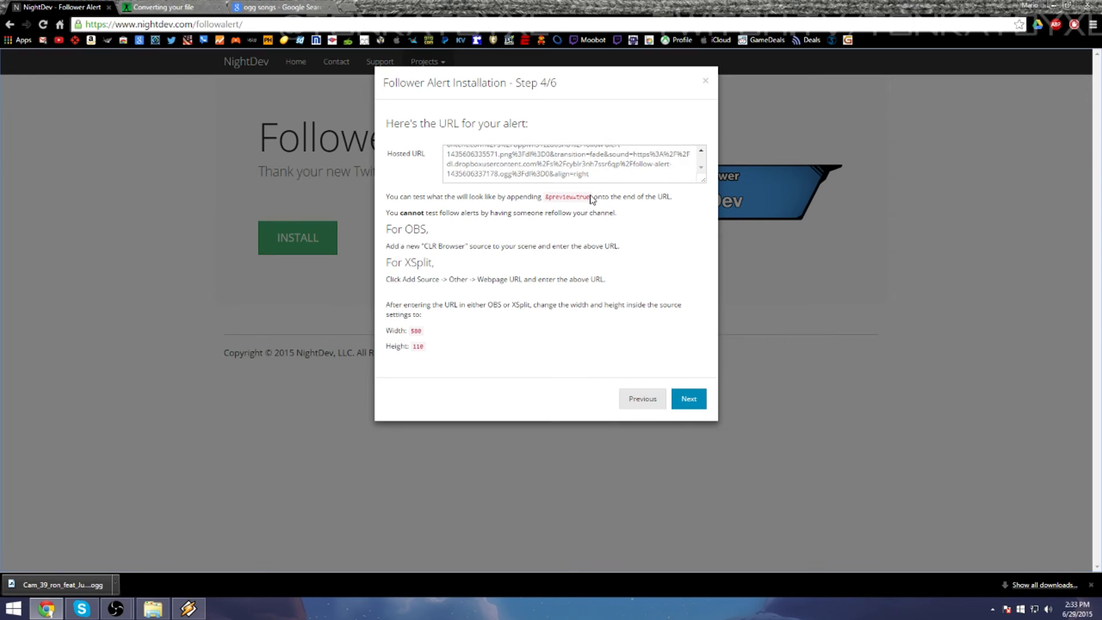
- Set the source to the hosted URL plus &preview=true at 580×110
{"action": "right_click", "coordinate": [566, 197]}
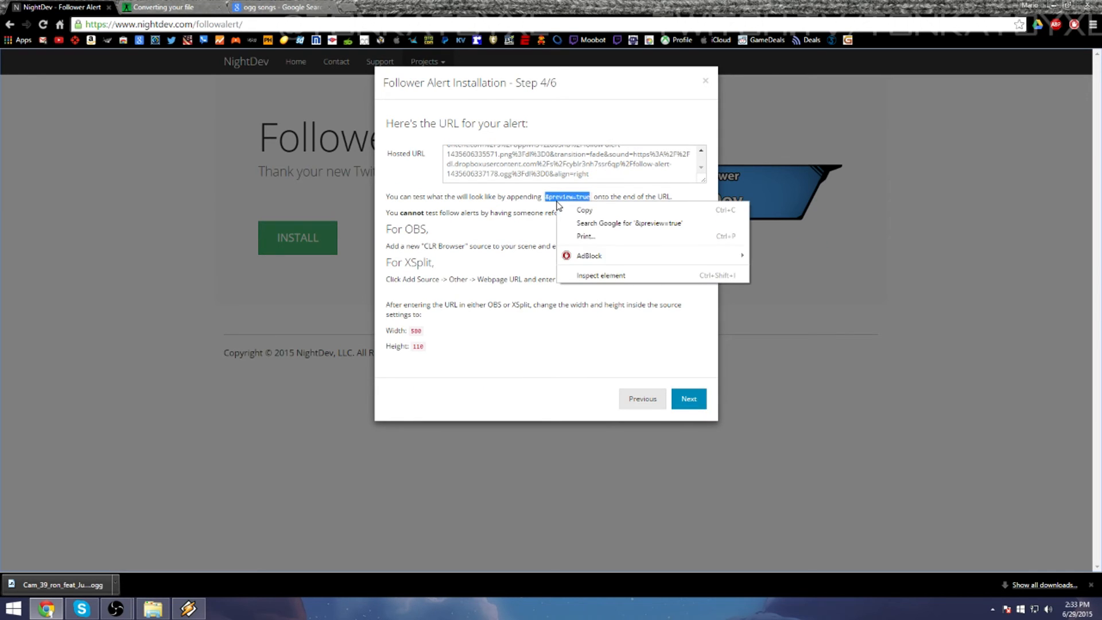
{"action": "left_click", "coordinate": [266, 548]}
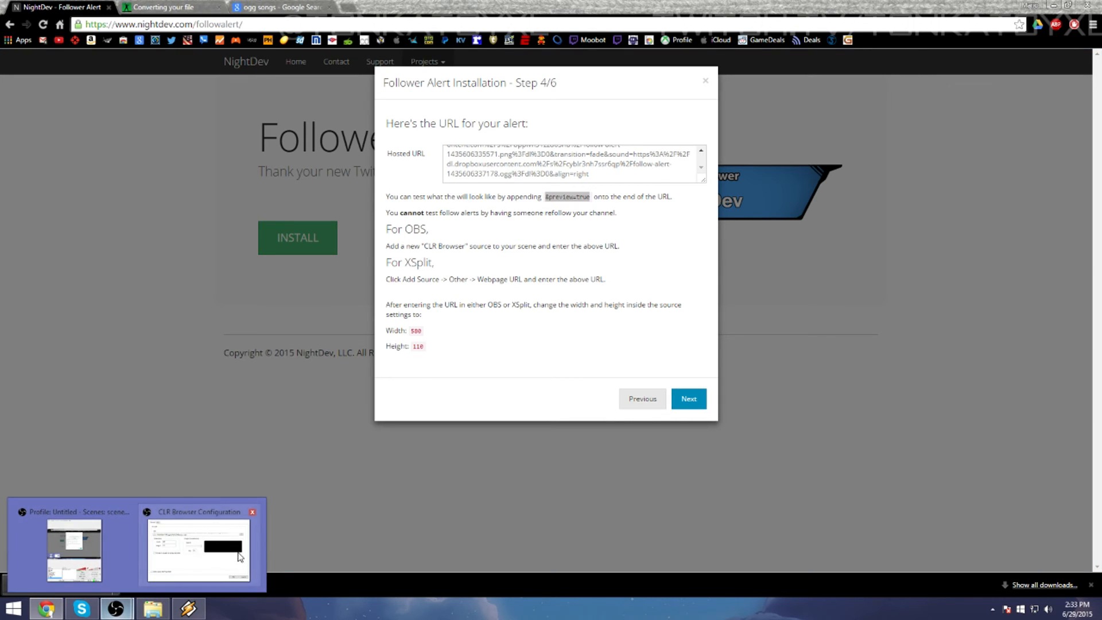
{"action": "left_click", "coordinate": [199, 548]}
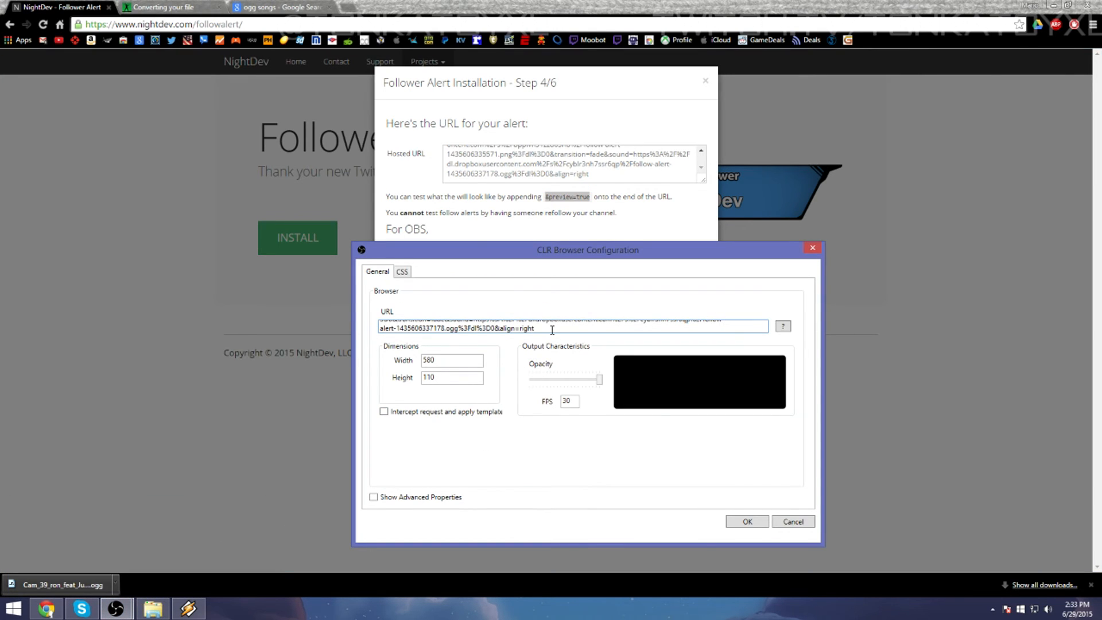
{"action": "type", "text": "&preview=true"}
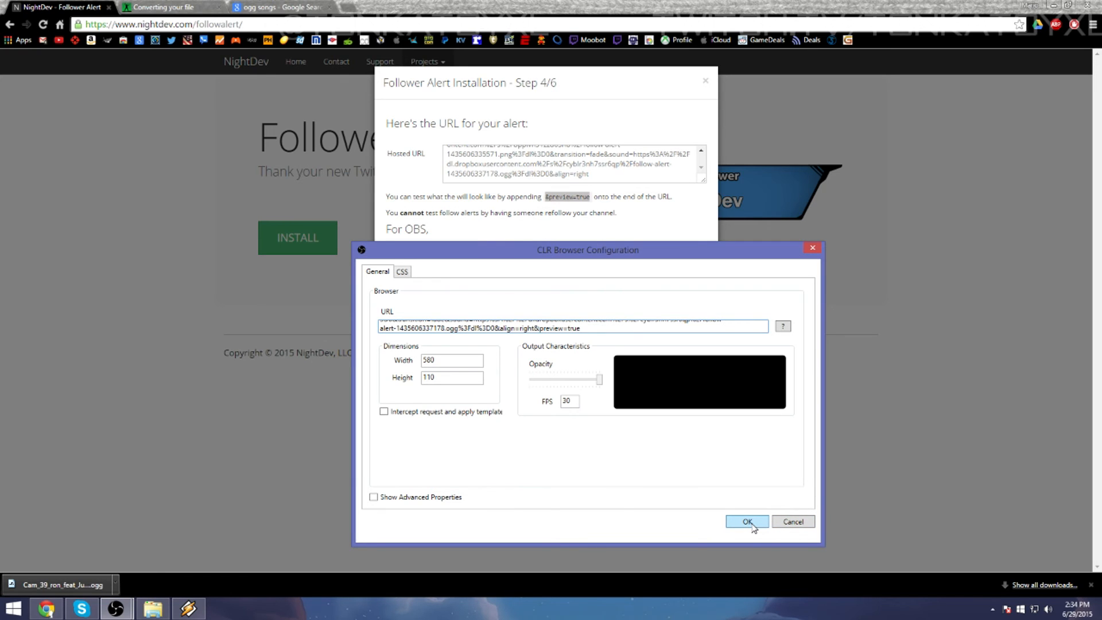
{"action": "left_click", "coordinate": [747, 522]}
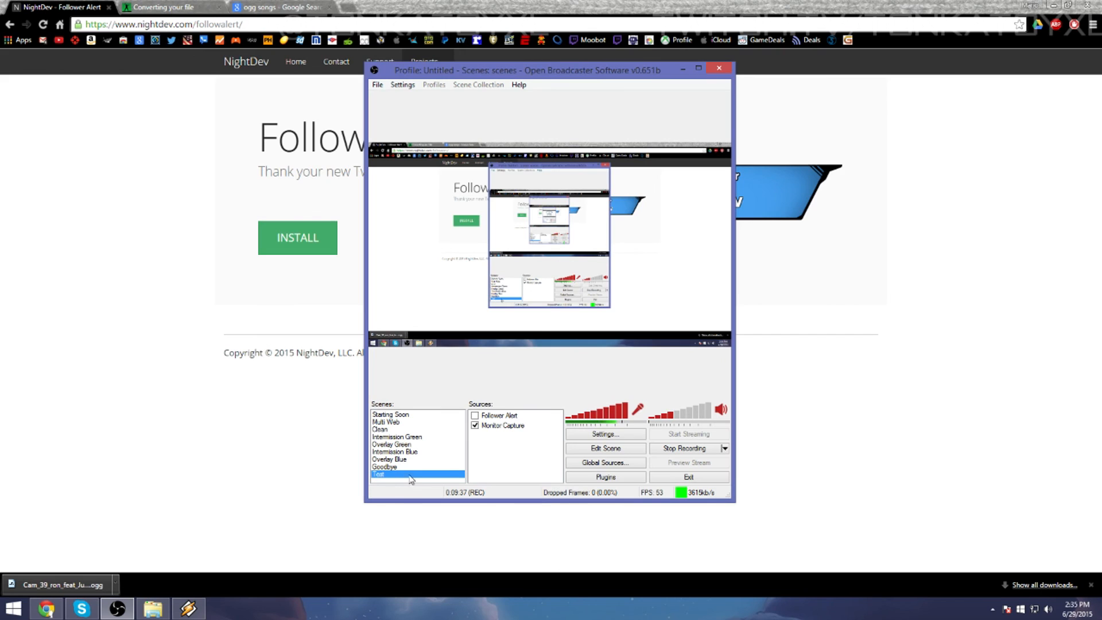
{"action": "mouse_move", "coordinate": [580, 76]}
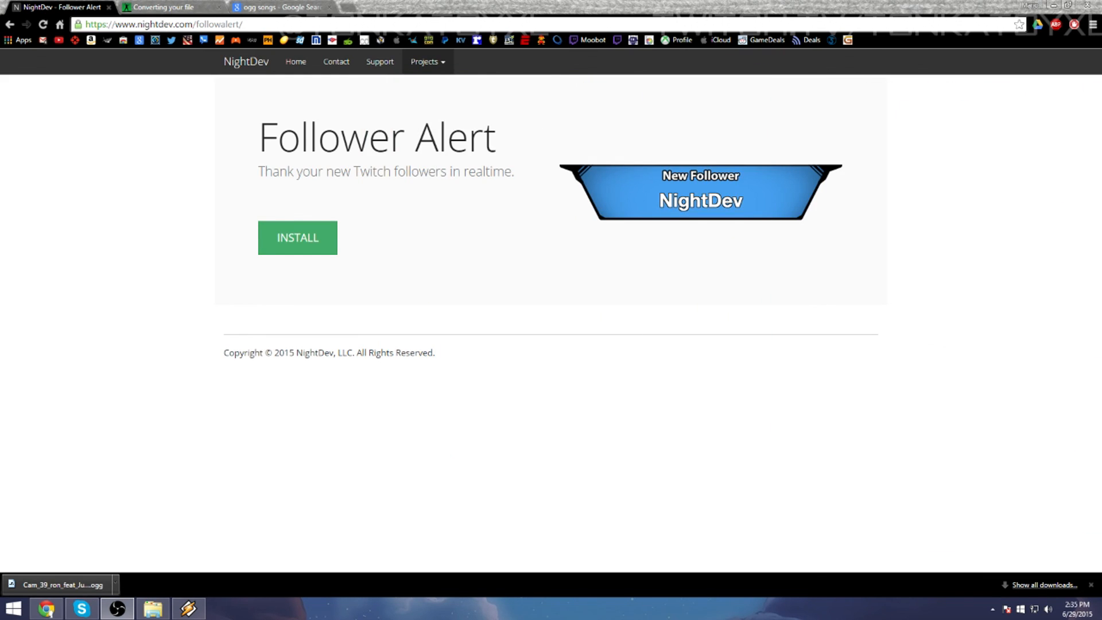
{"action": "mouse_move", "coordinate": [79, 215]}
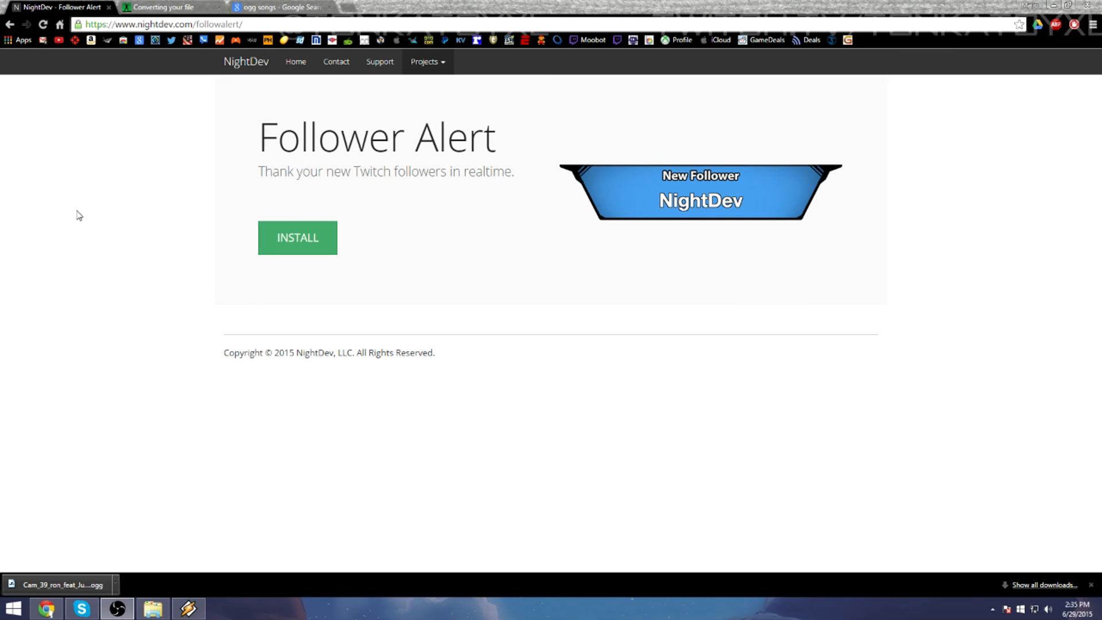
{"action": "mouse_move", "coordinate": [169, 7]}
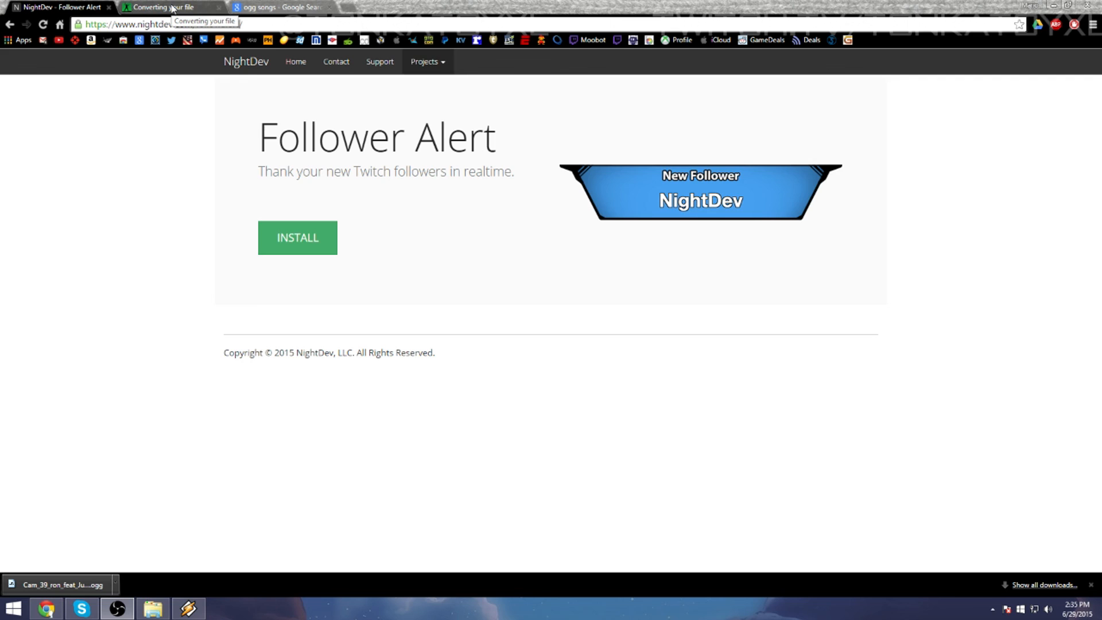
- Close the Online-Convert and Google search tabs in Chrome
{"action": "left_click", "coordinate": [169, 7]}
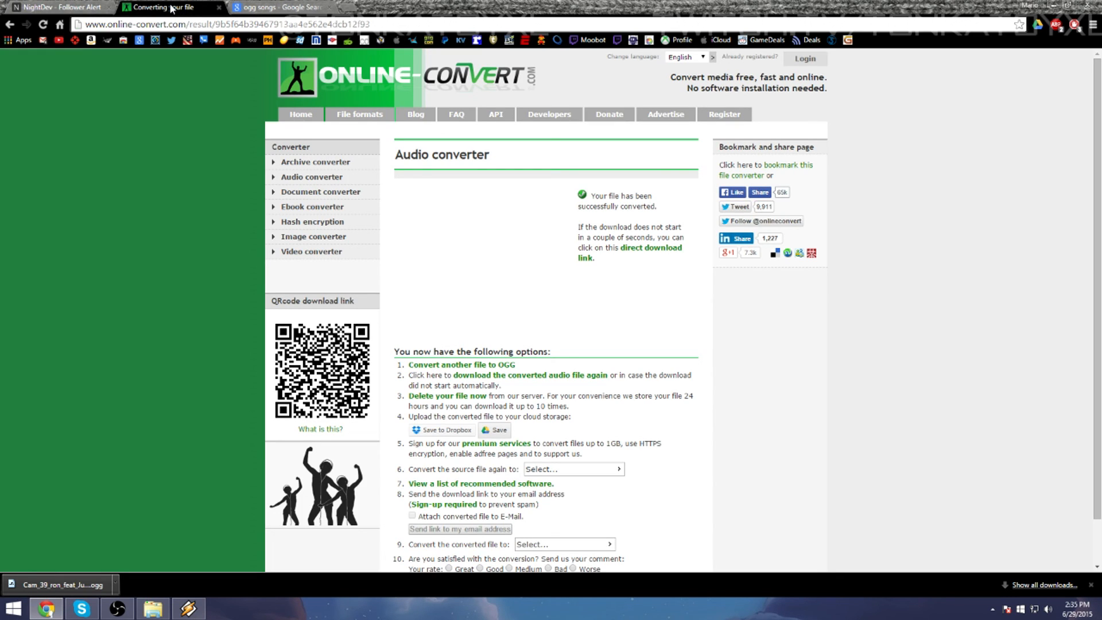
{"action": "mouse_move", "coordinate": [44, 194]}
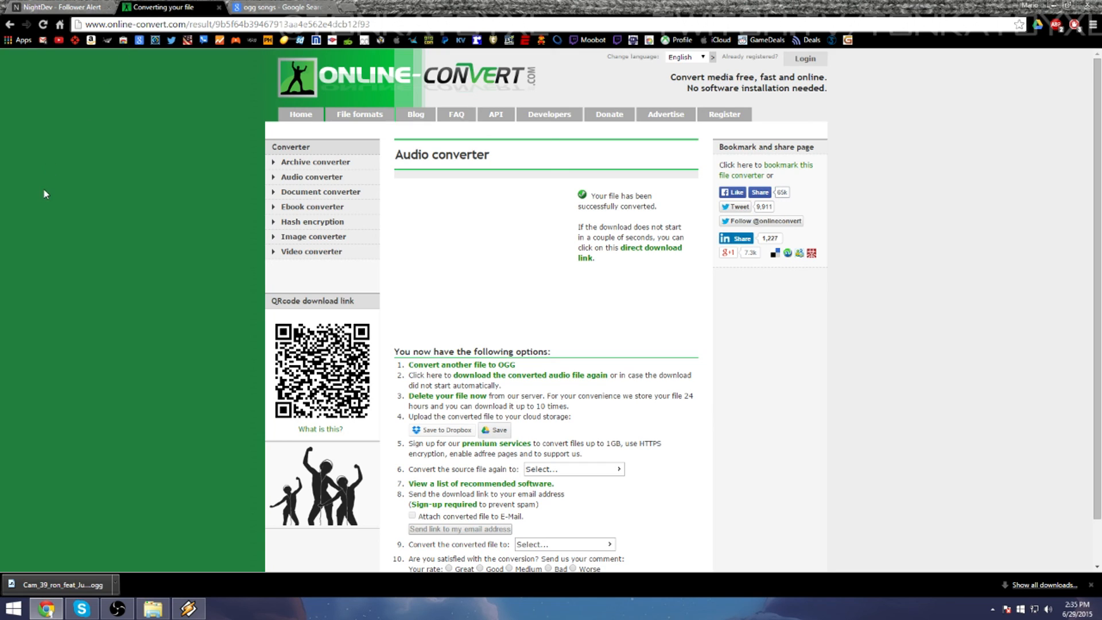
{"action": "left_click", "coordinate": [275, 7]}
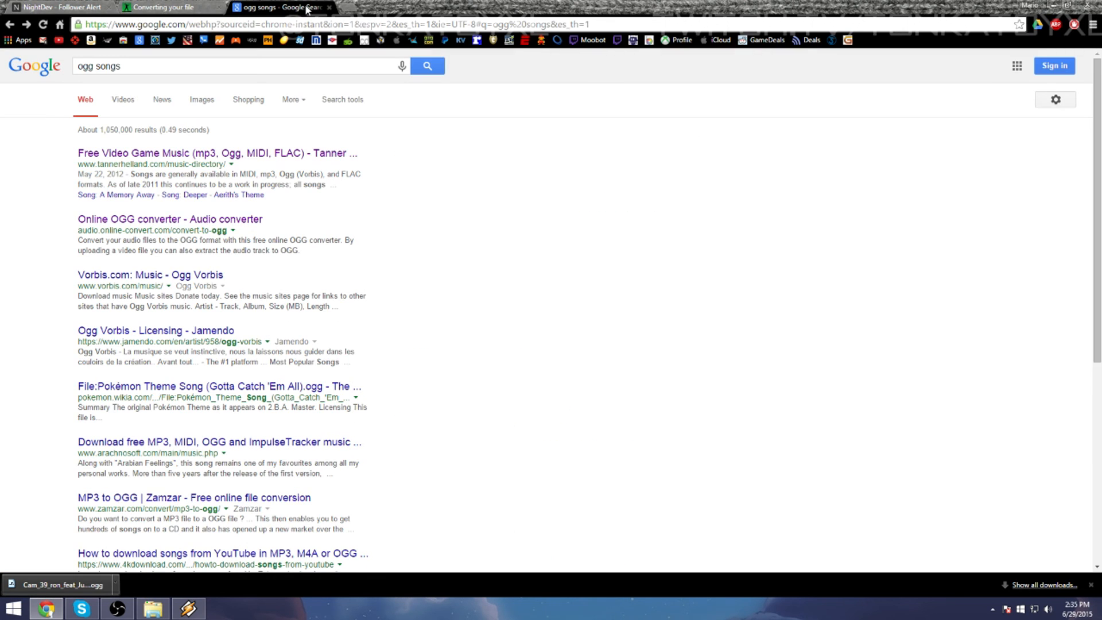
{"action": "left_click", "coordinate": [162, 6]}
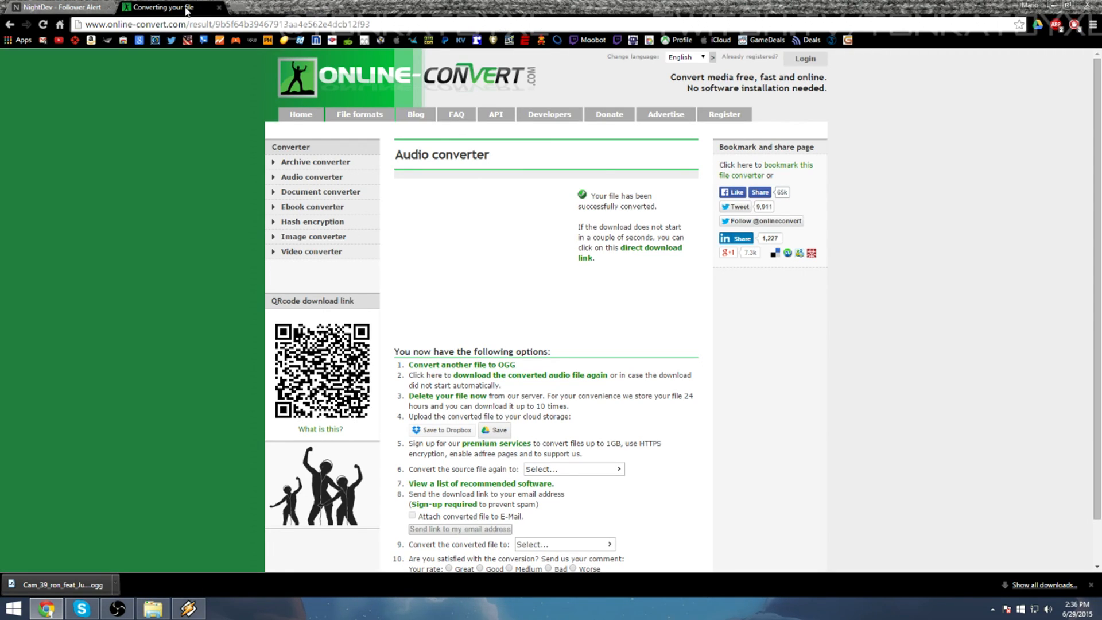
{"action": "mouse_move", "coordinate": [169, 7]}
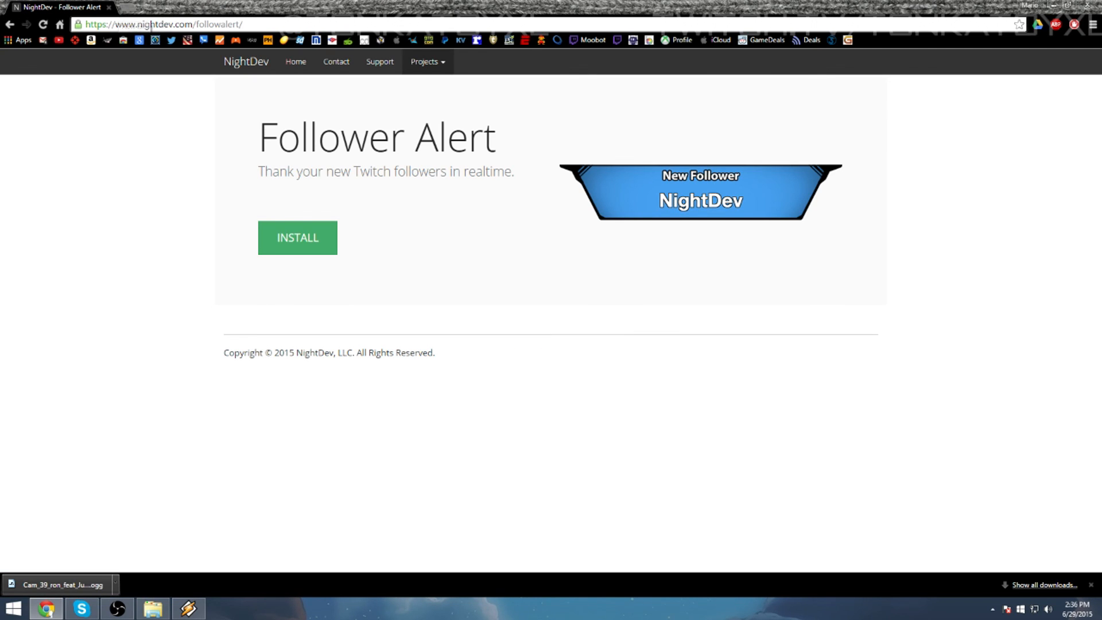
- Restore the OBS window listing the Follower Alert and Monitor Capture sources
{"action": "left_click", "coordinate": [116, 608]}
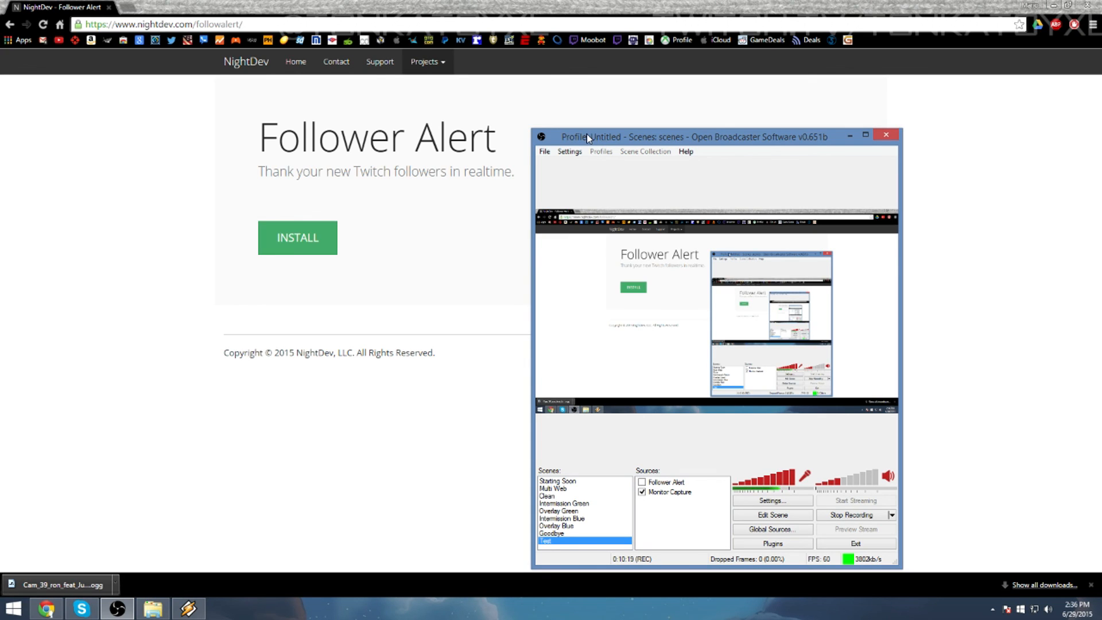
{"action": "mouse_move", "coordinate": [357, 411]}
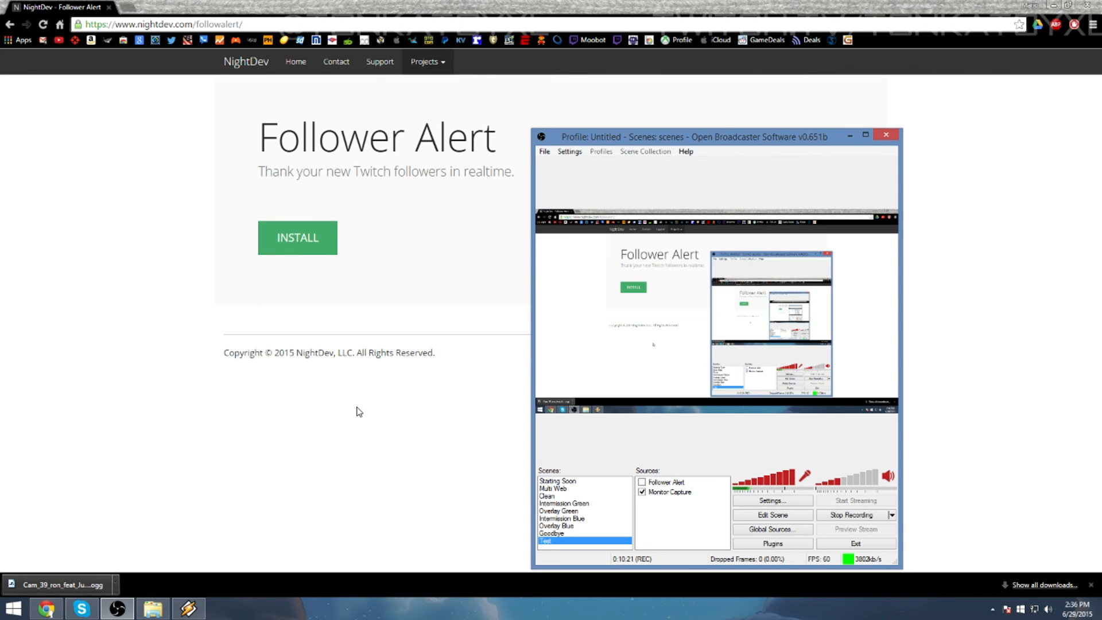